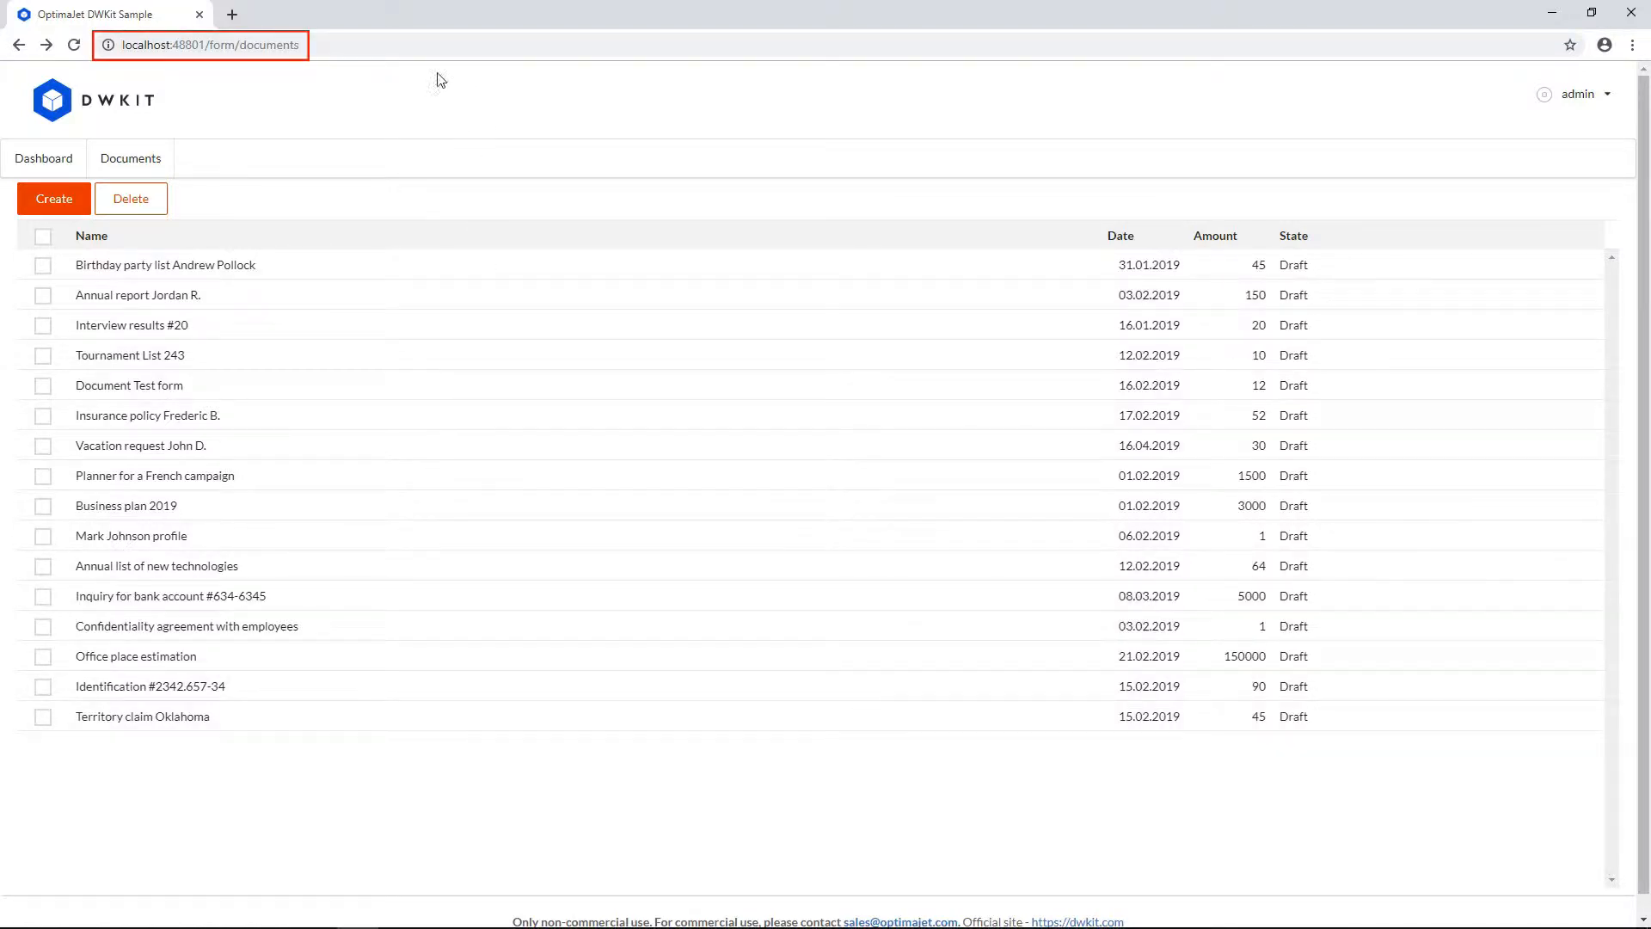
pyautogui.click(210, 46)
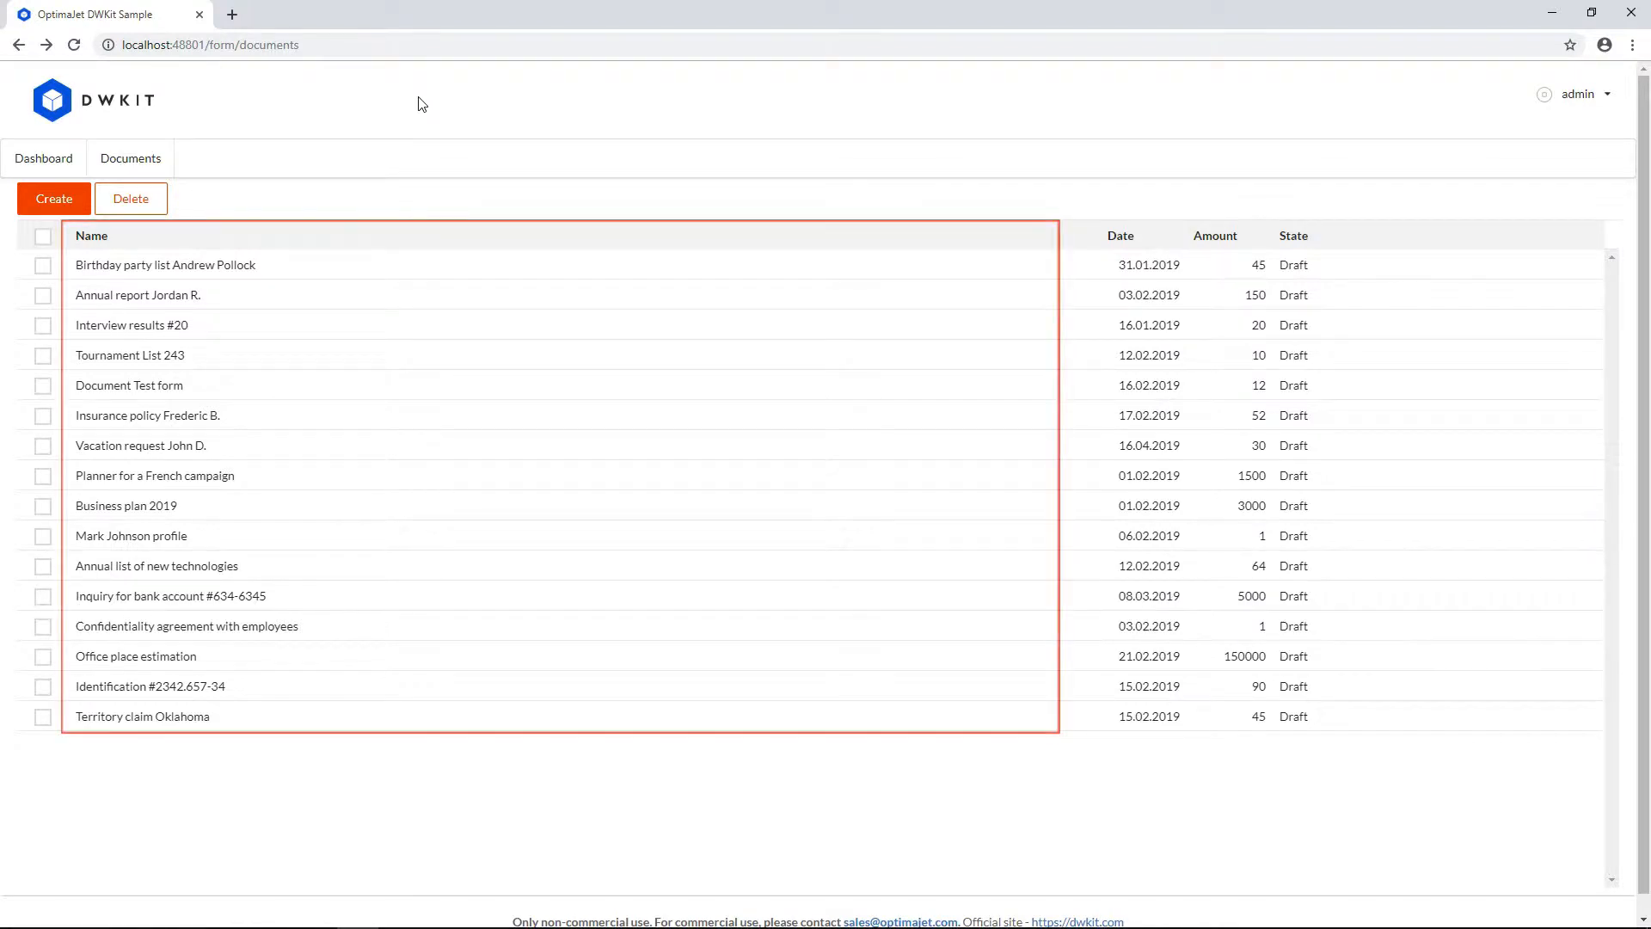
pyautogui.moveTo(309, 228)
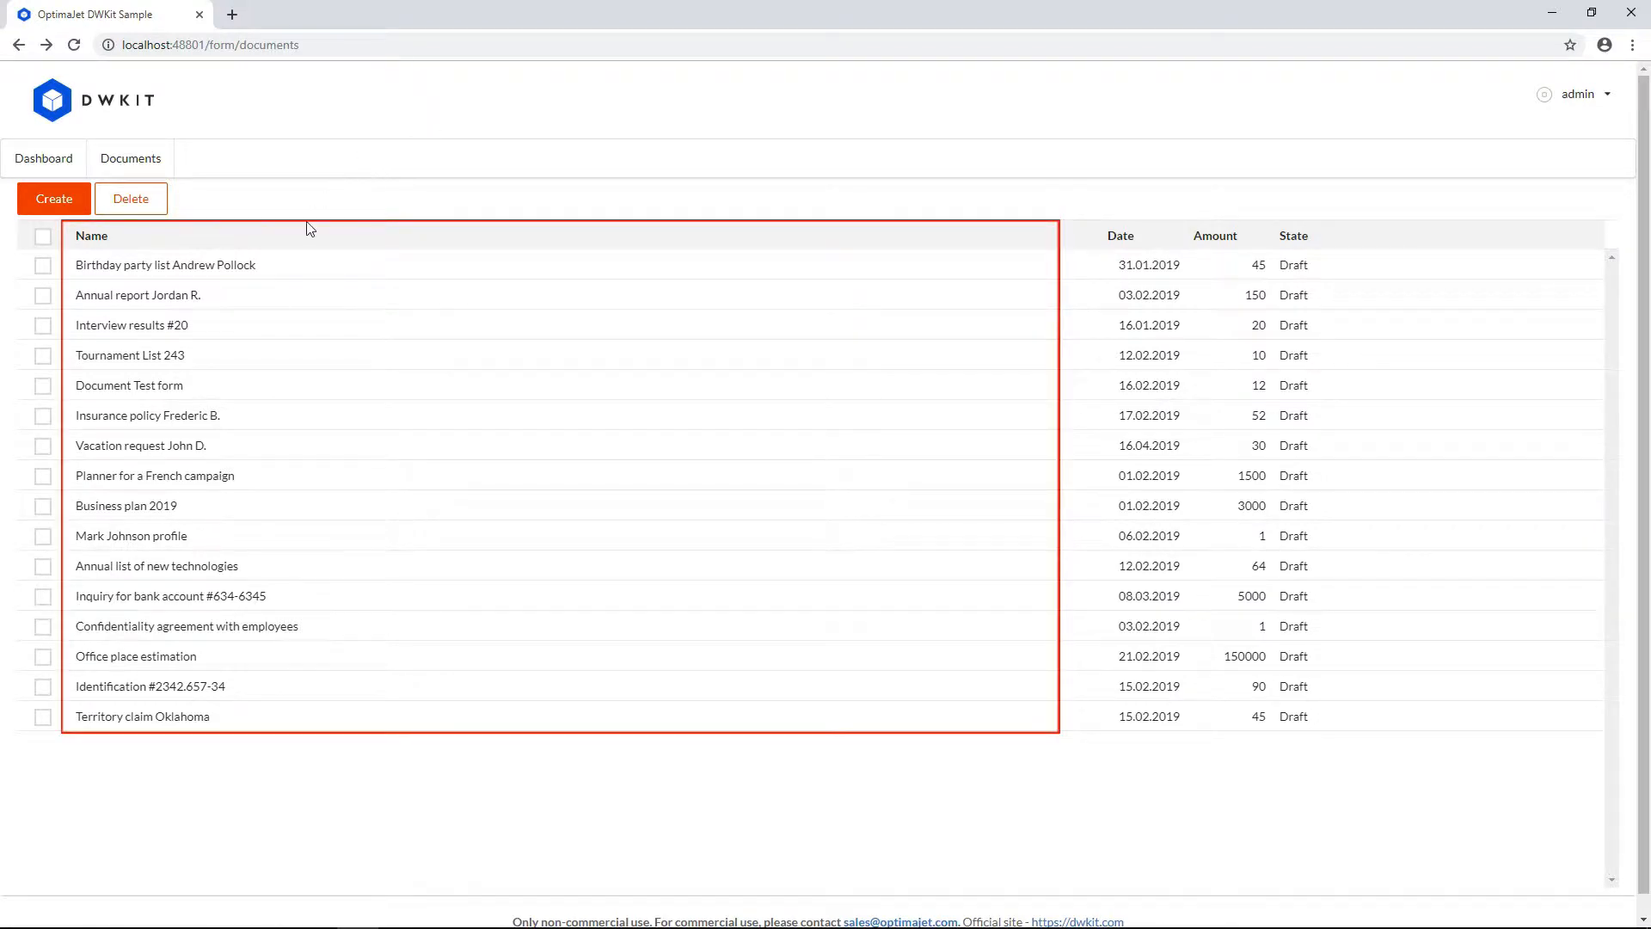
pyautogui.click(137, 295)
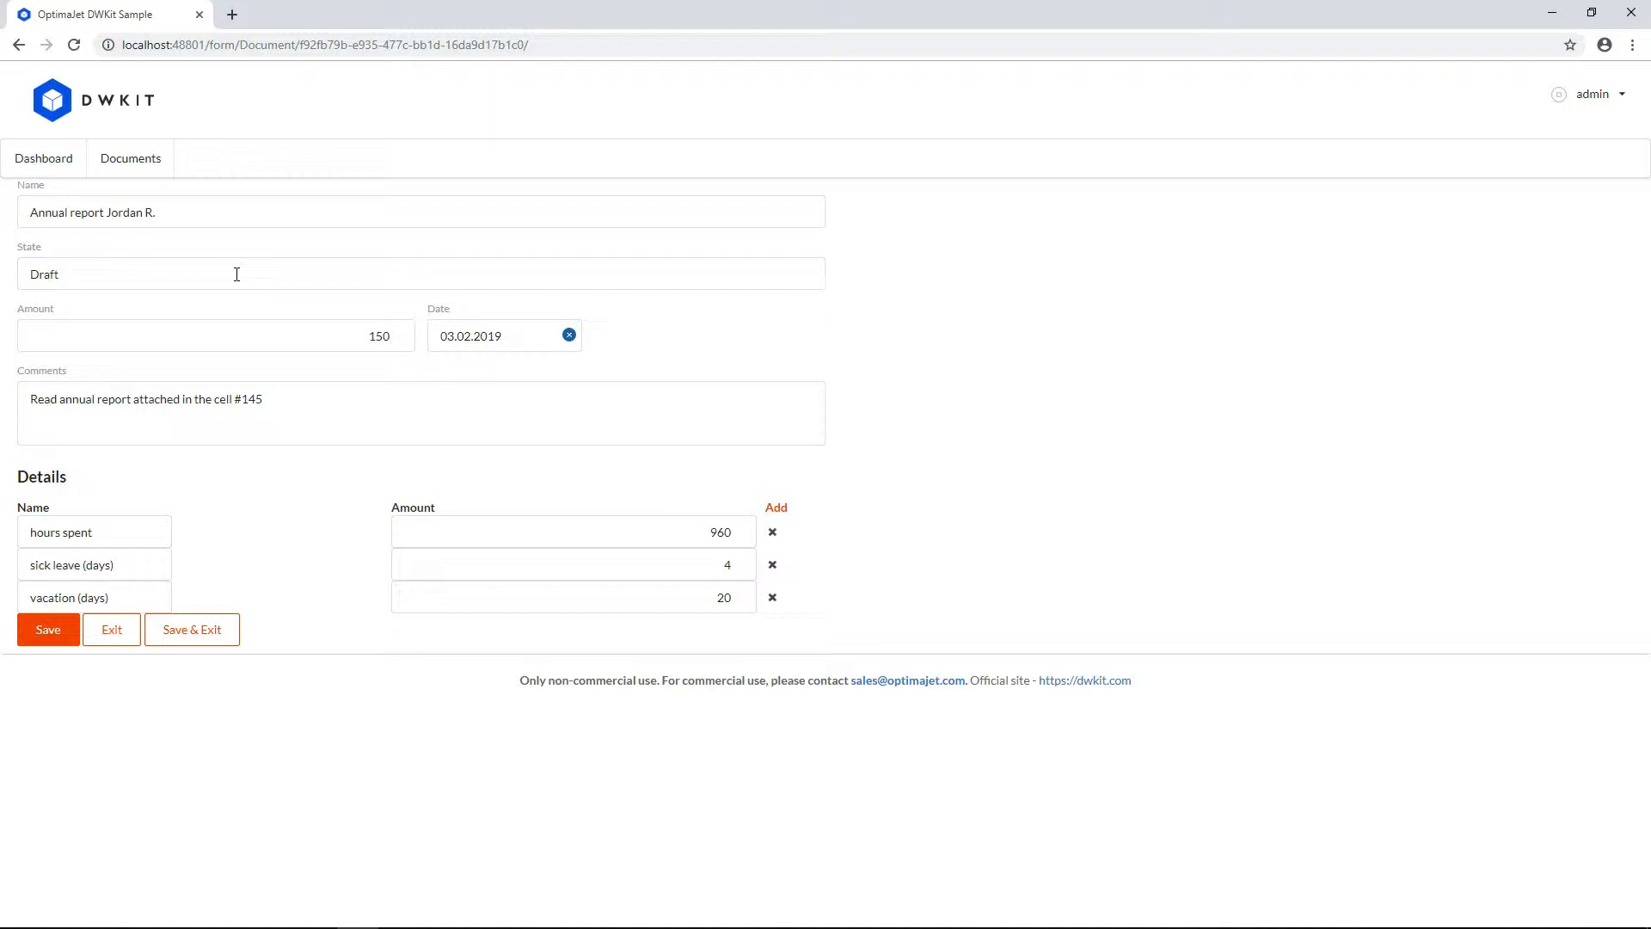
# Step: Review the Details section, then go to the admin panel Dashboard
pyautogui.click(236, 274)
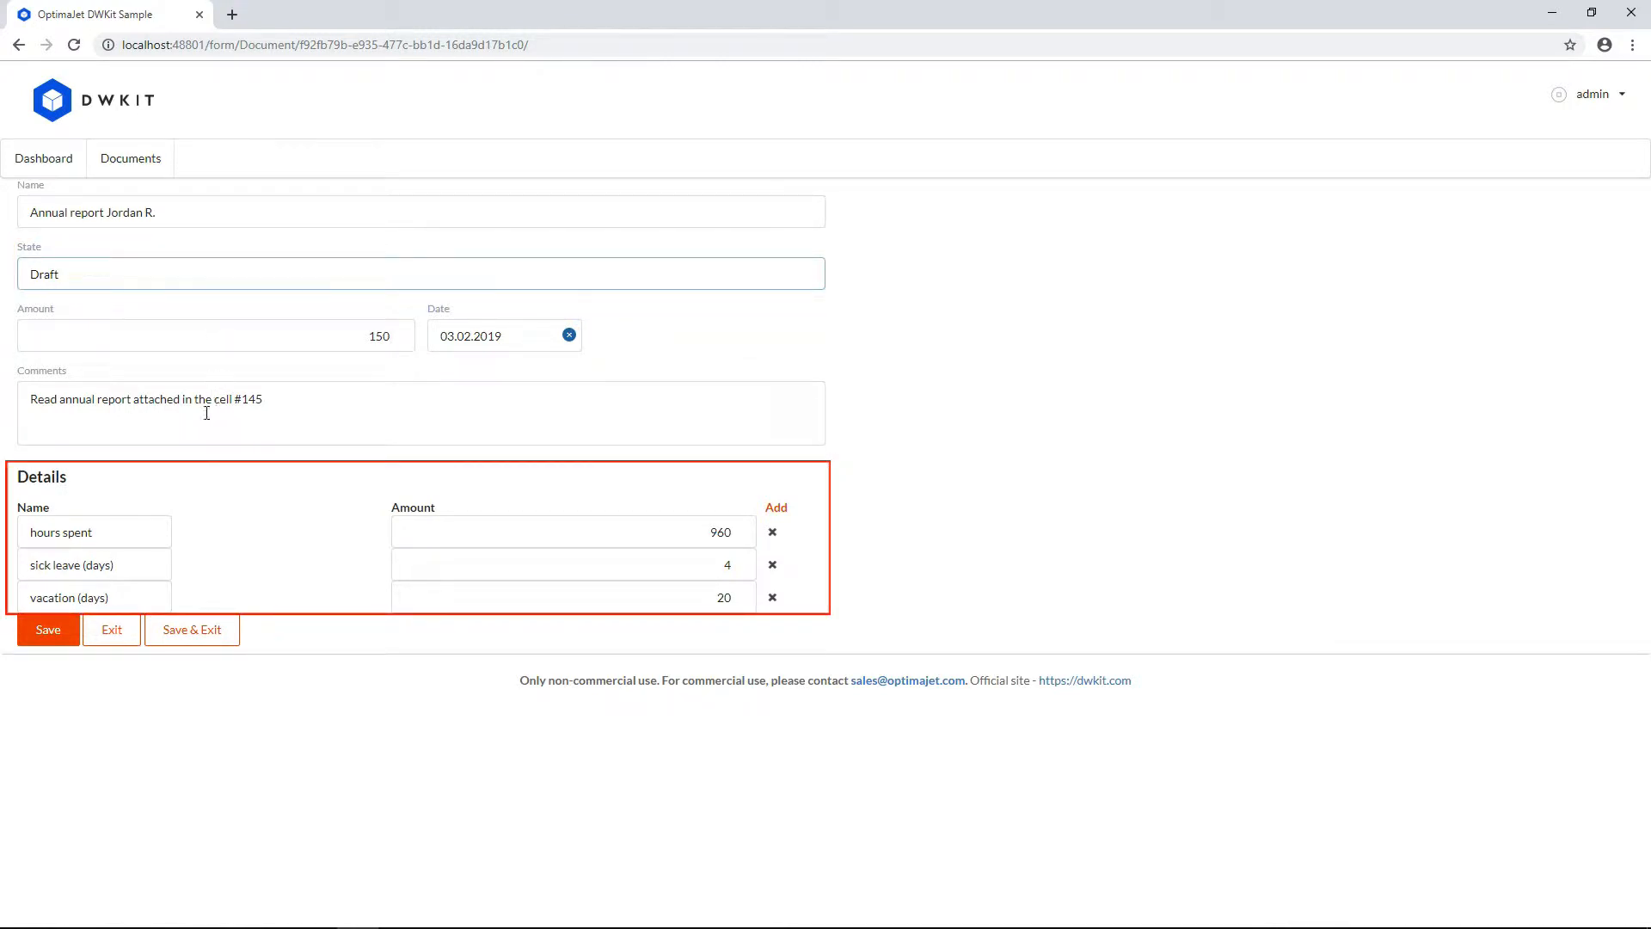
pyautogui.click(93, 531)
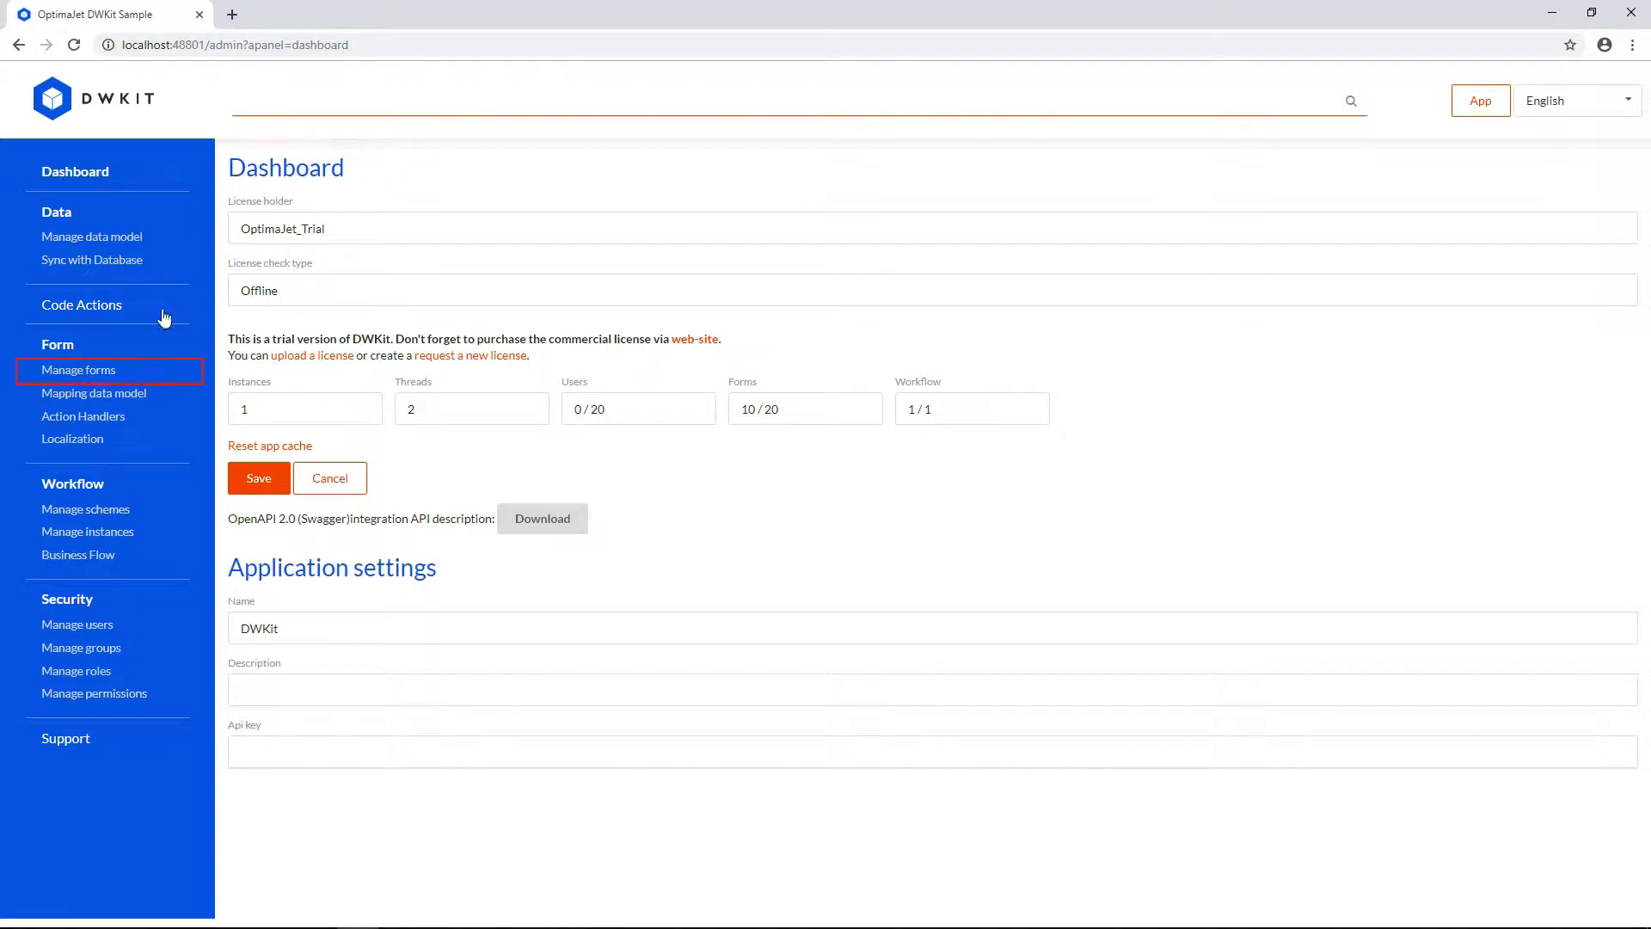
# Step: Browse Manage forms and form data mappings, returning to the forms list
pyautogui.click(78, 370)
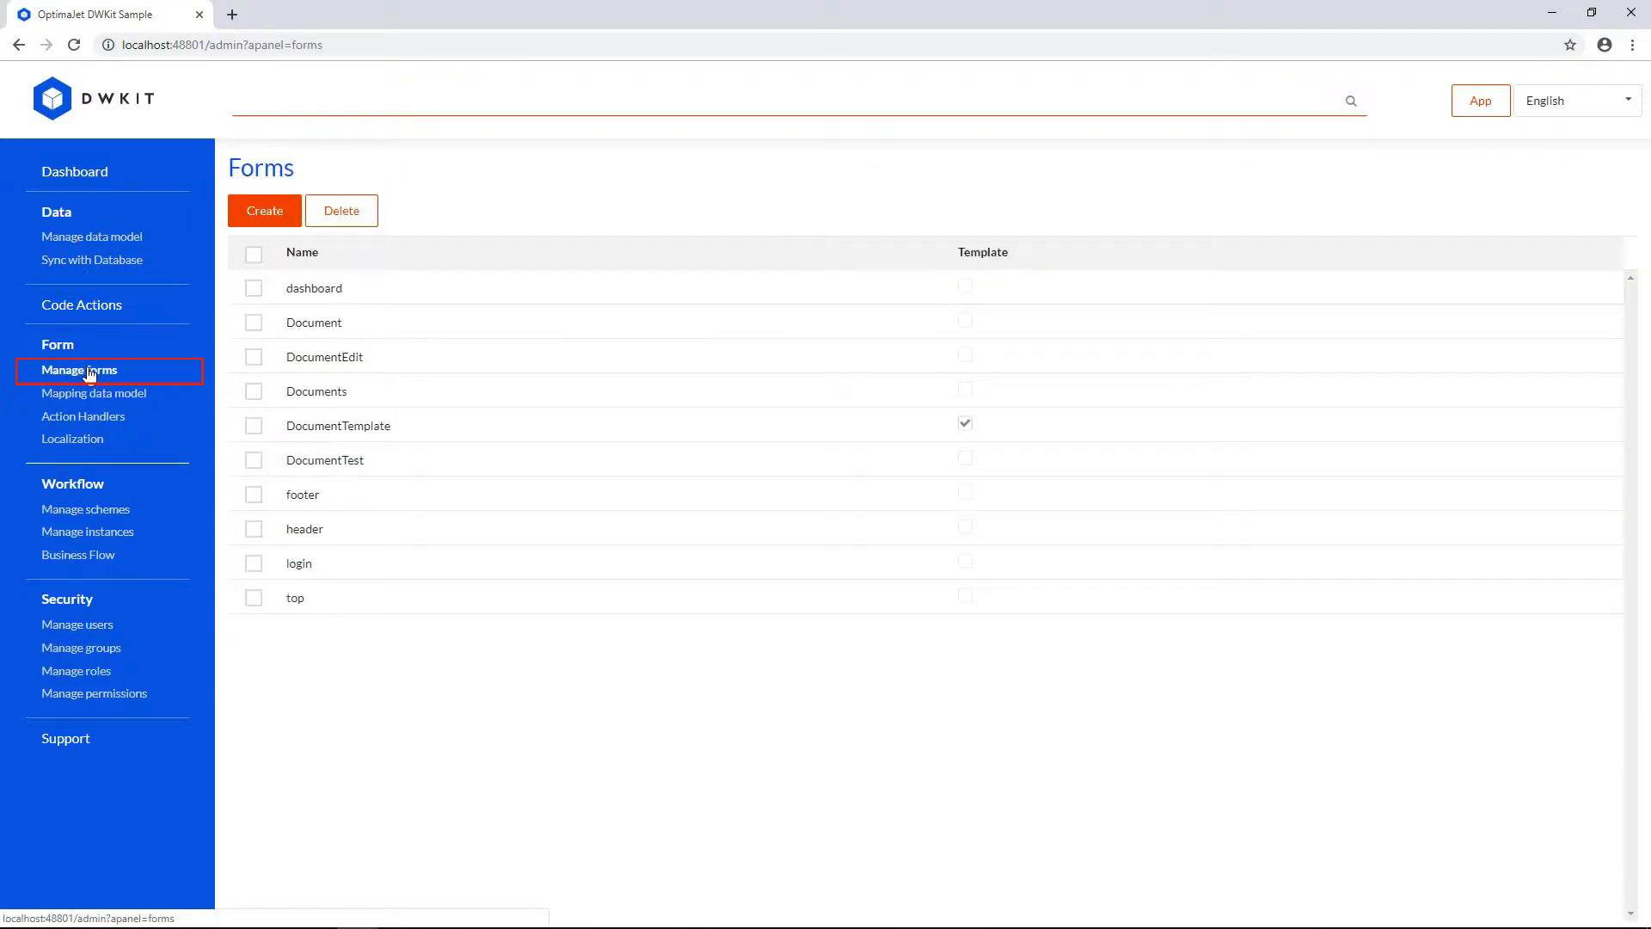
pyautogui.click(93, 393)
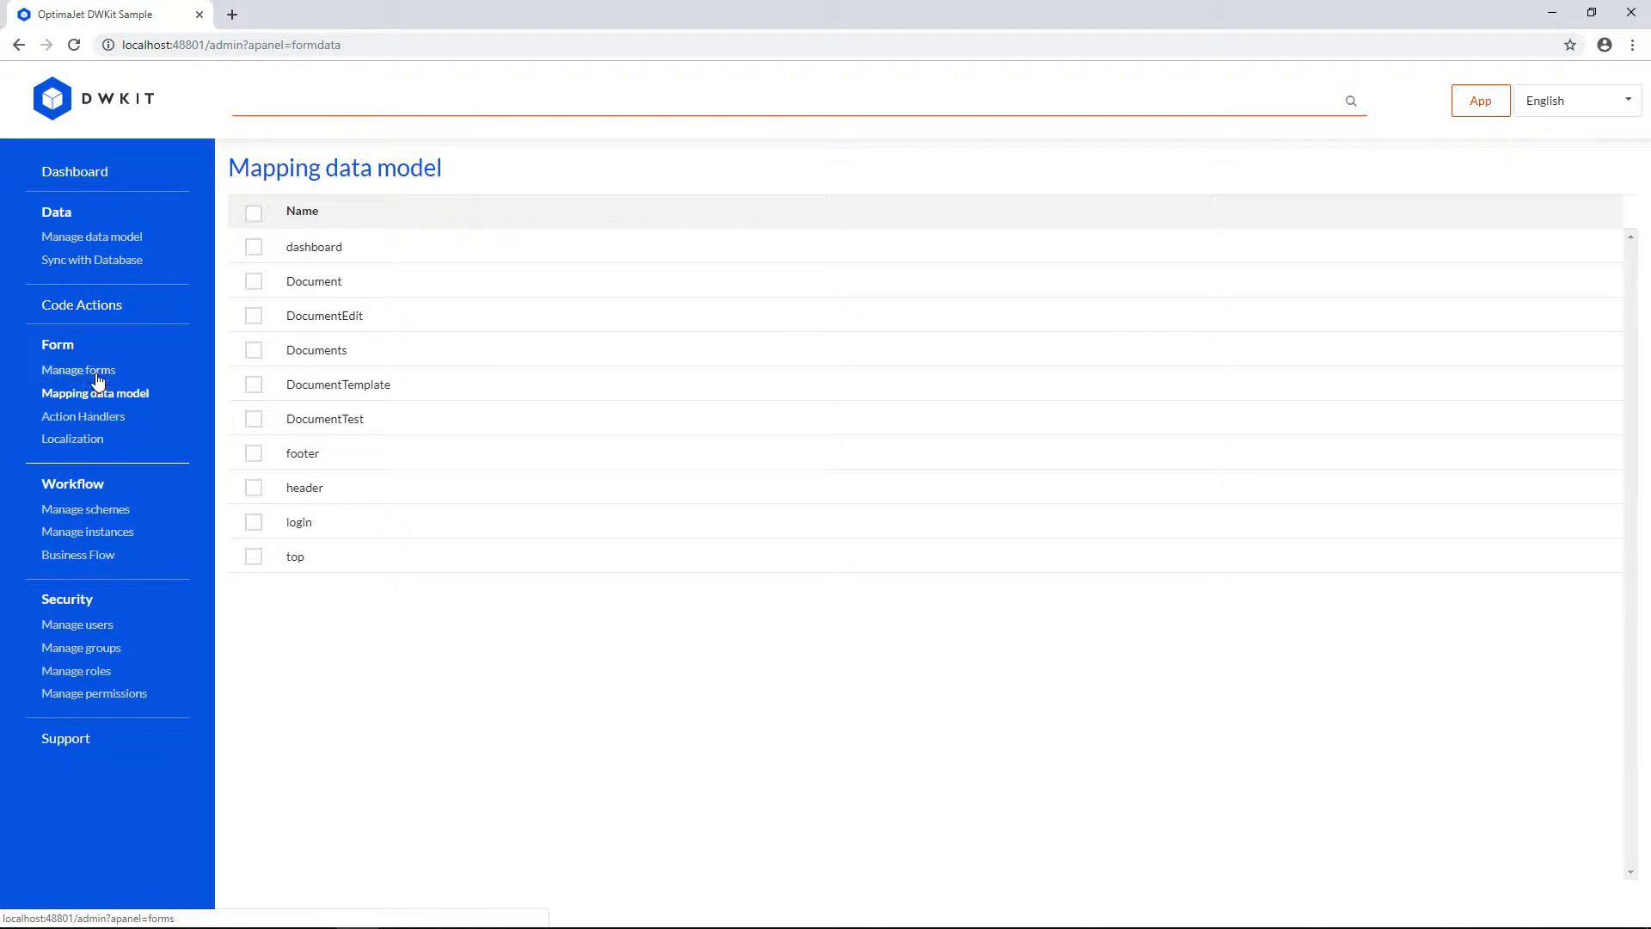
pyautogui.click(79, 370)
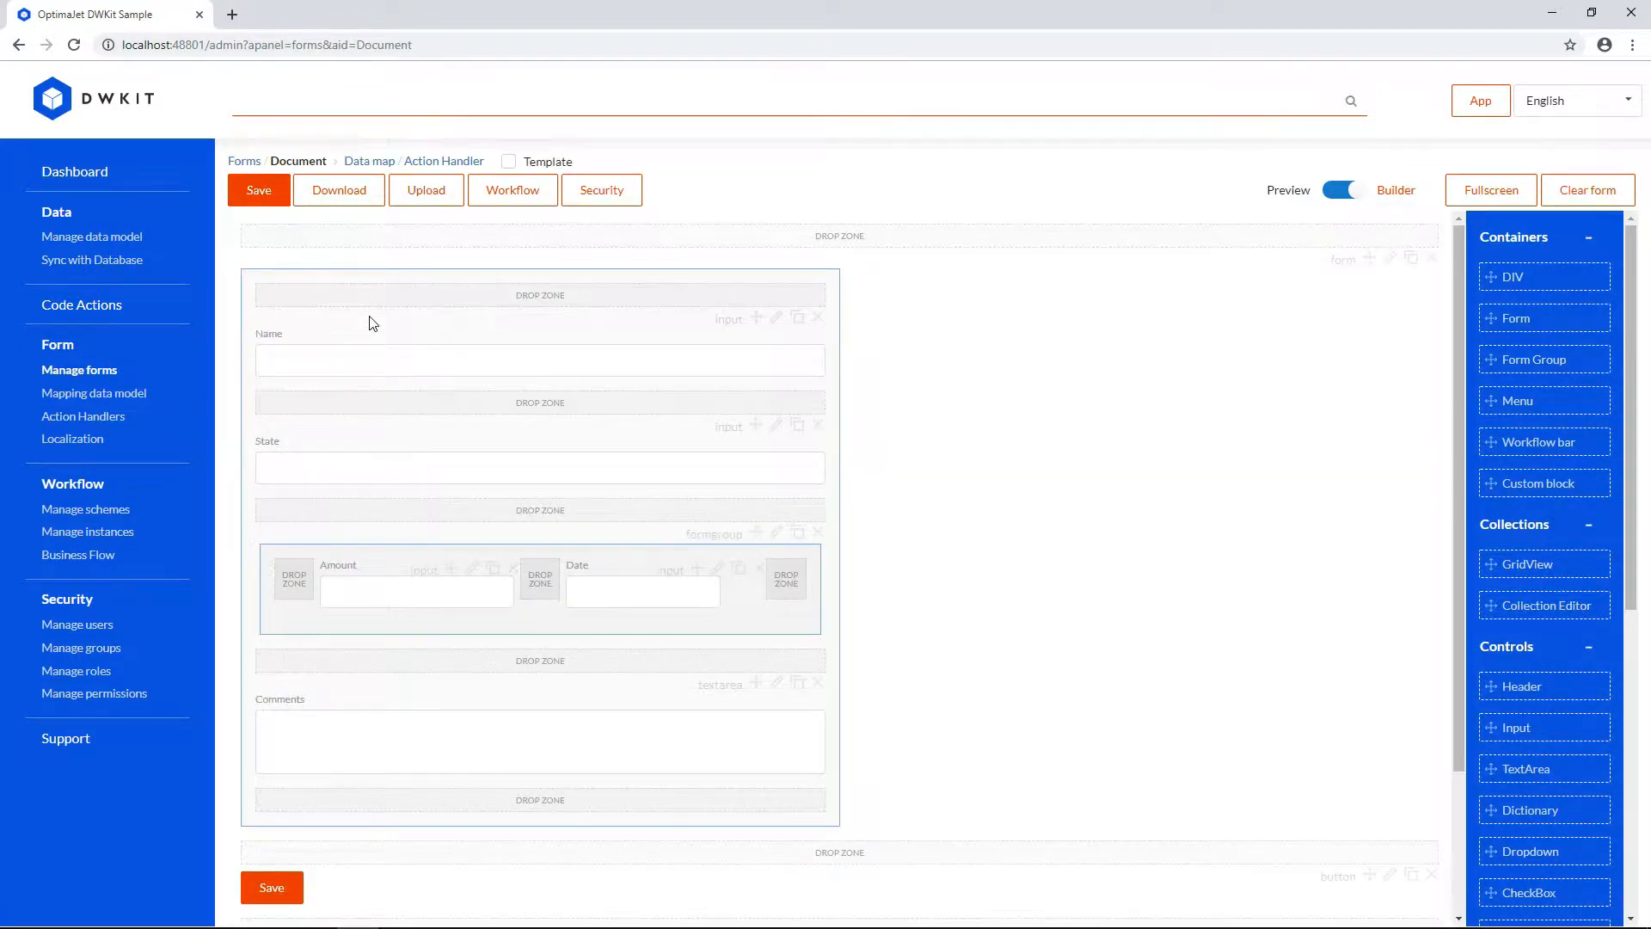
pyautogui.moveTo(369, 161)
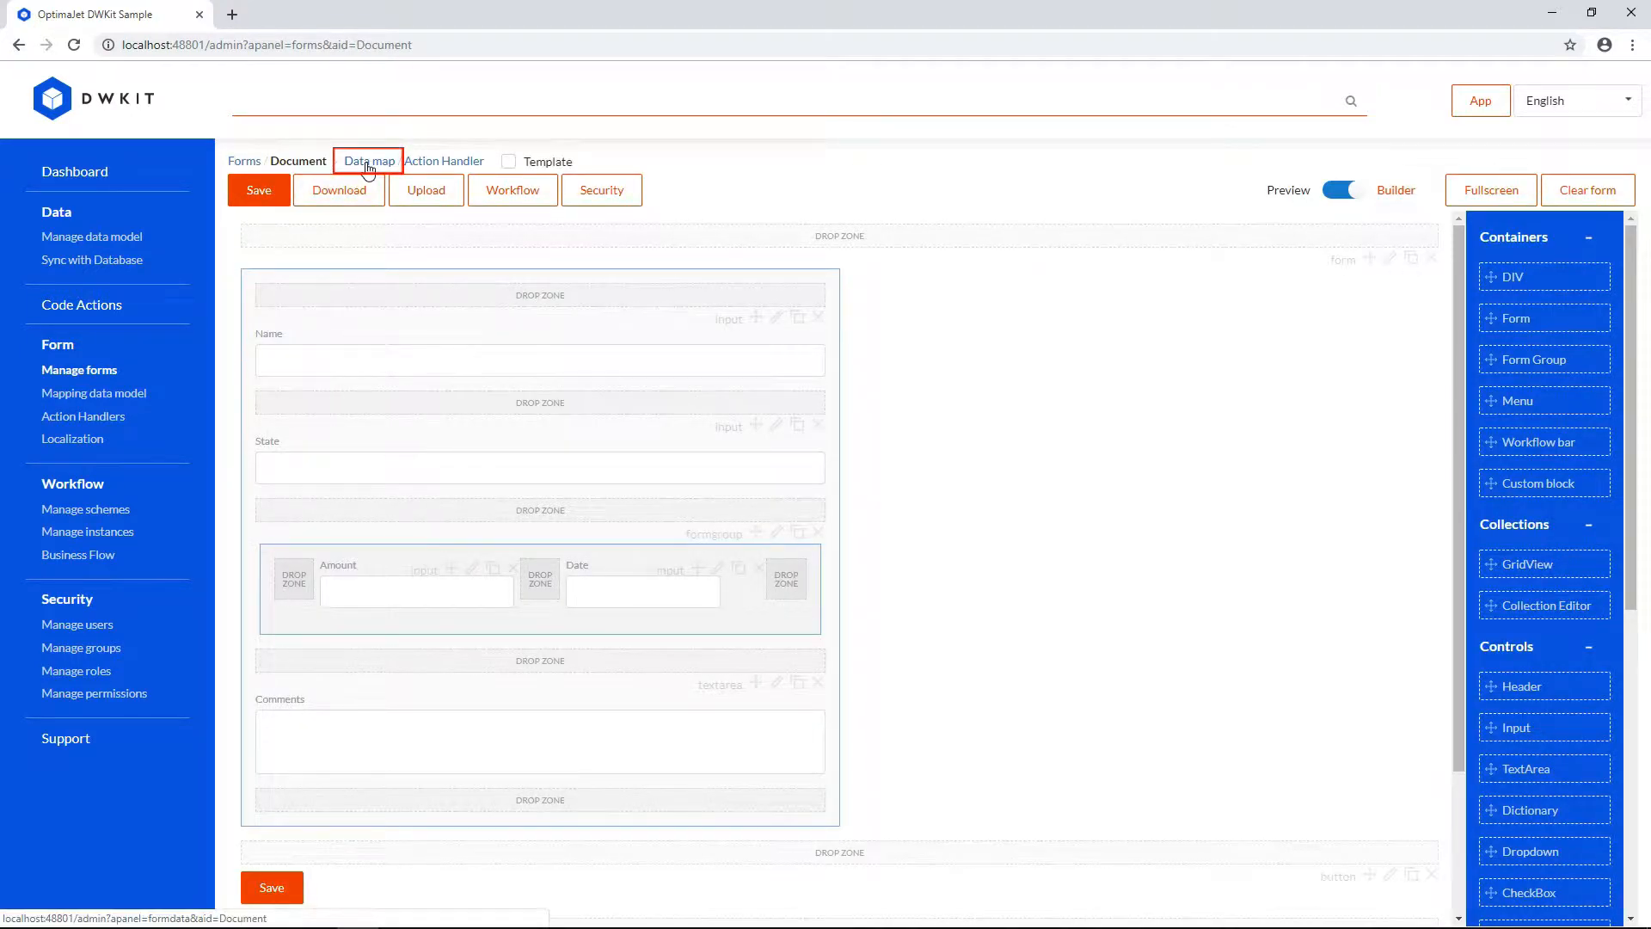
# Step: Set the Document form's data source to entity Document and expand its attributes
pyautogui.click(368, 160)
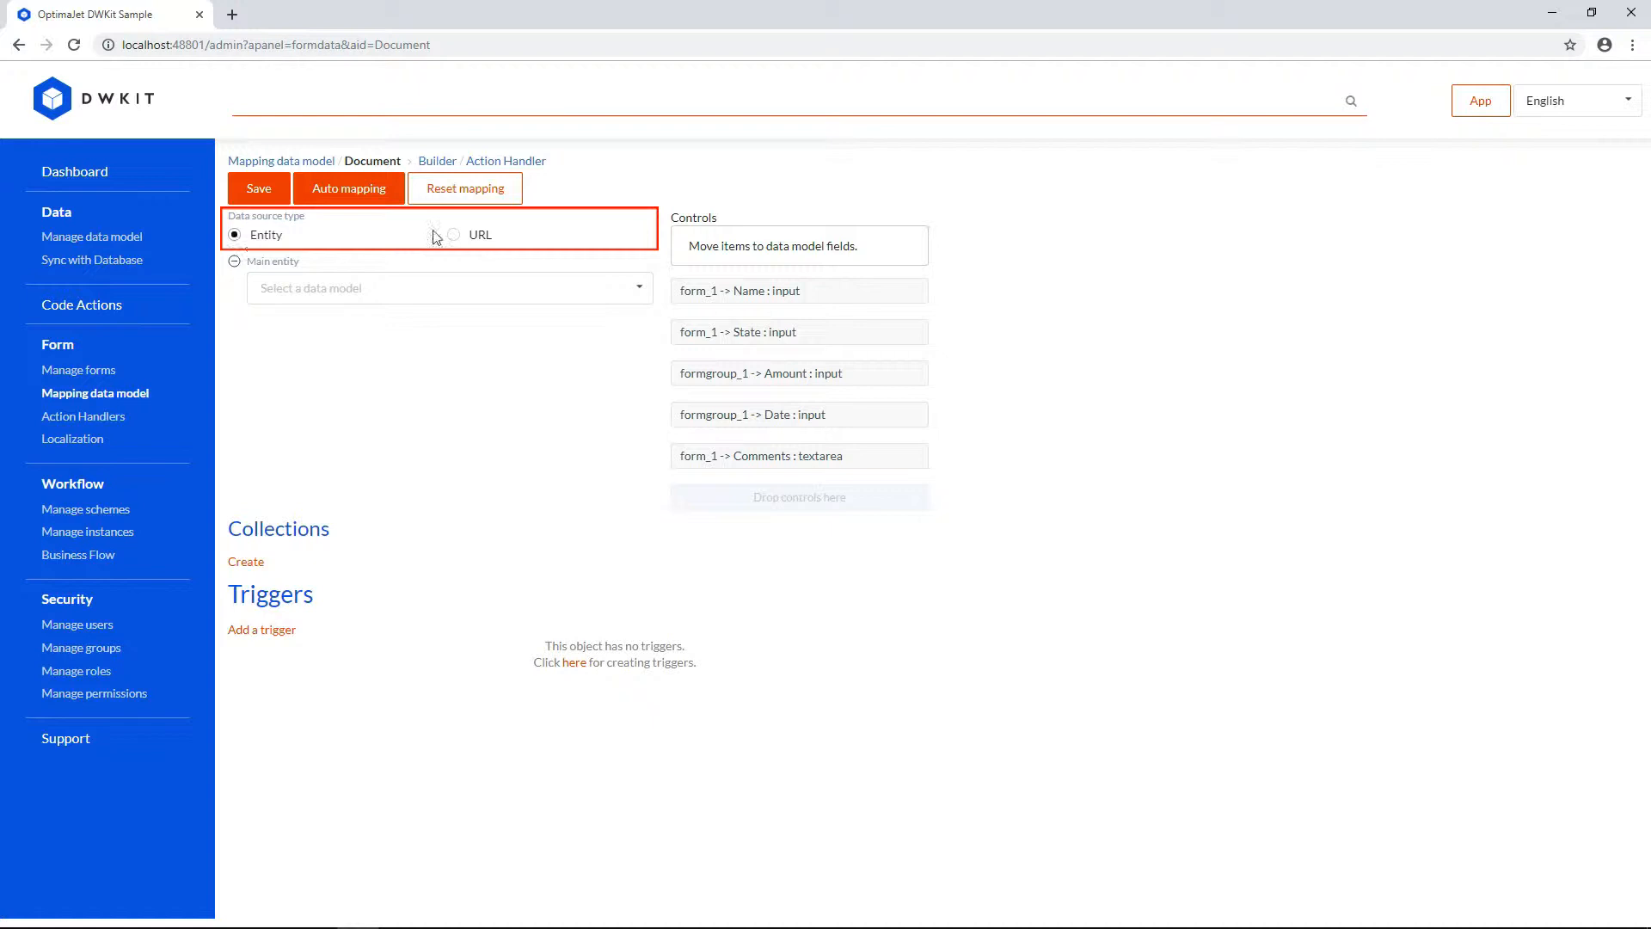
pyautogui.click(454, 234)
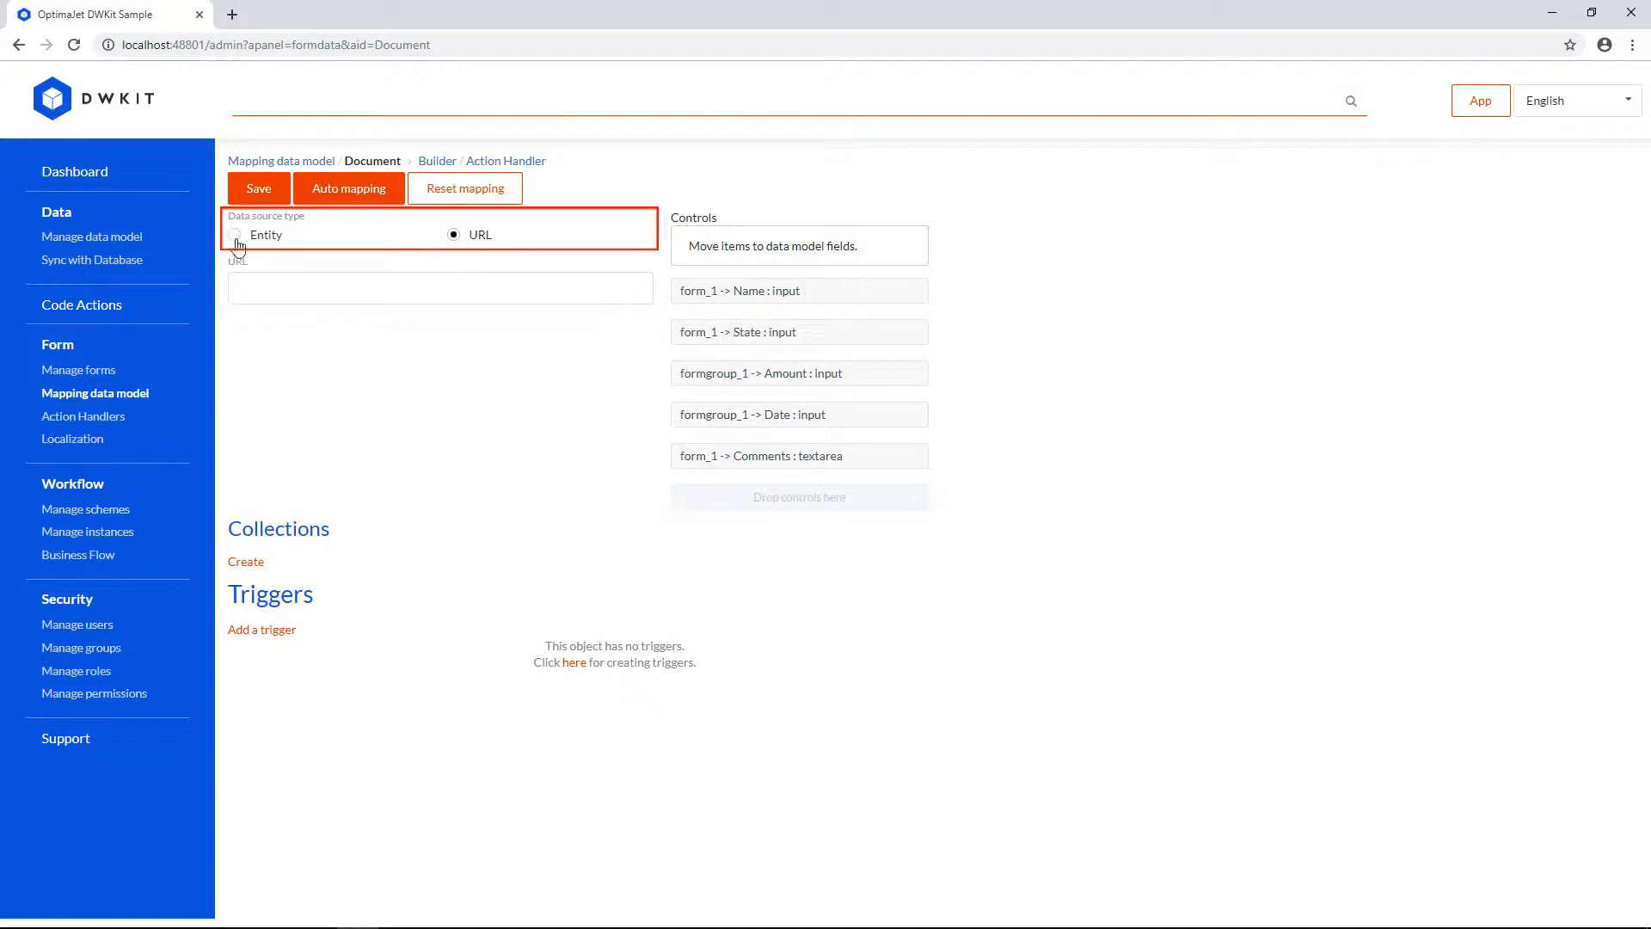
pyautogui.click(236, 235)
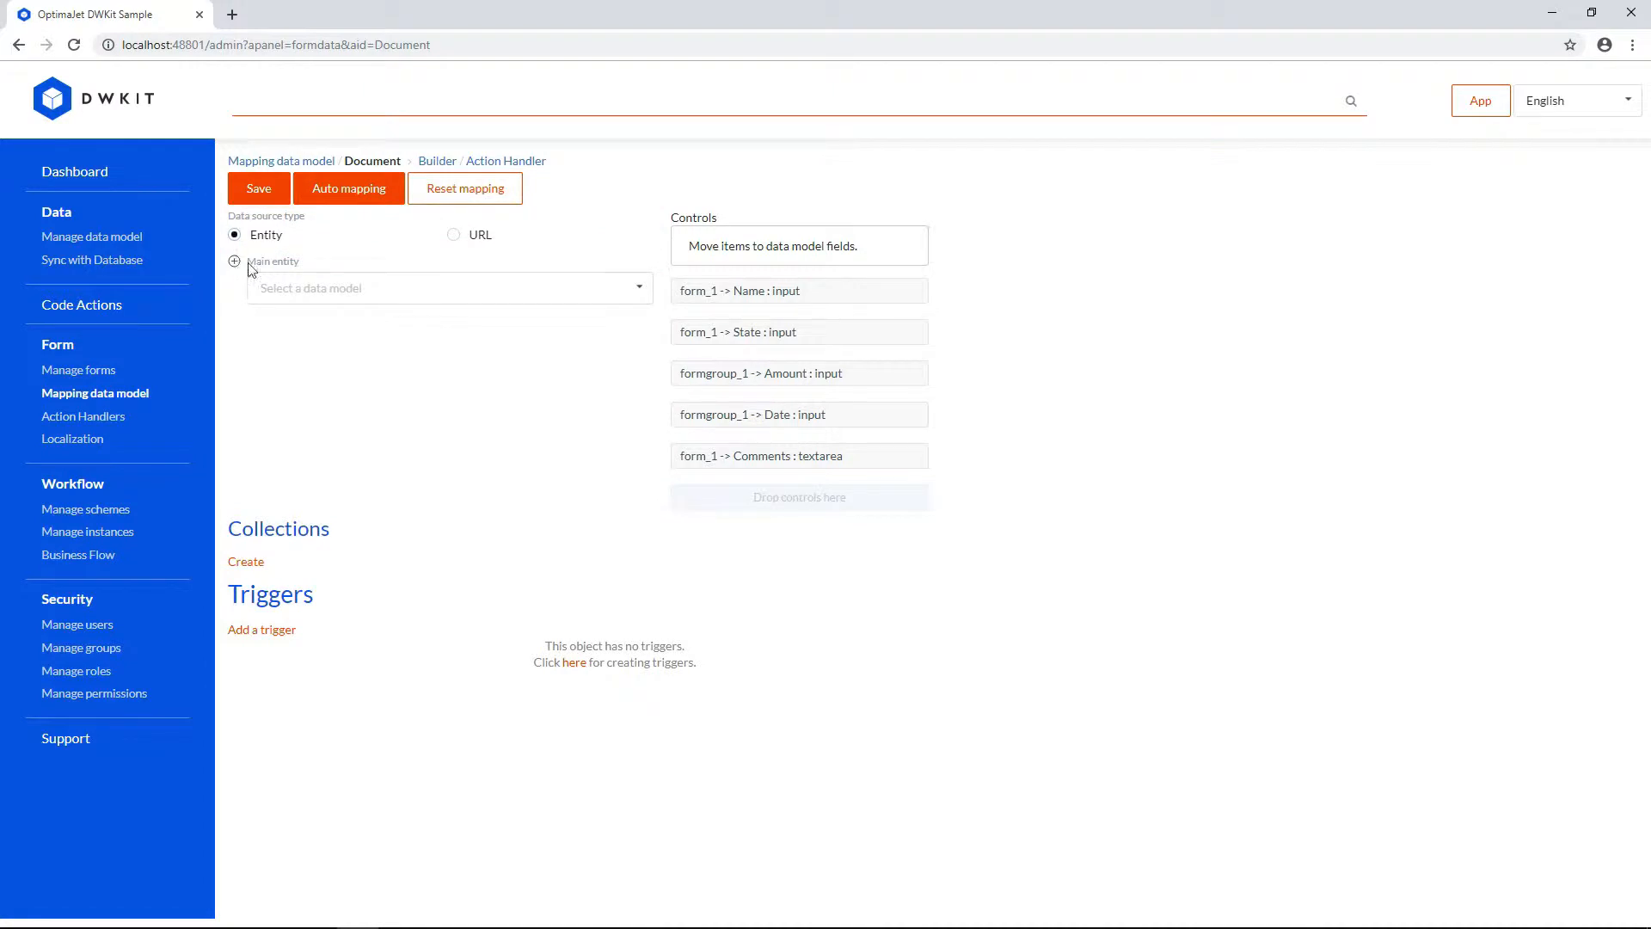
pyautogui.click(447, 288)
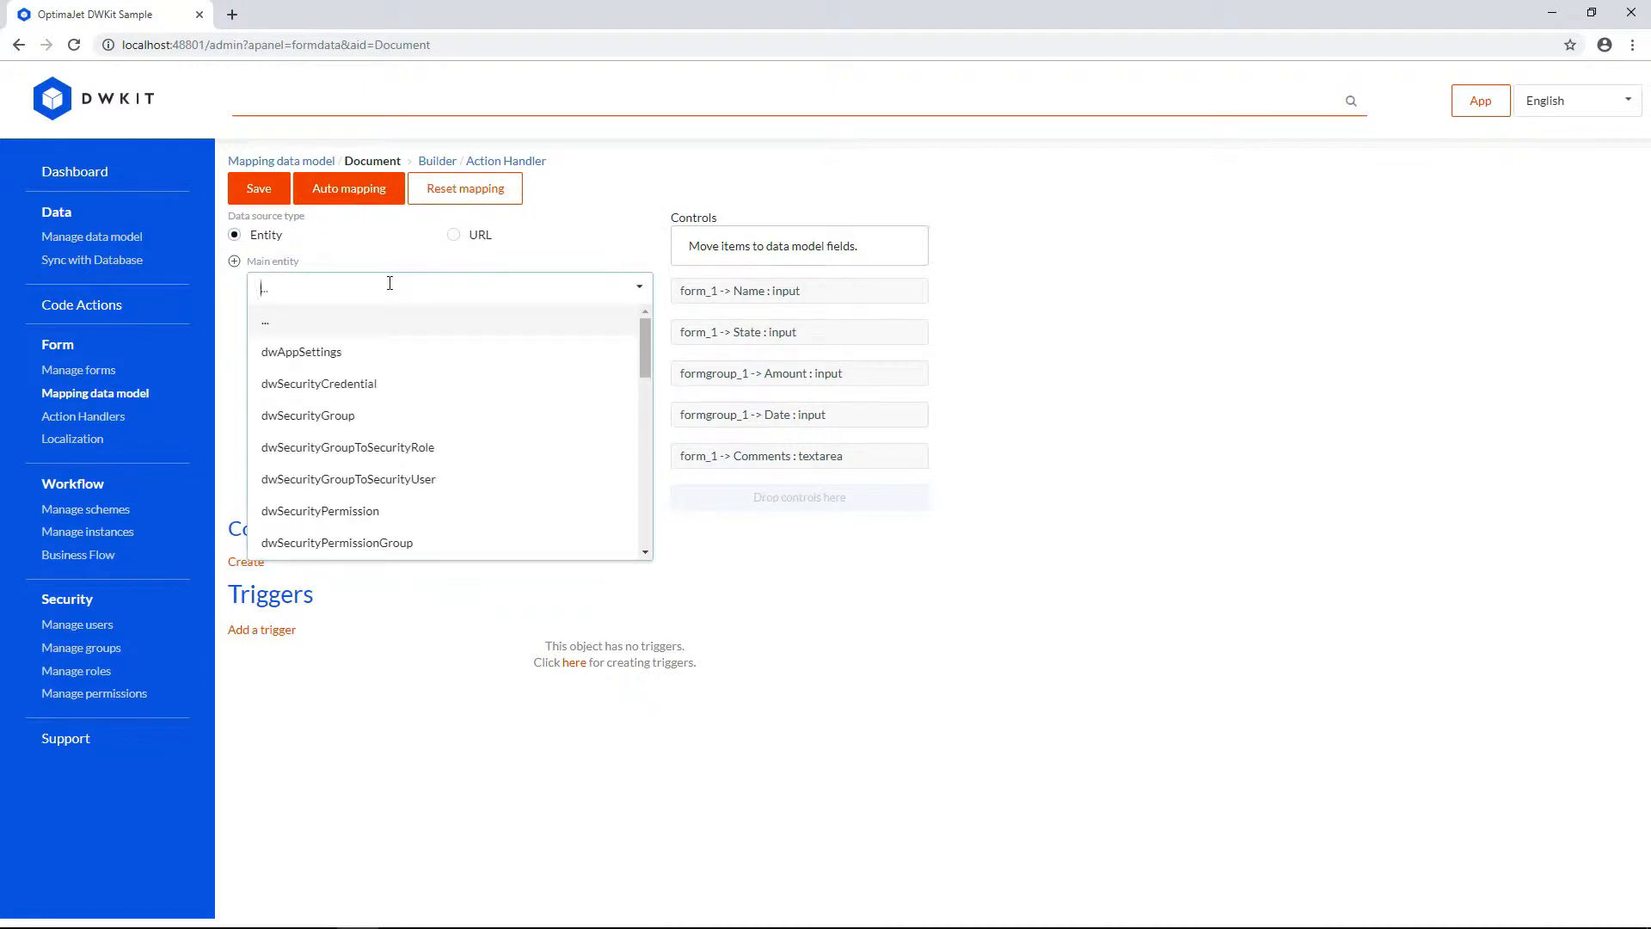
pyautogui.write('Doc')
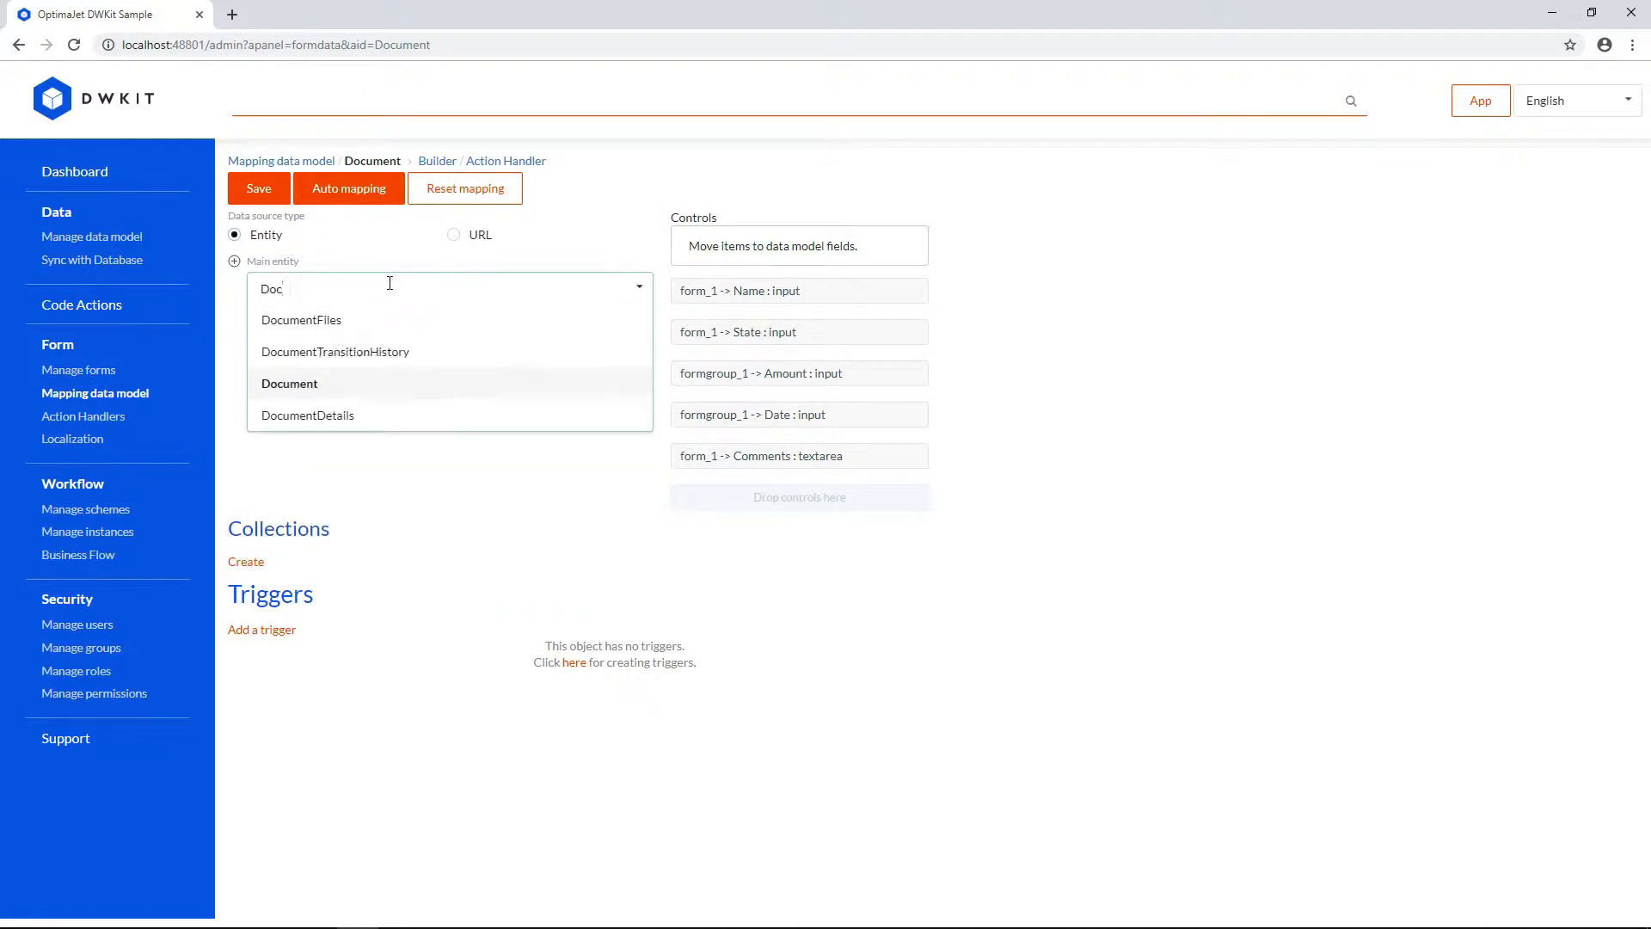
pyautogui.click(289, 384)
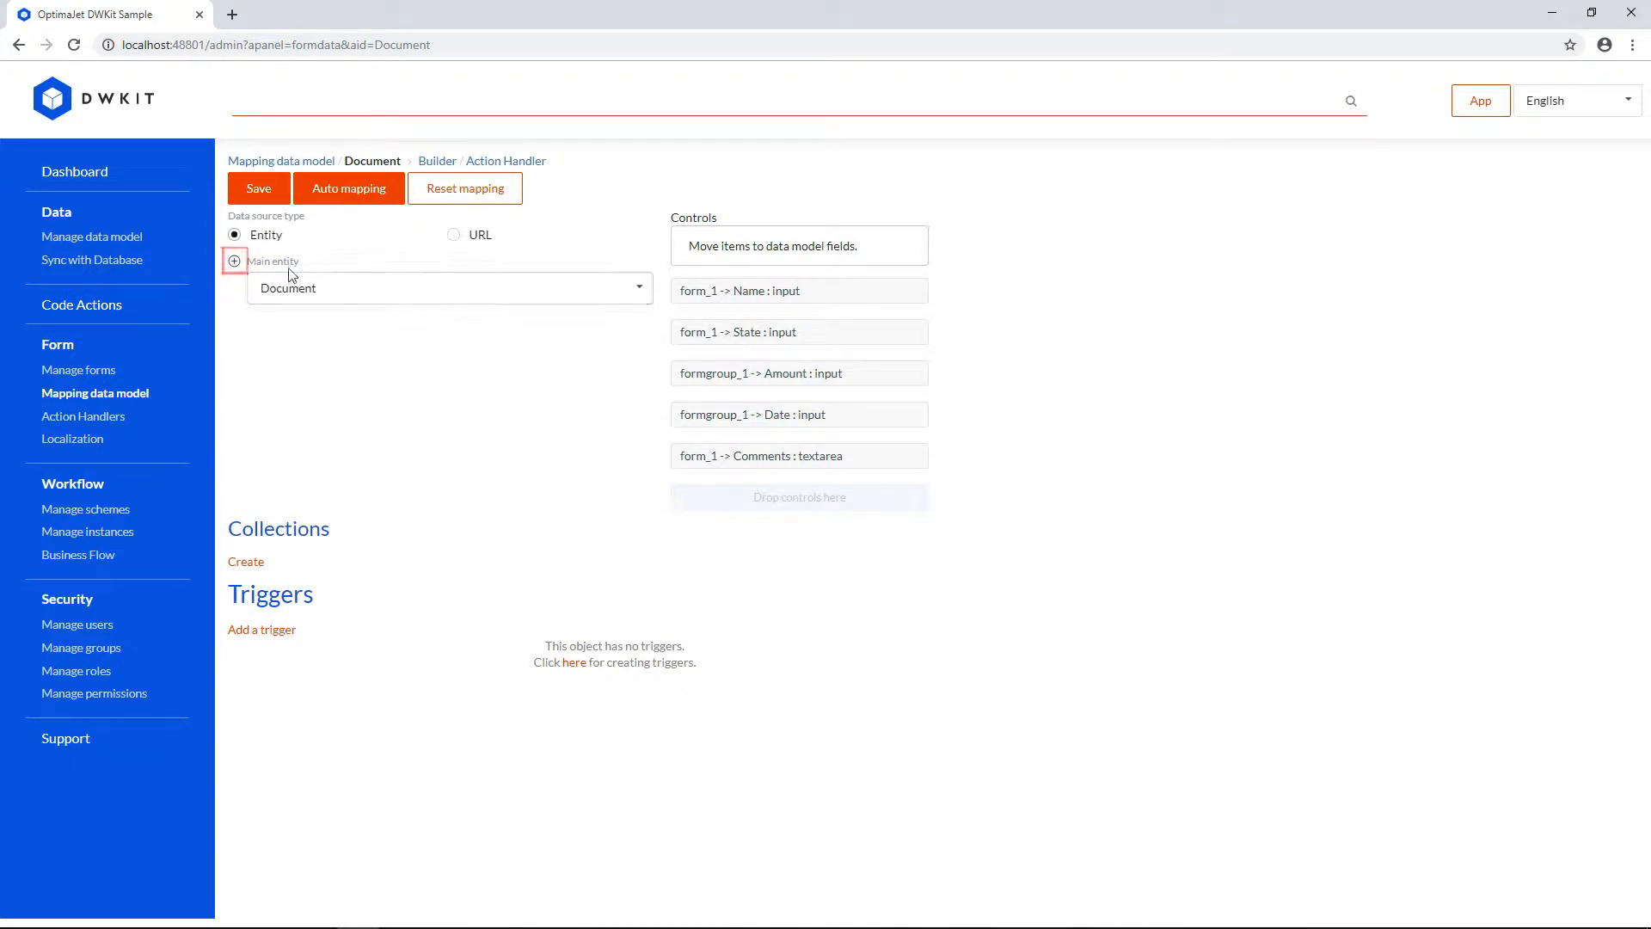
pyautogui.click(234, 263)
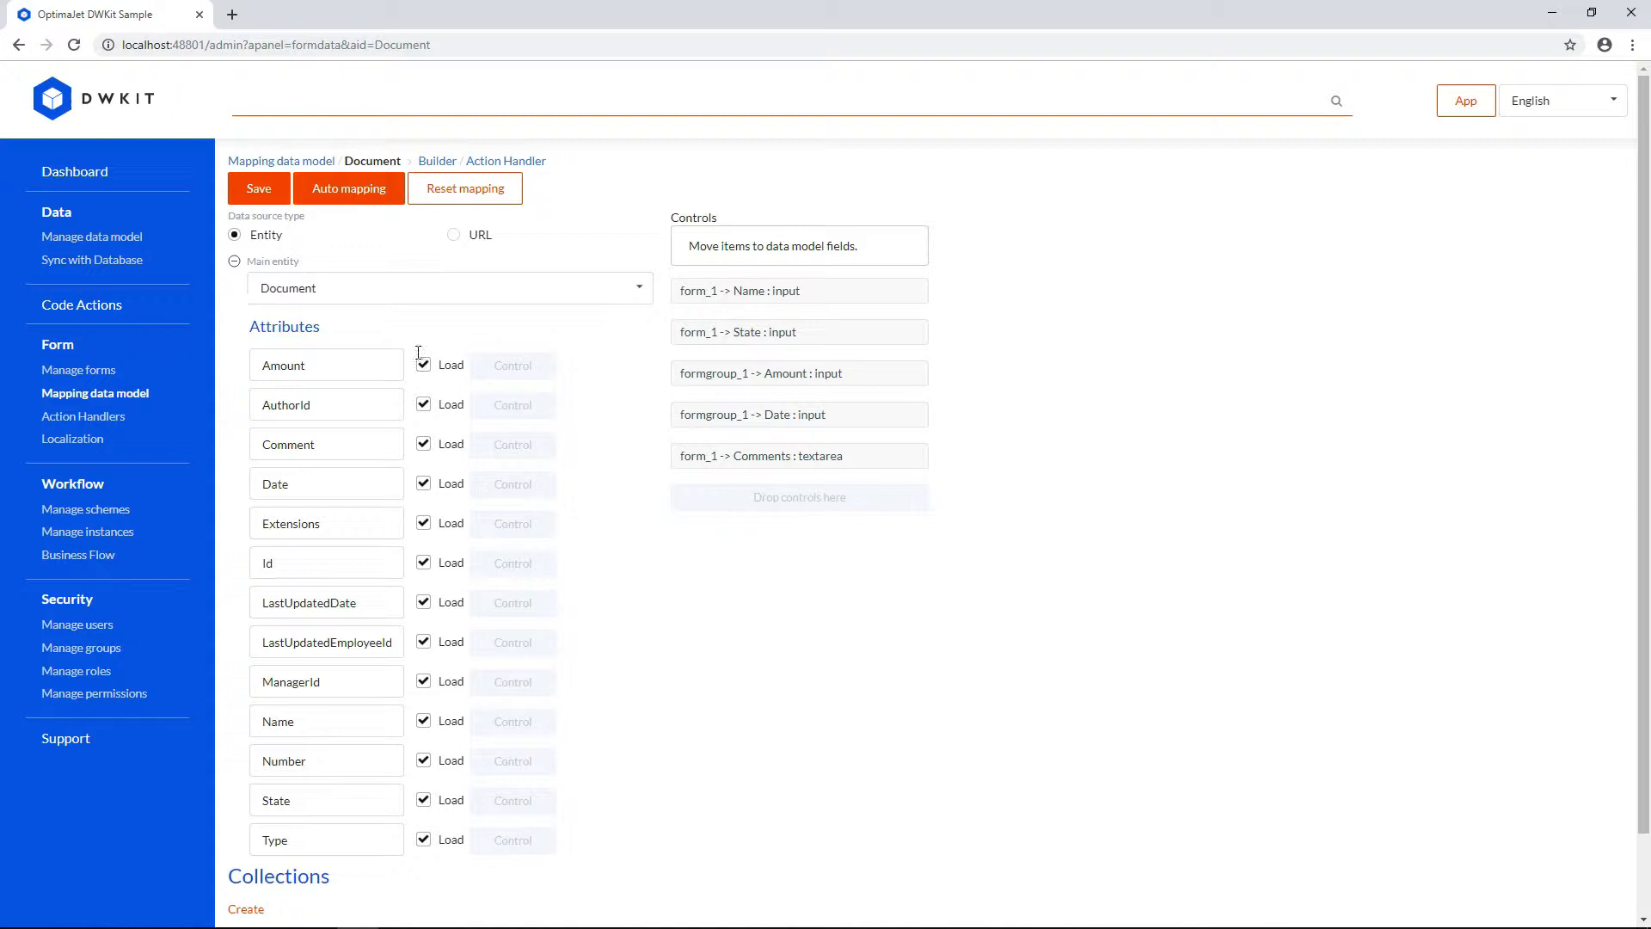
pyautogui.moveTo(604, 378)
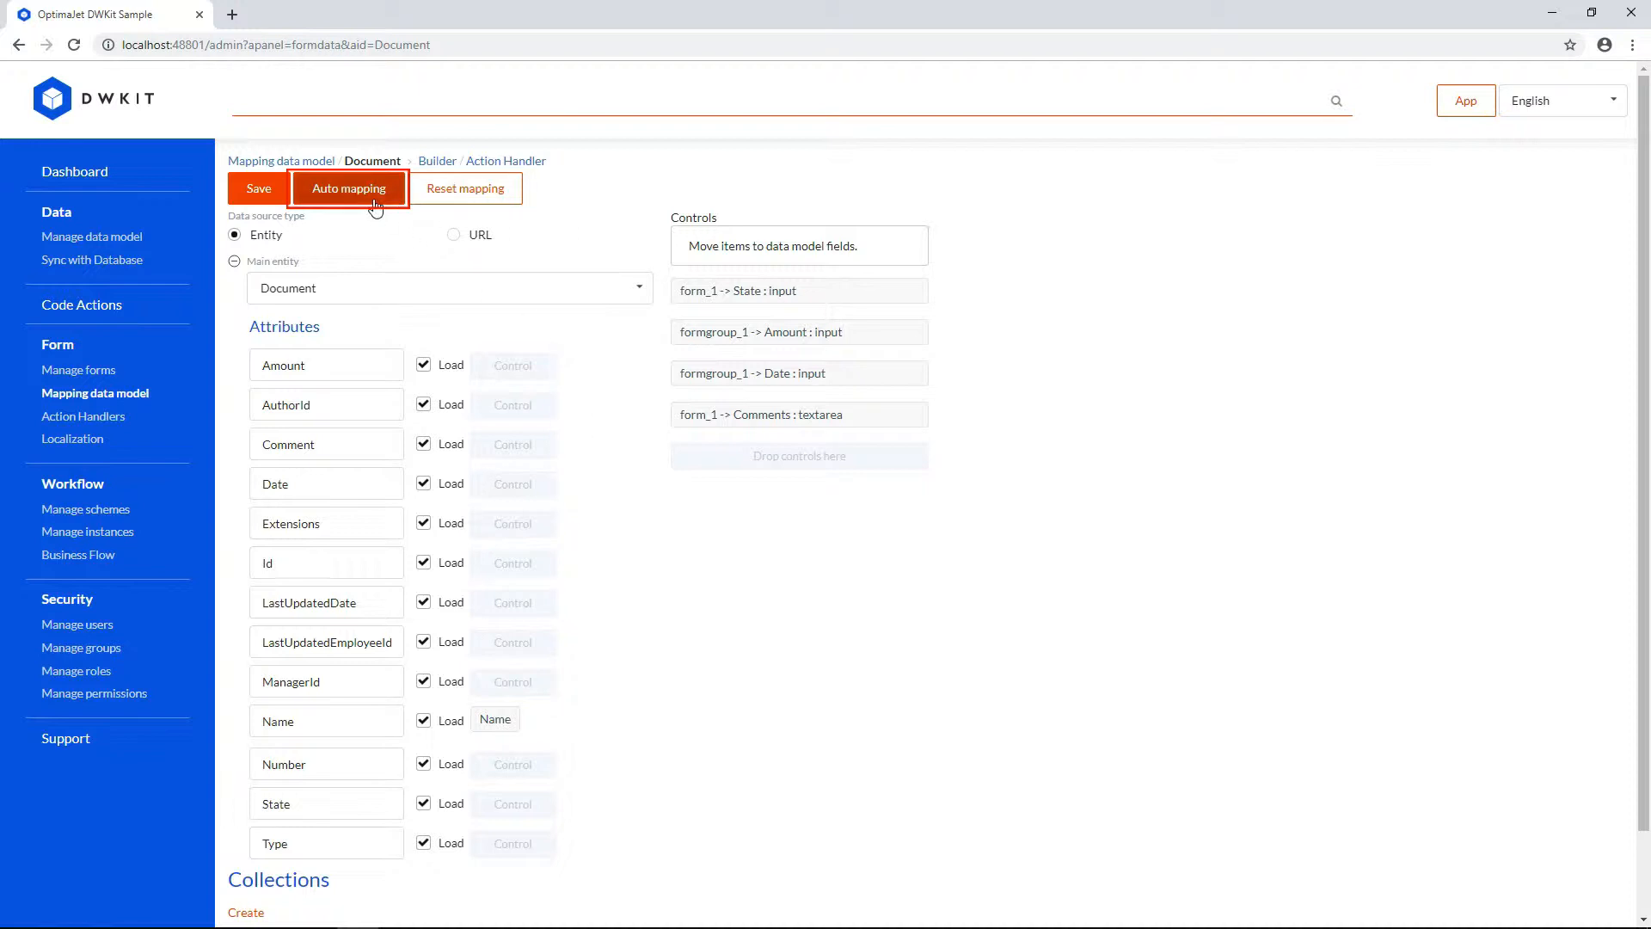
# Step: Auto-map controls to Document attributes, save the mapping, then reset the links
pyautogui.click(351, 188)
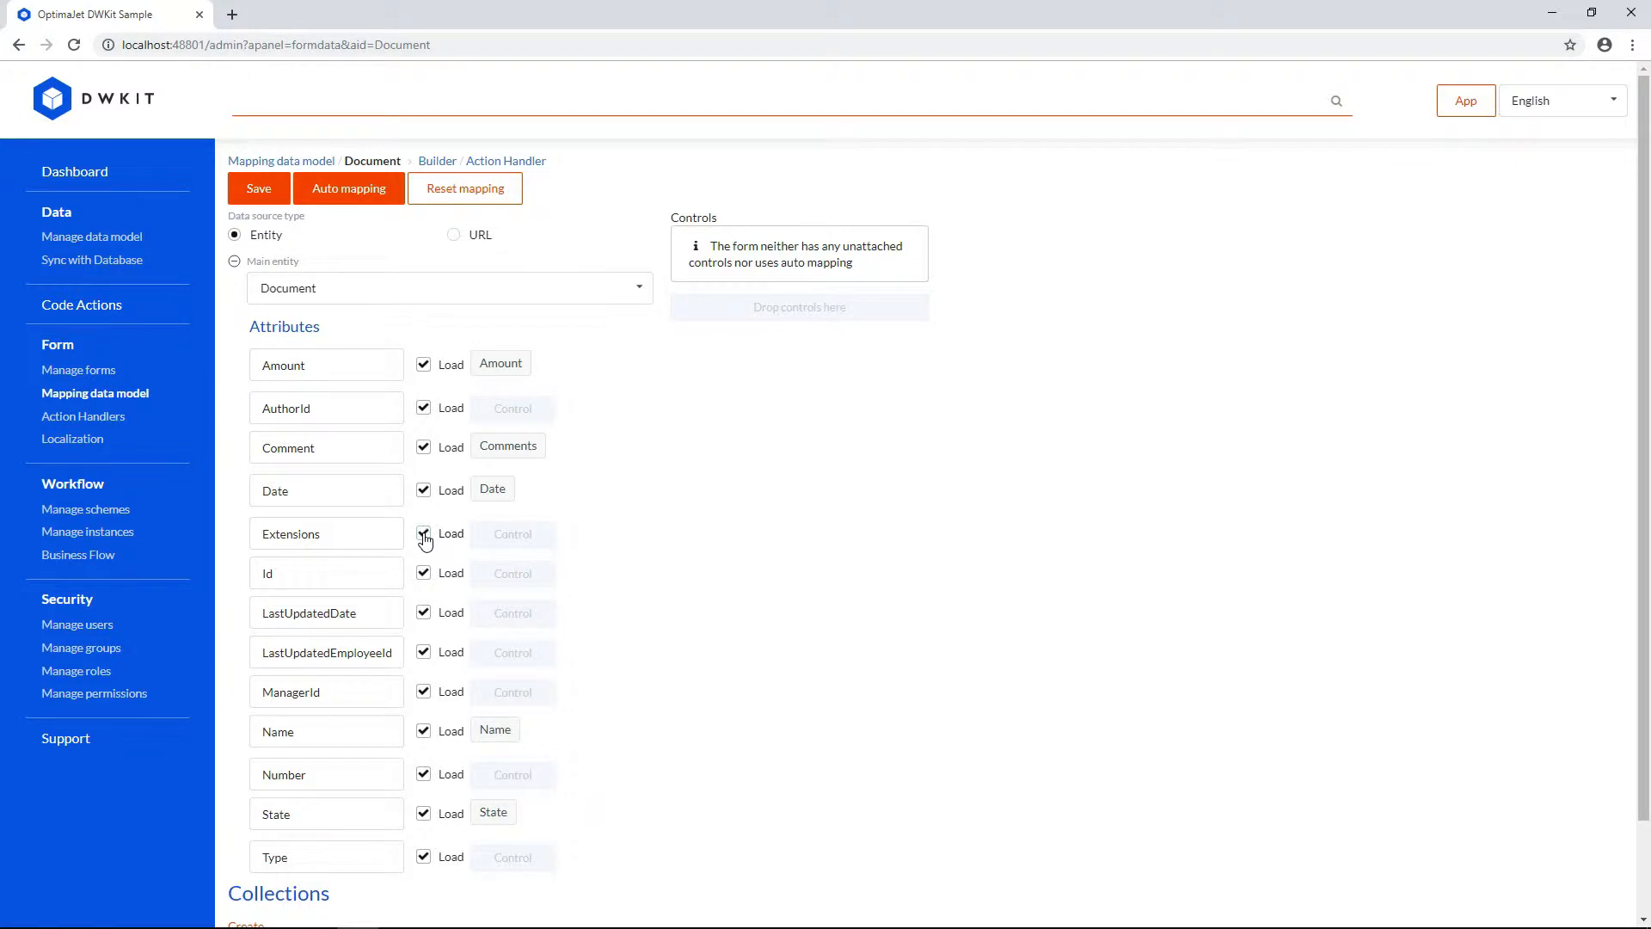
pyautogui.click(258, 187)
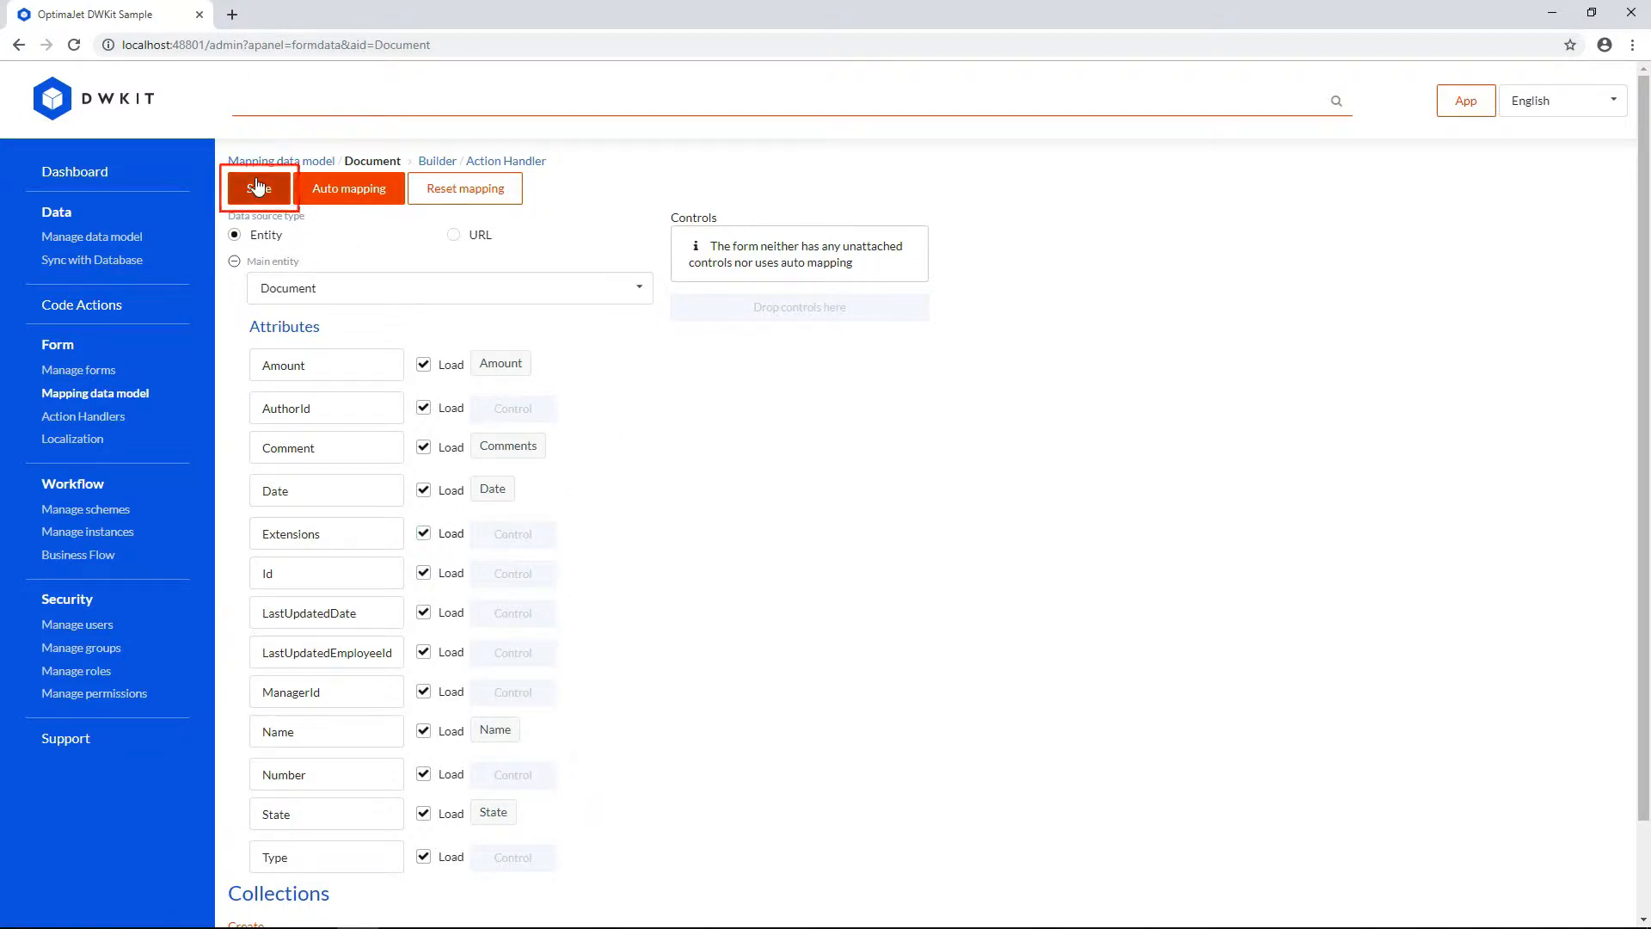
pyautogui.click(258, 188)
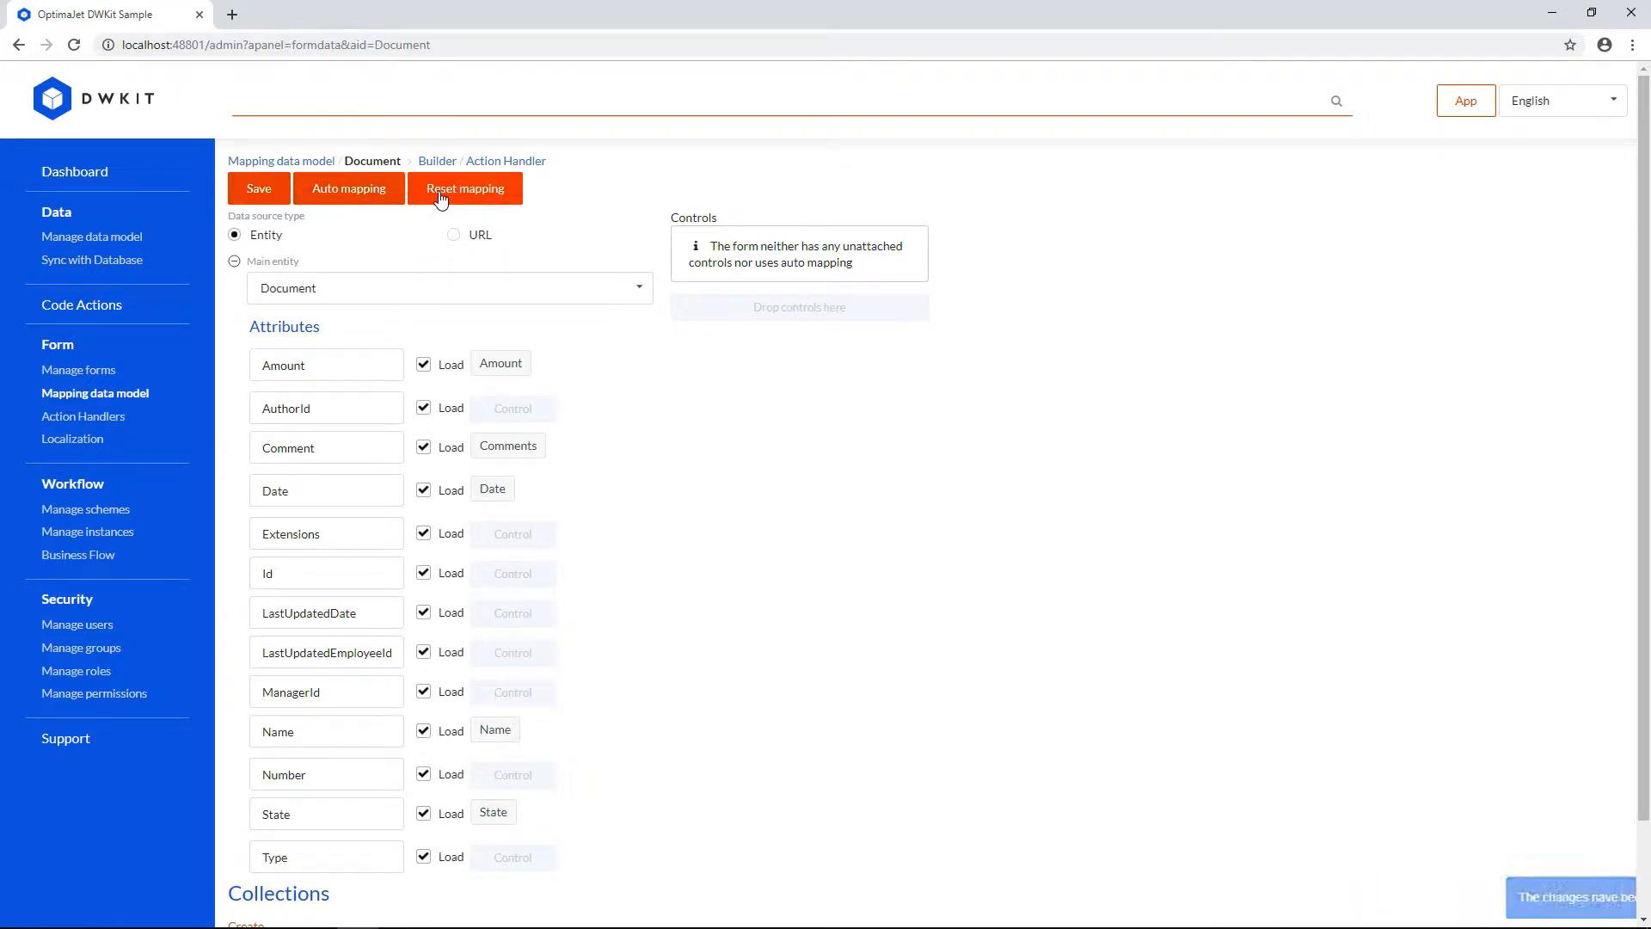
pyautogui.click(465, 188)
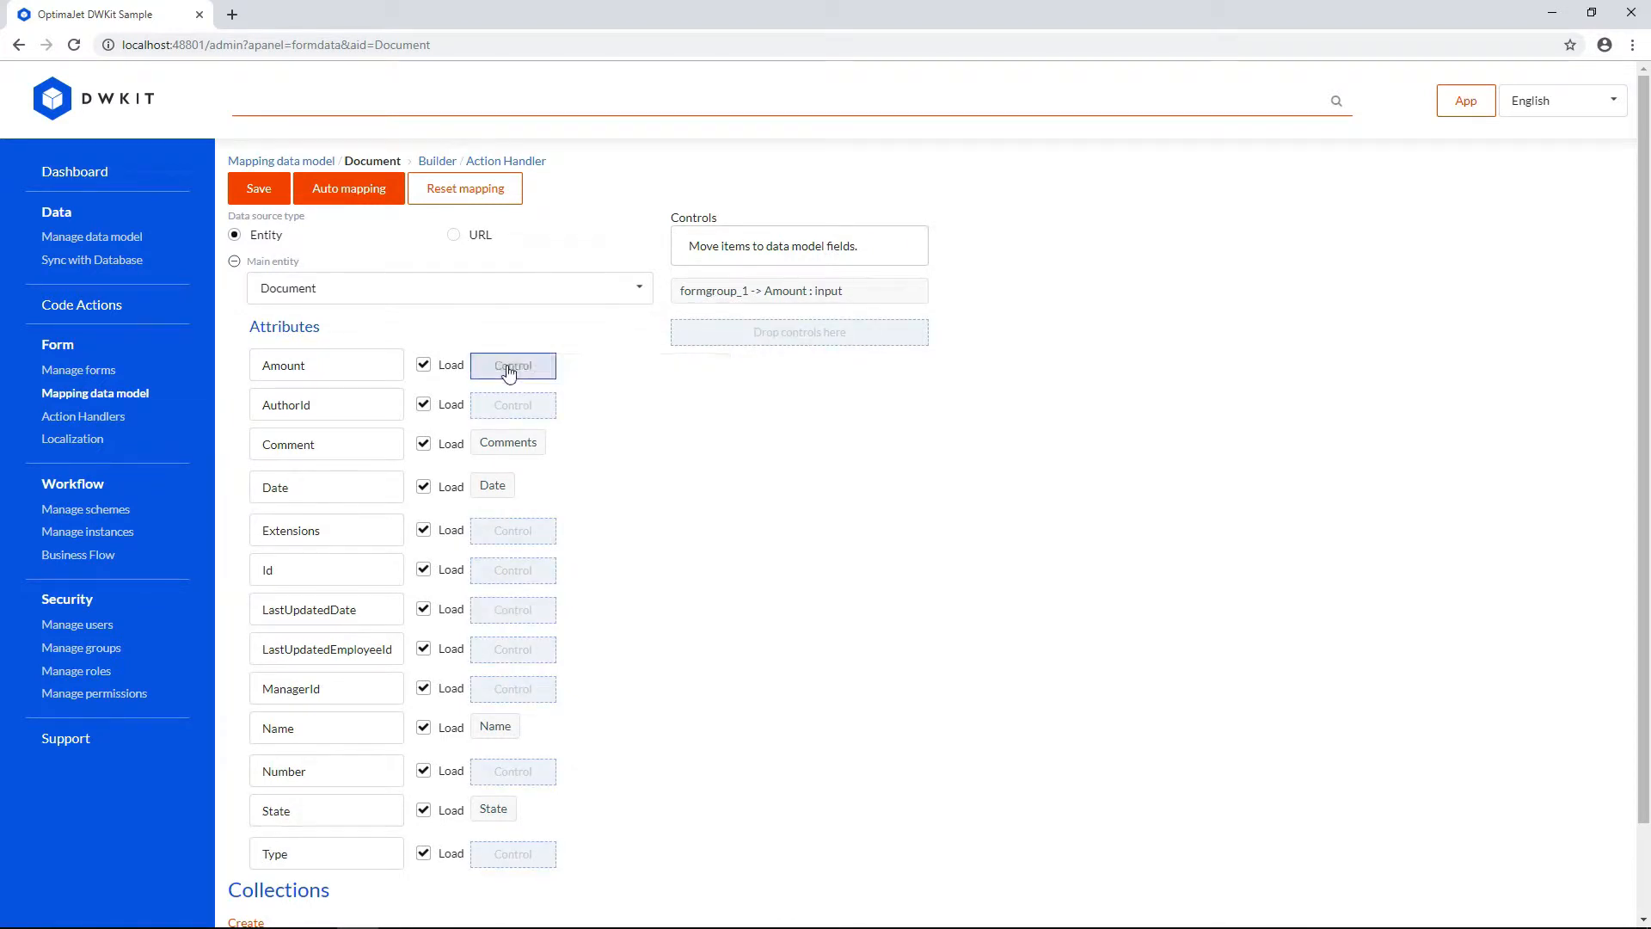
pyautogui.click(512, 365)
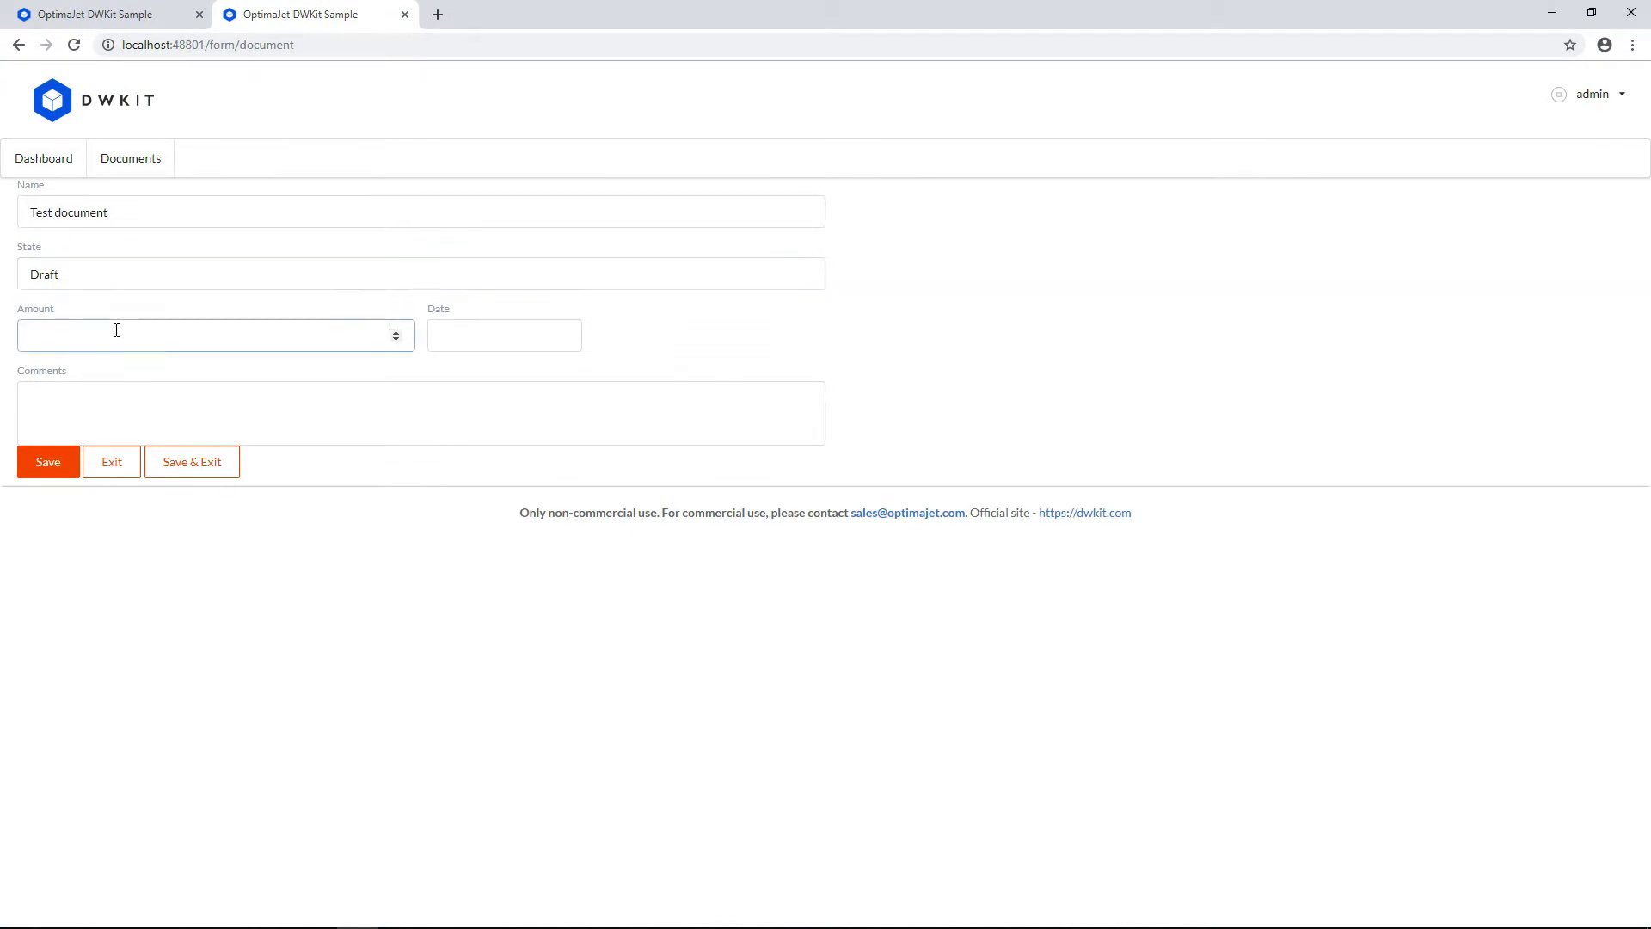
# Step: Enter comment 'This is a test doc' and save the new Test document
pyautogui.write('This is a test doc')
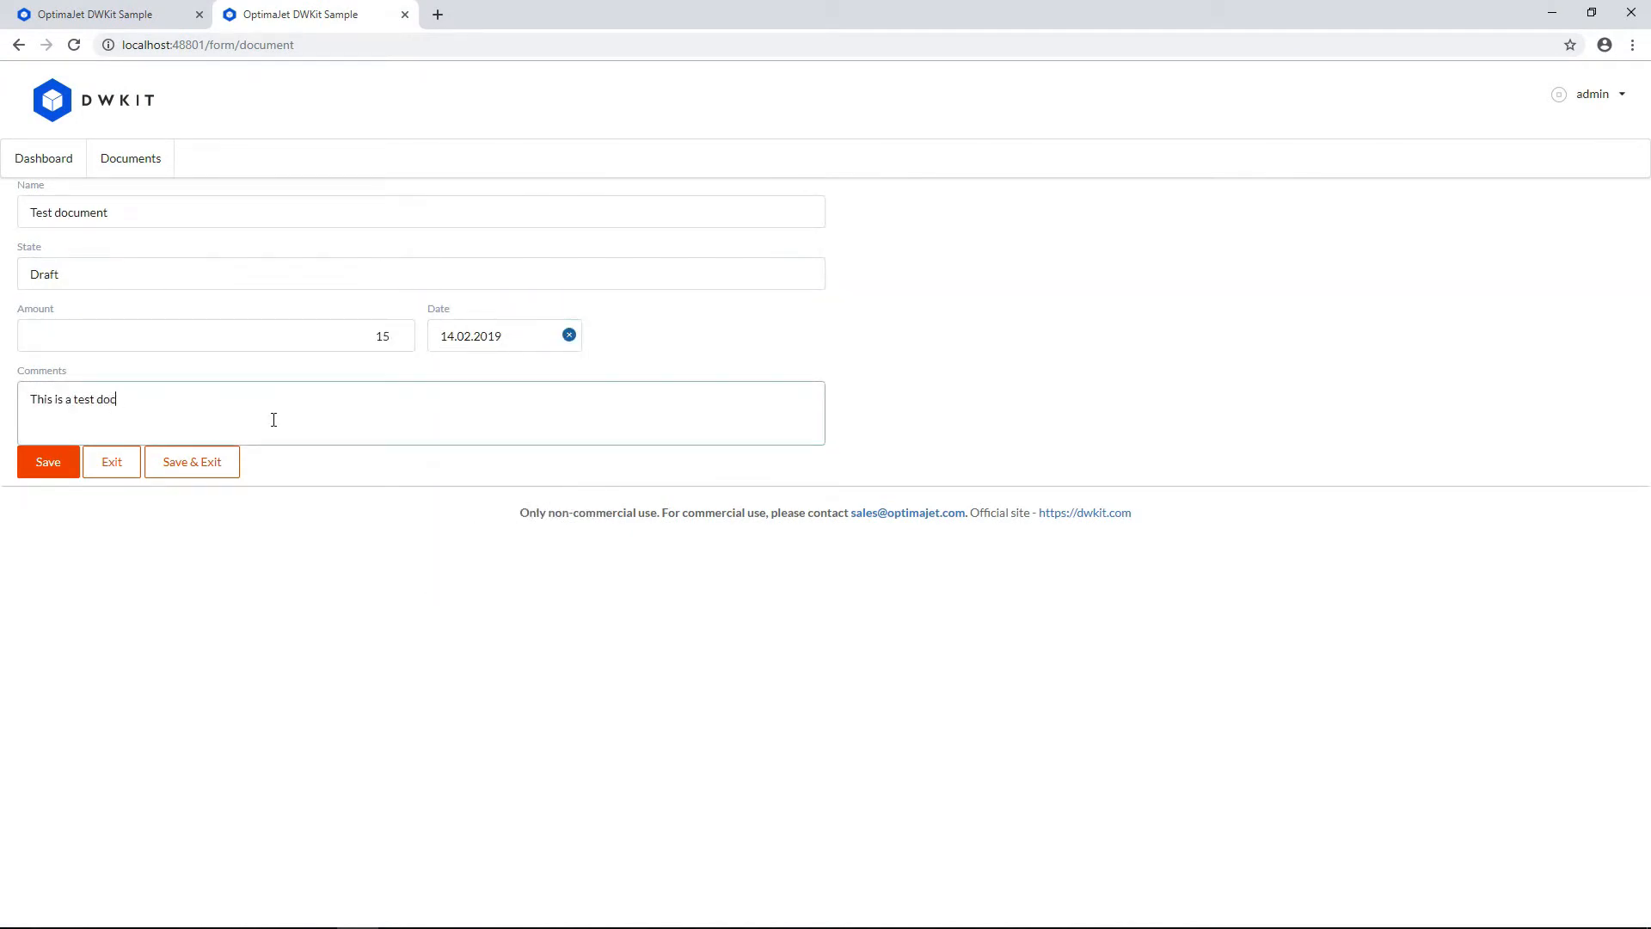
pyautogui.click(48, 461)
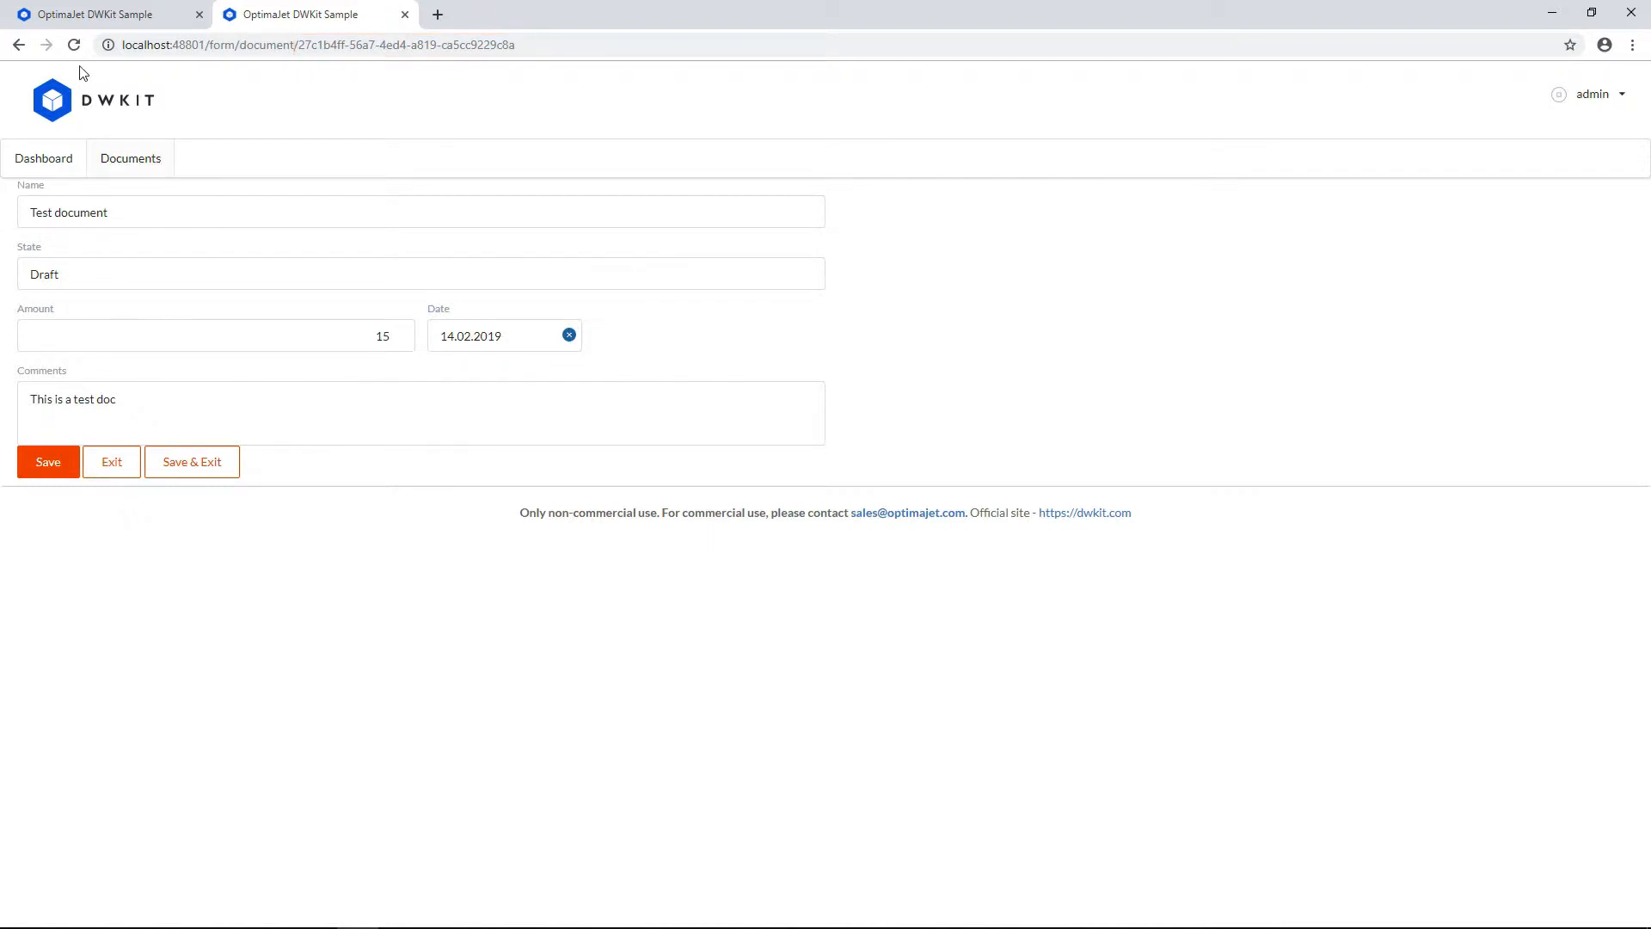
pyautogui.moveTo(99, 127)
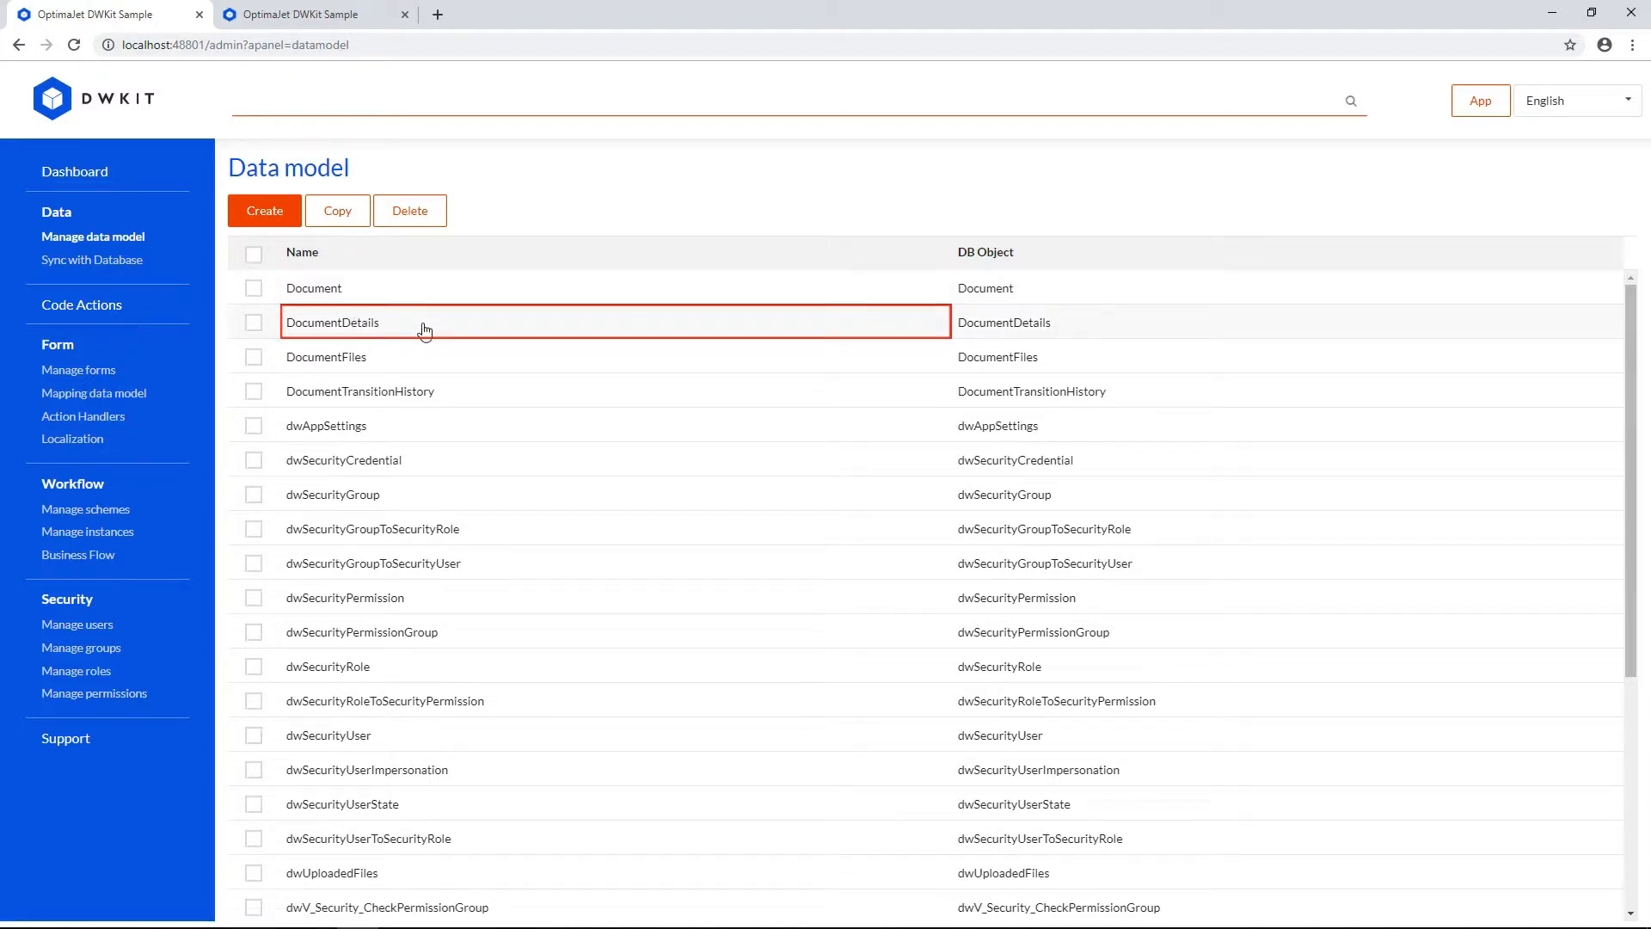
# Step: Open the Document form and rename the new header's name and content to 'Details'
pyautogui.click(332, 322)
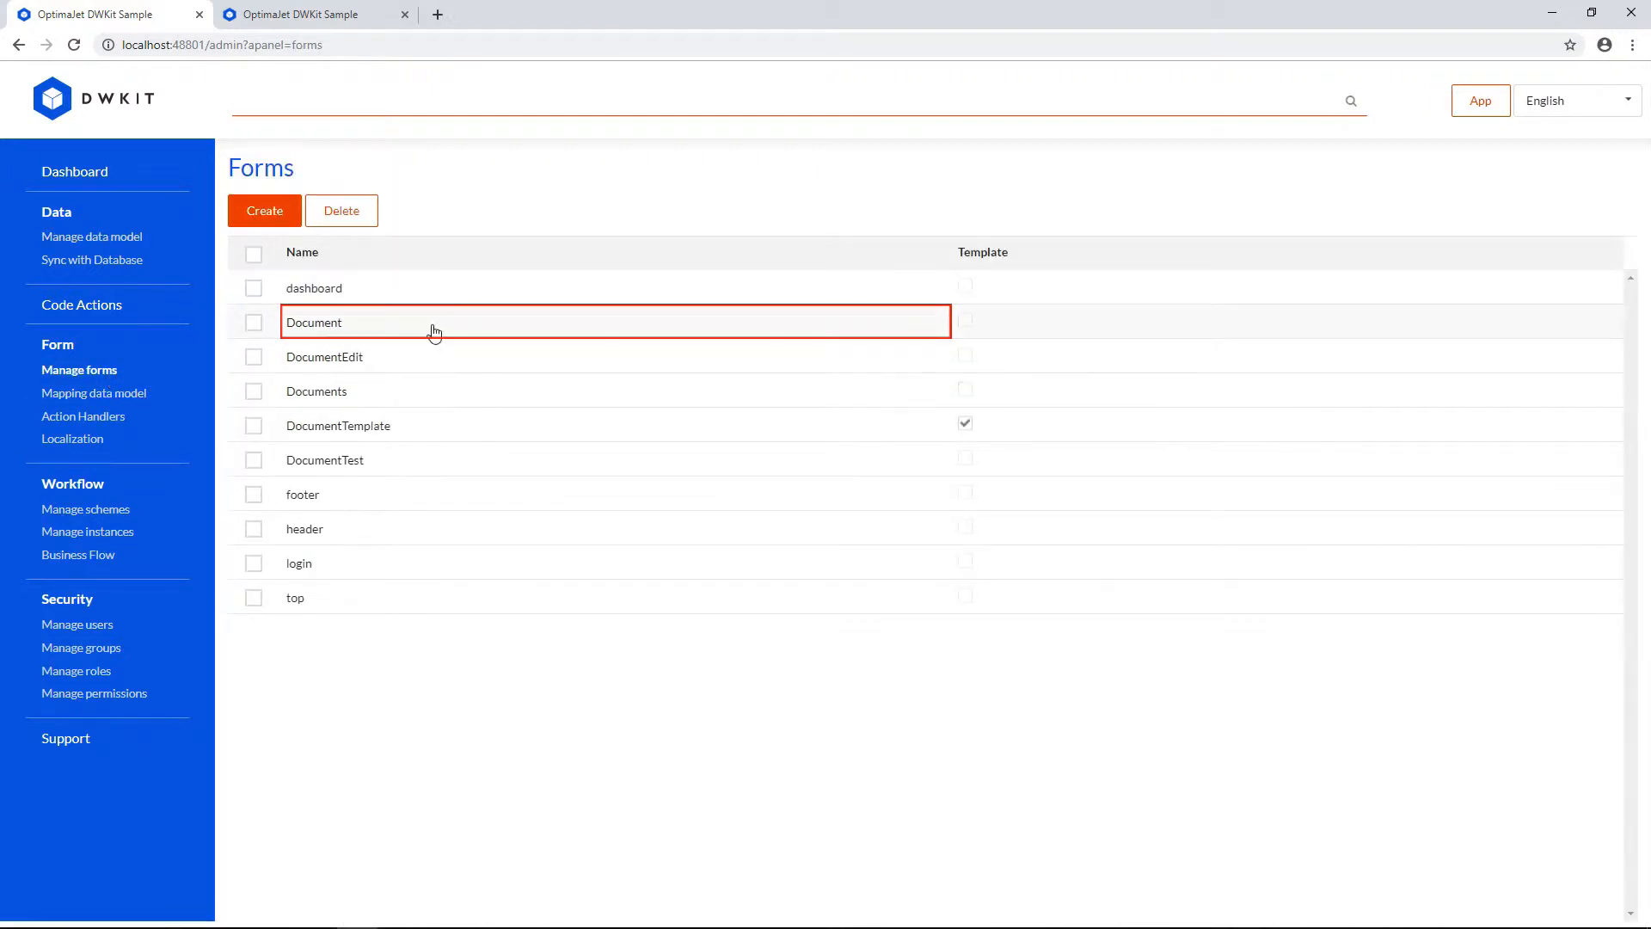
pyautogui.click(314, 323)
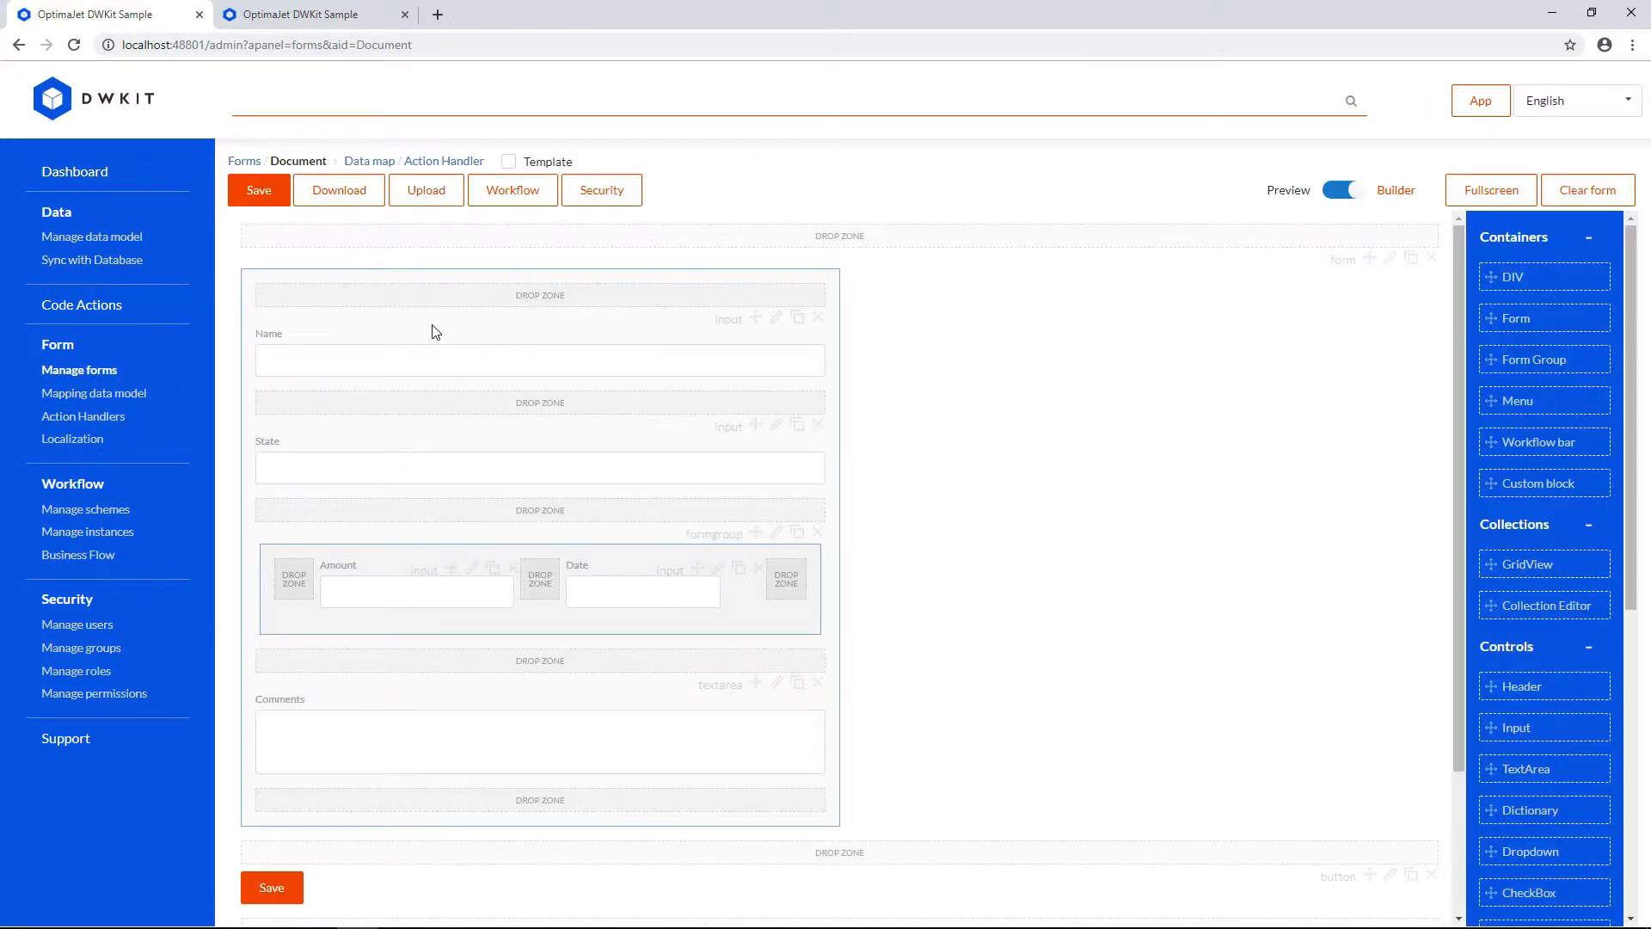
pyautogui.scroll(-3)
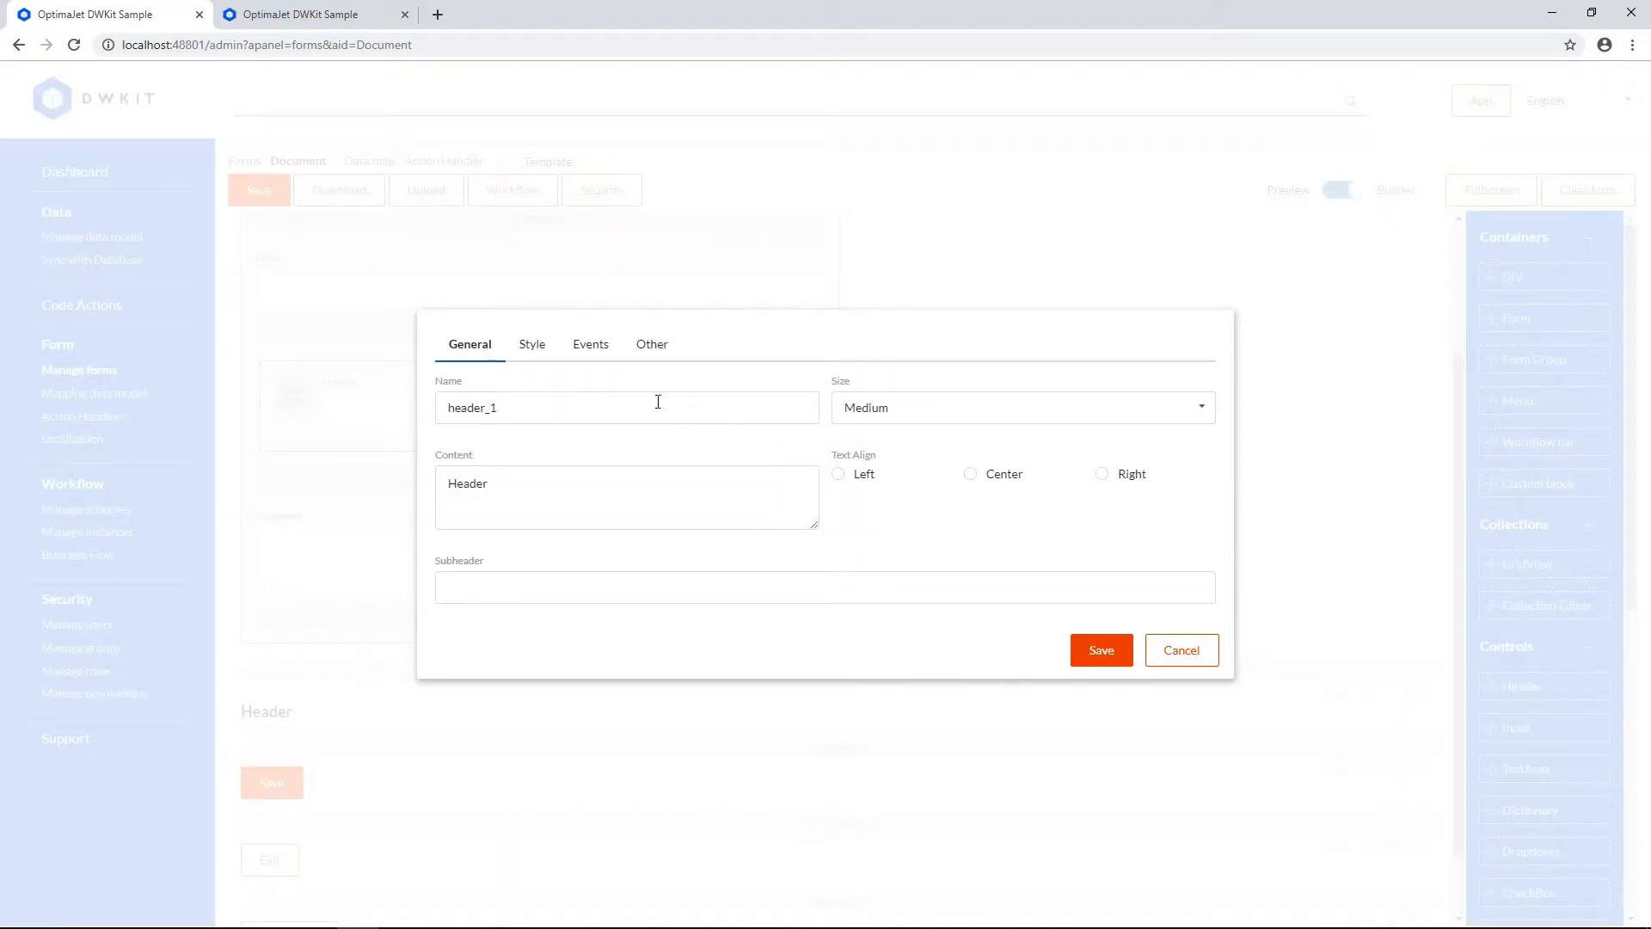
pyautogui.write('Details')
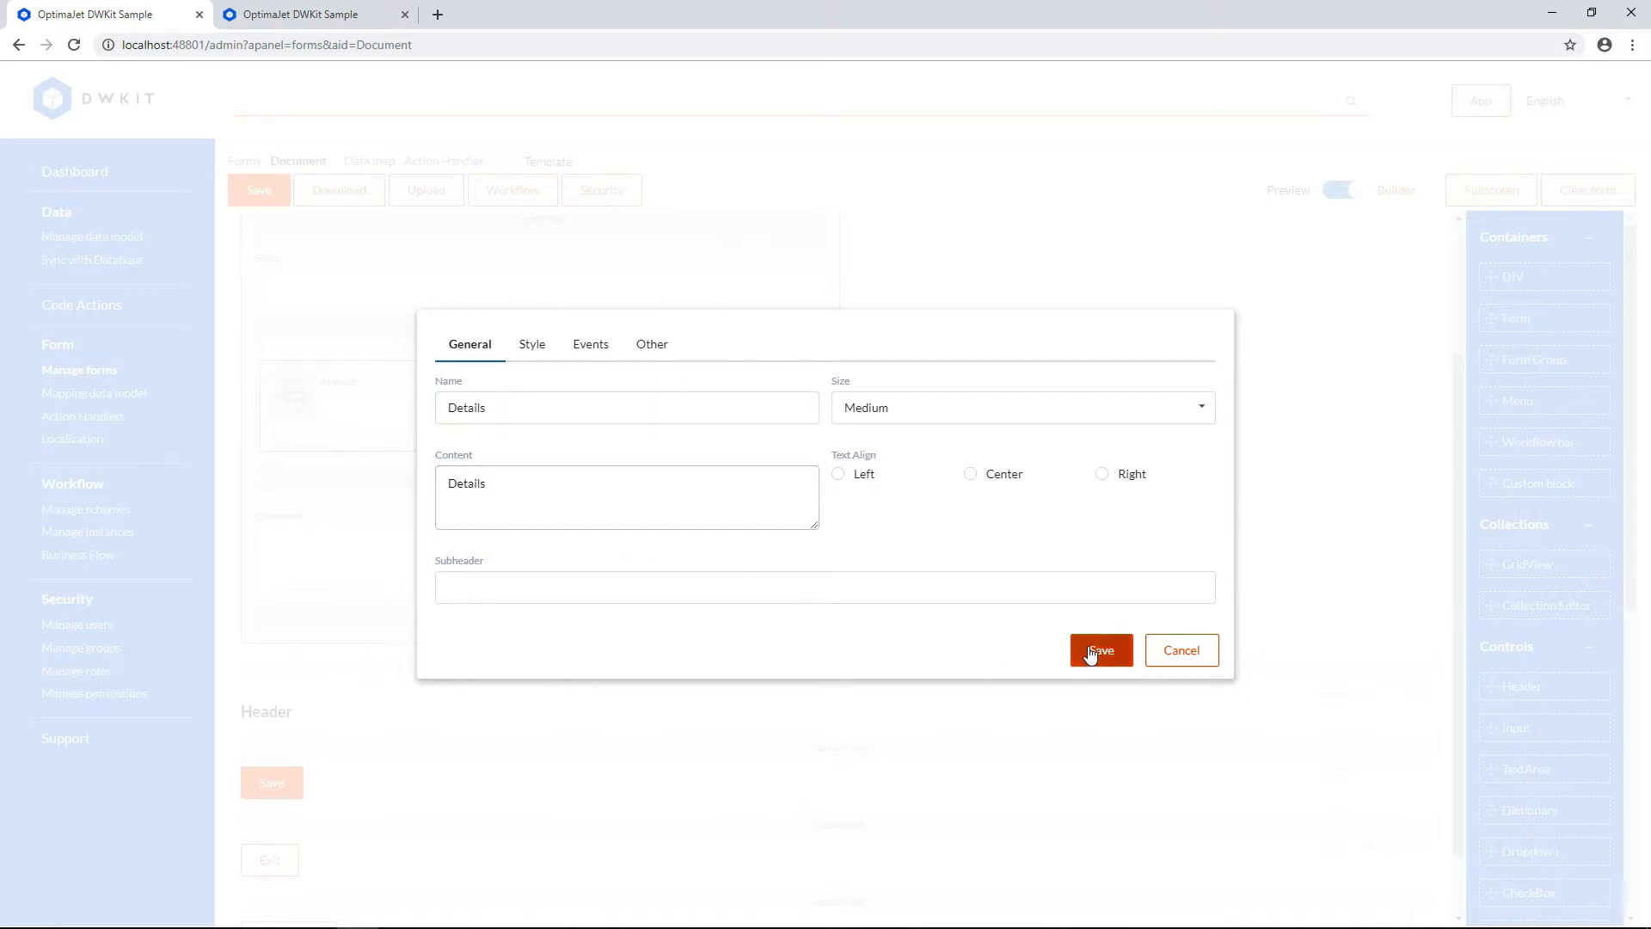
pyautogui.click(1101, 650)
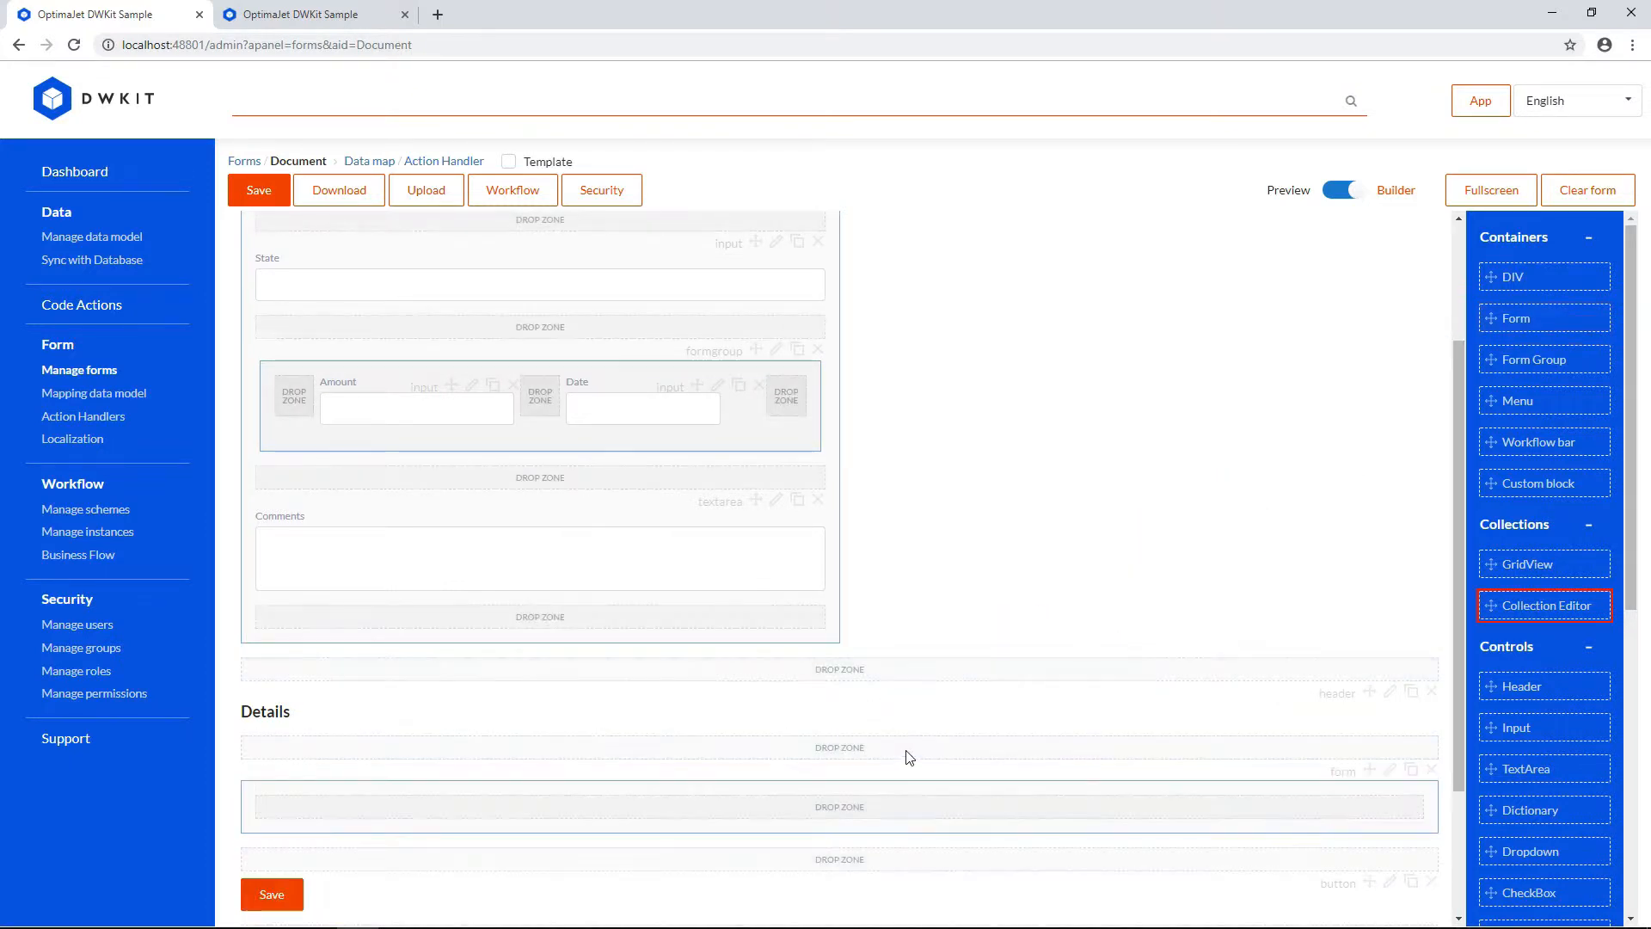
# Step: Add a documentDetails collection editor with Name and numeric Amount columns under Details
pyautogui.moveTo(1543, 604); pyautogui.dragTo(1004, 812)
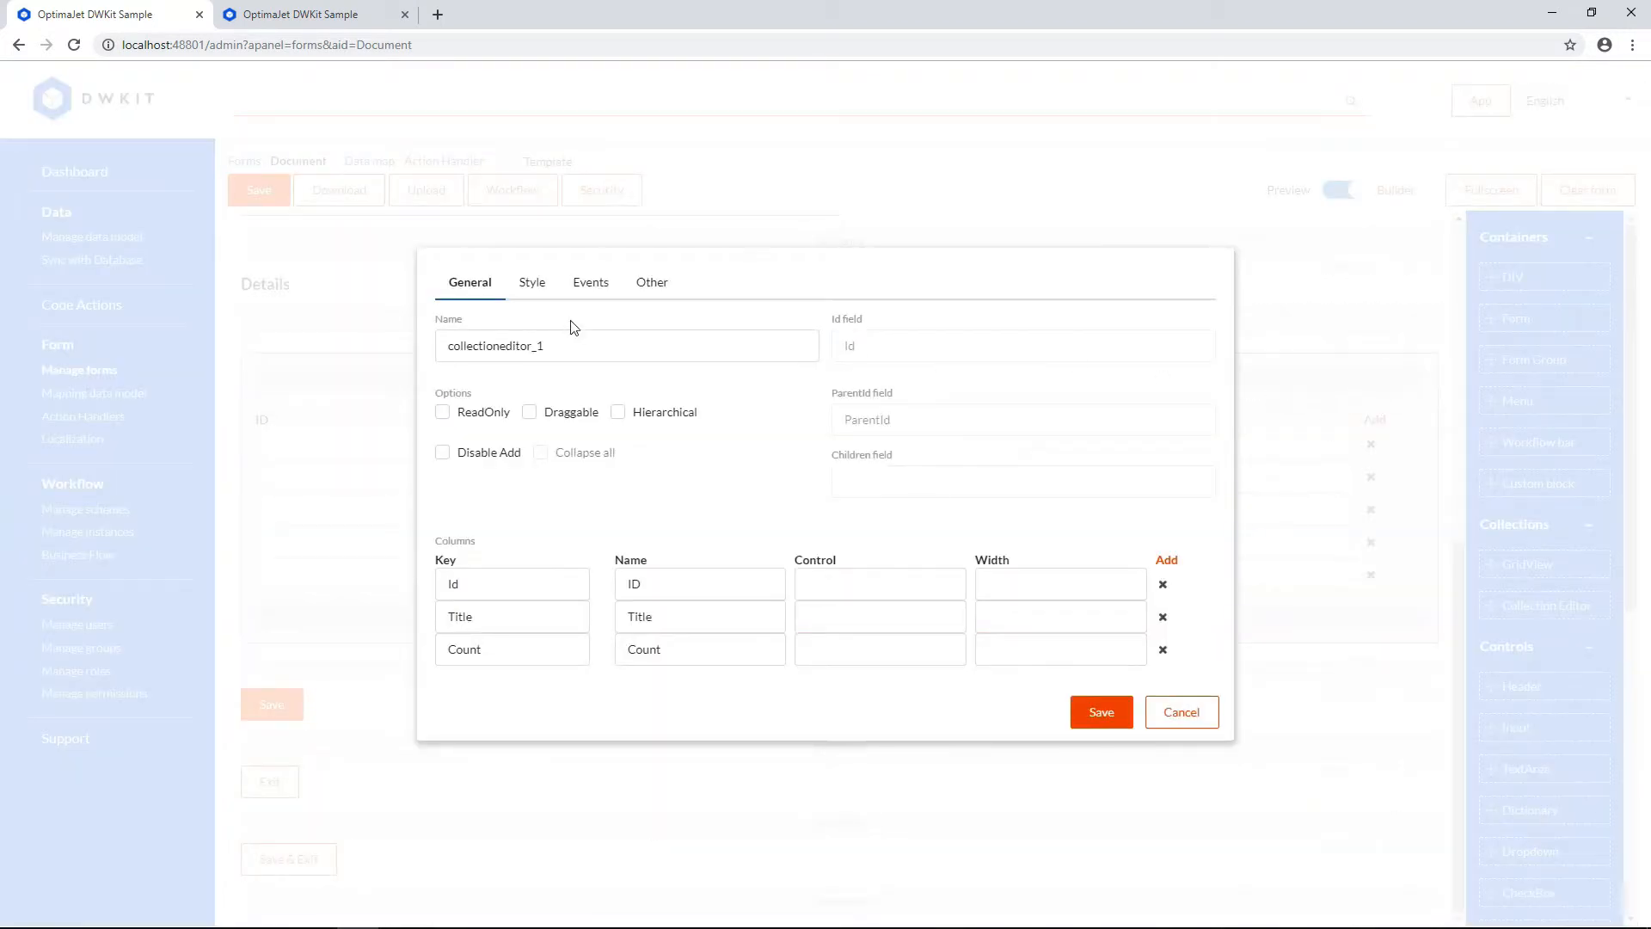
pyautogui.write('documentDetails')
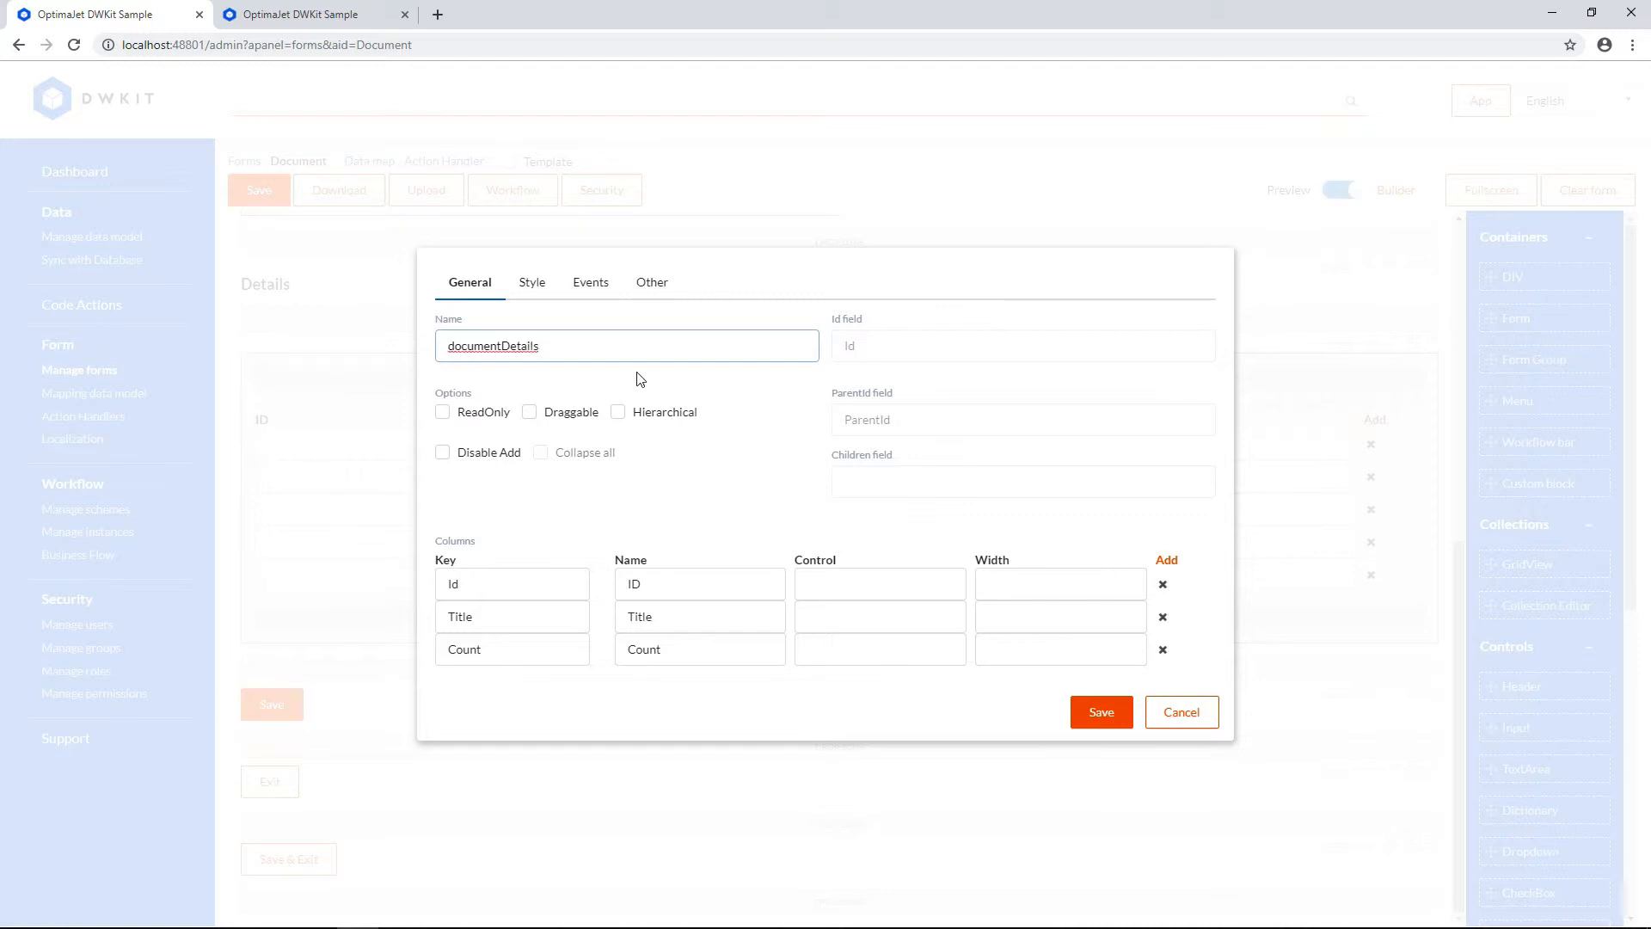
pyautogui.click(512, 583)
pyautogui.write('Name')
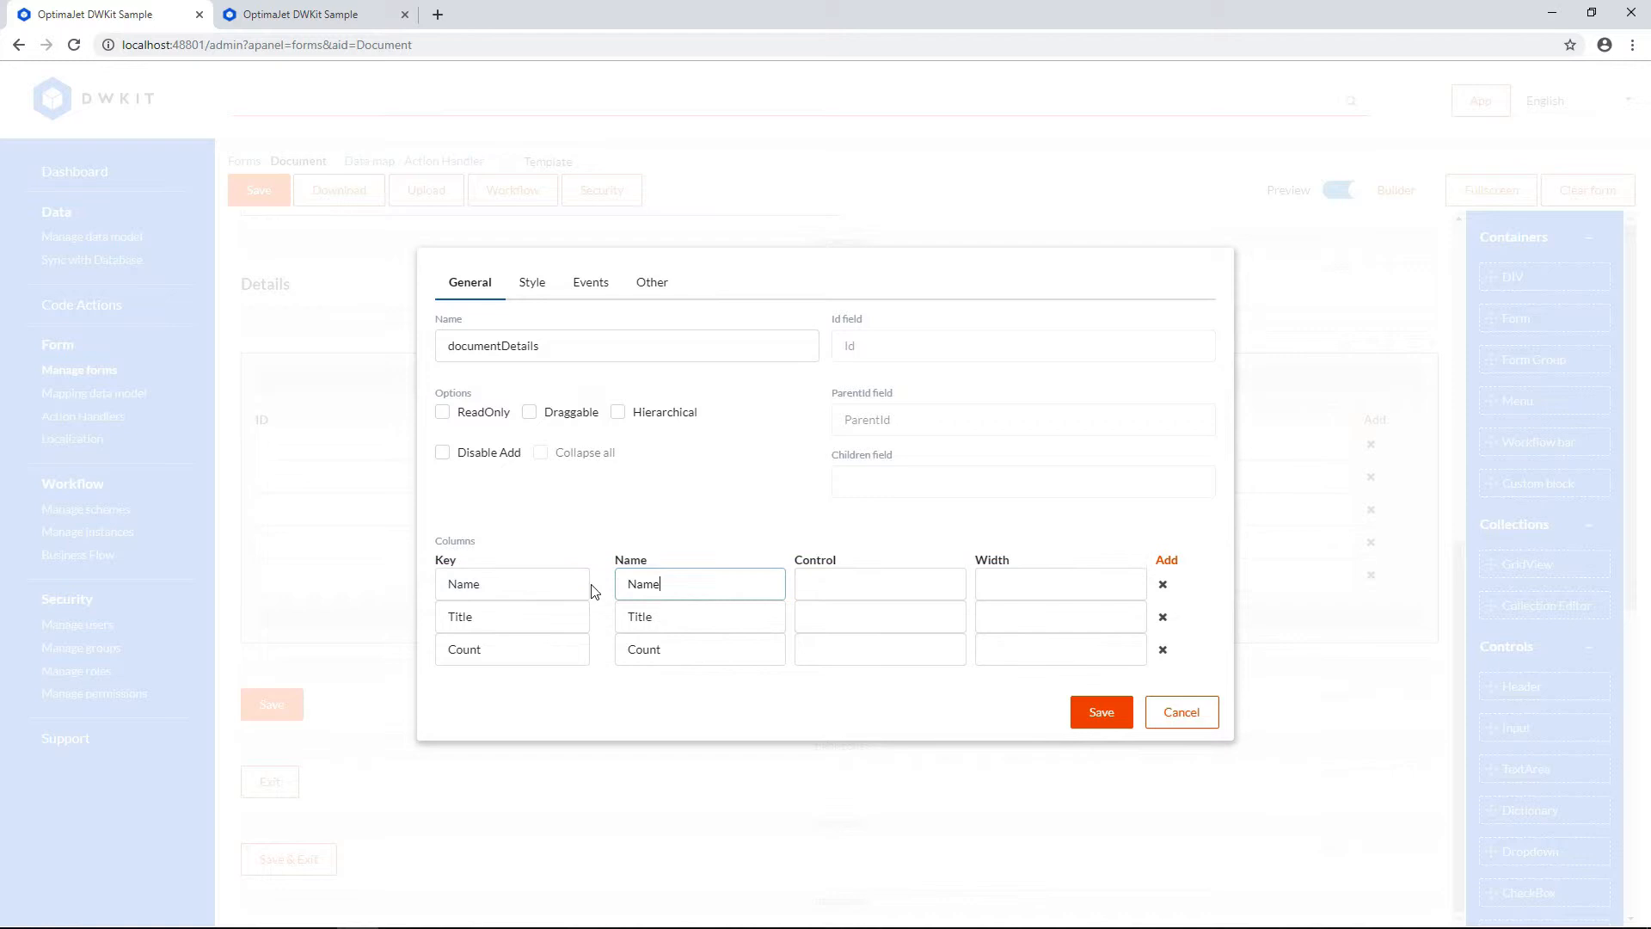
pyautogui.write('Amount')
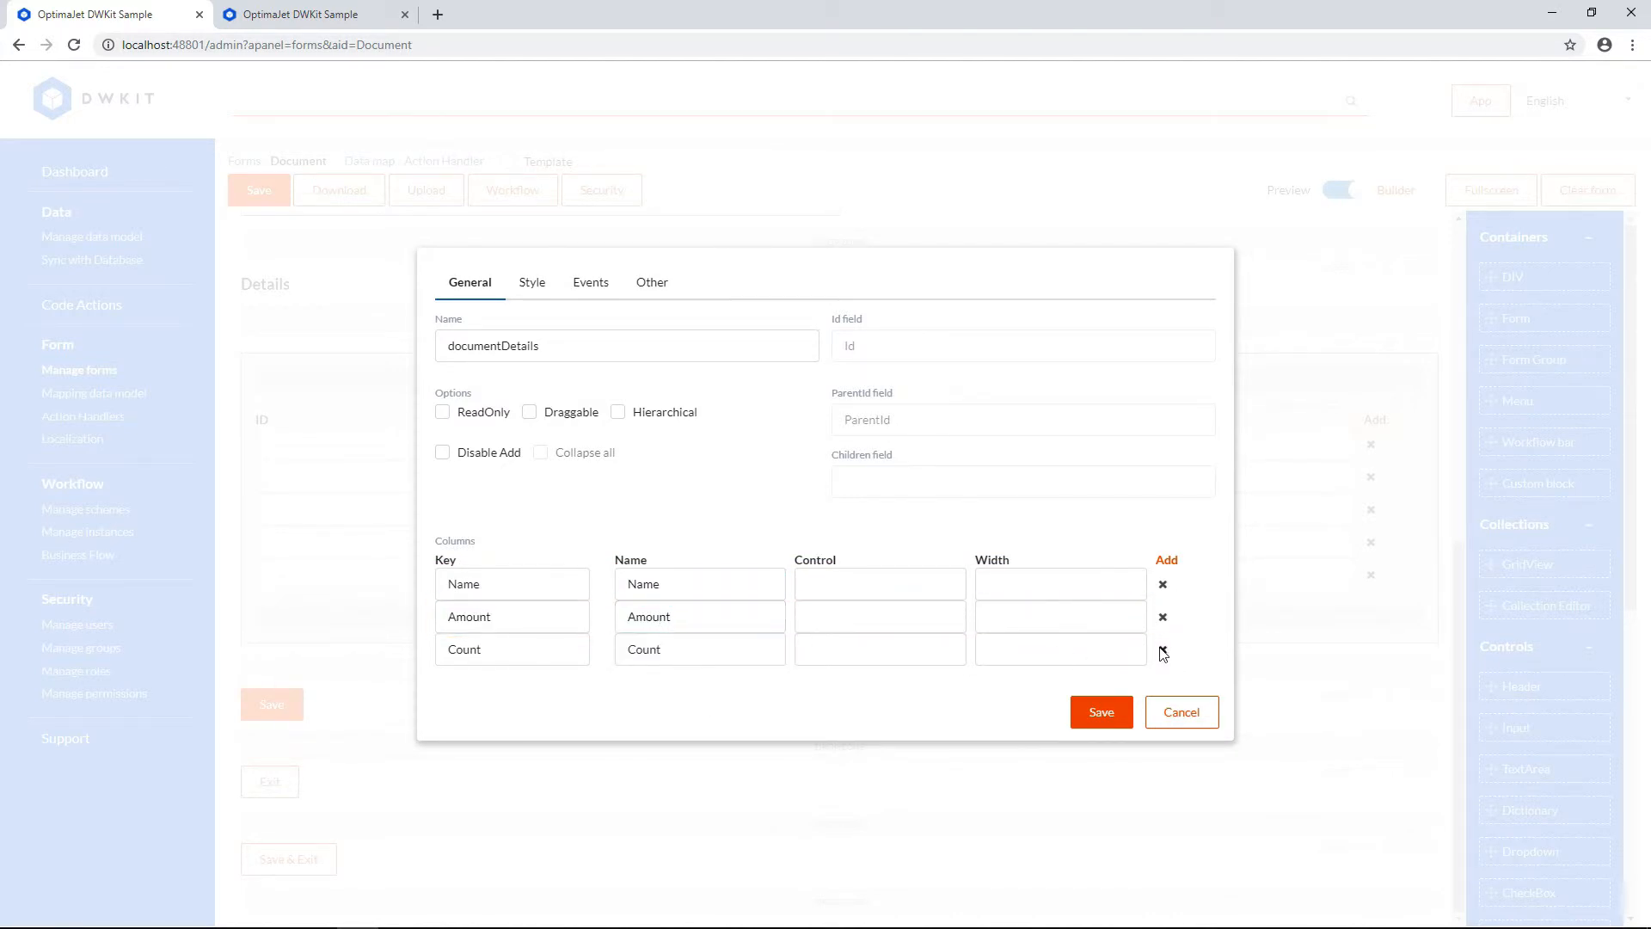
pyautogui.click(1161, 650)
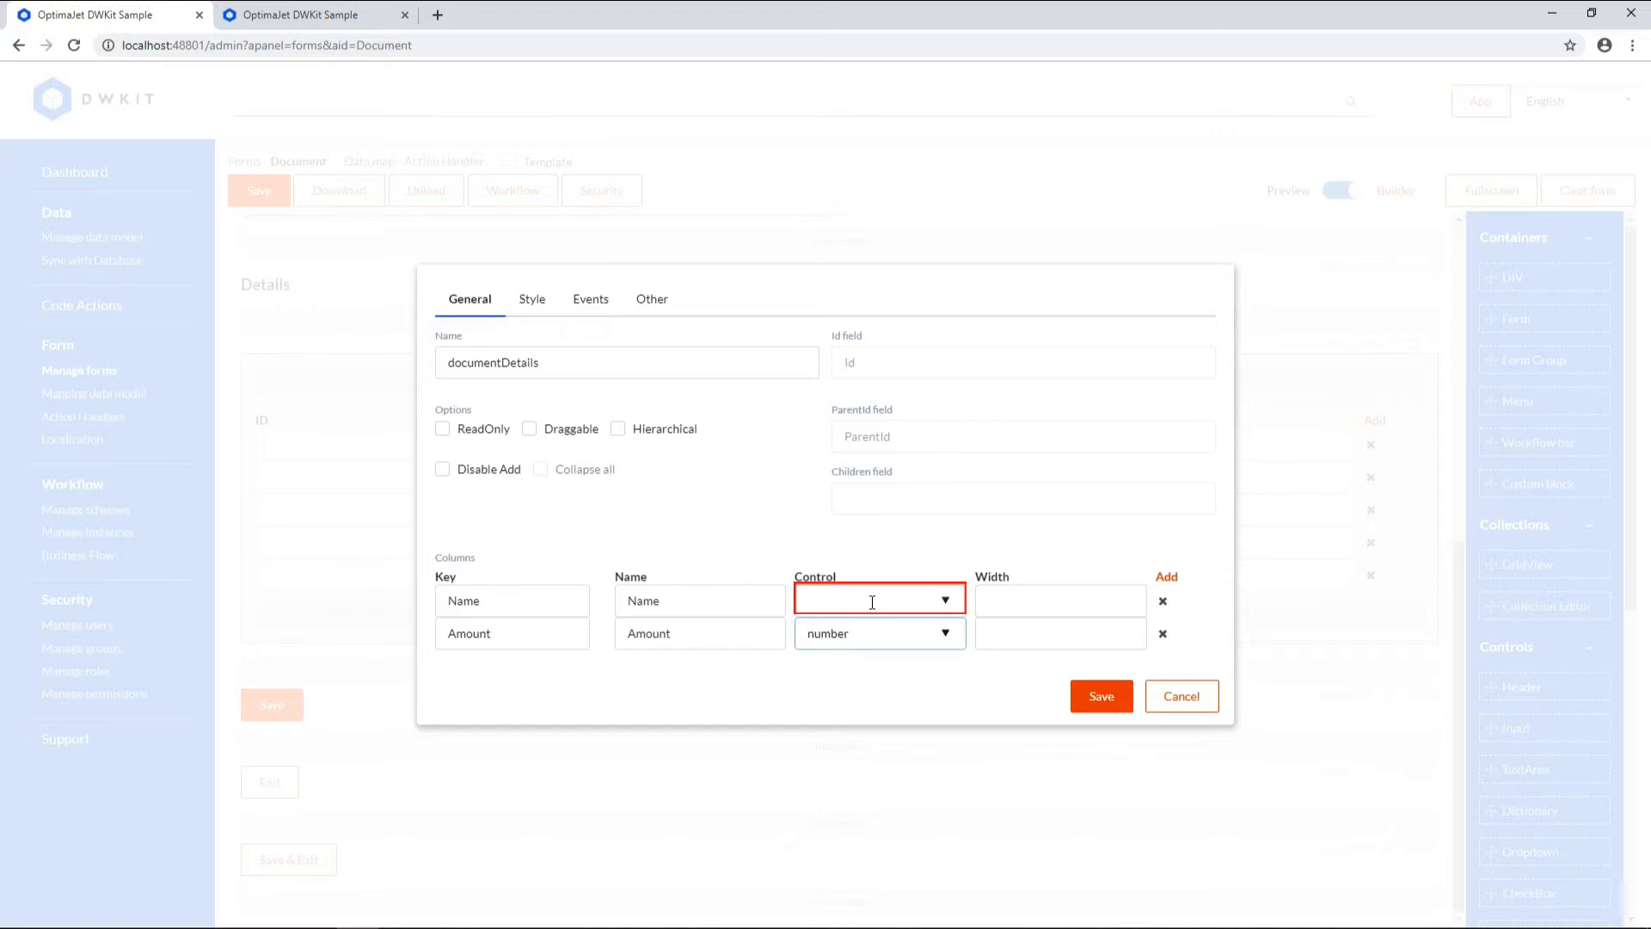
pyautogui.click(881, 696)
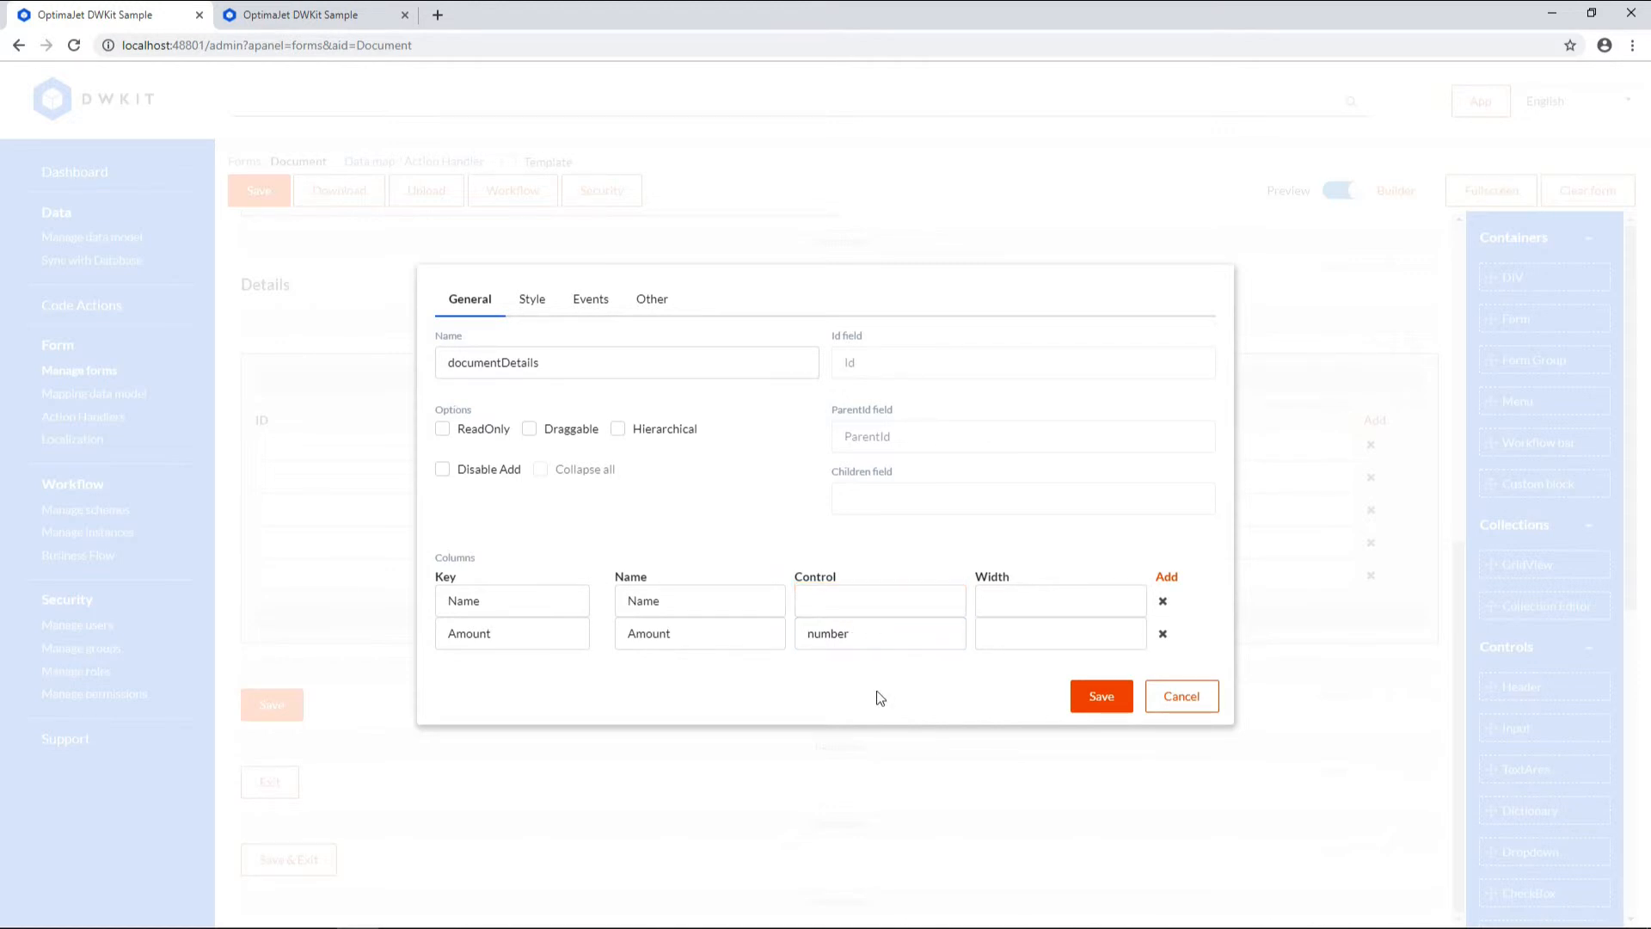
pyautogui.click(1101, 695)
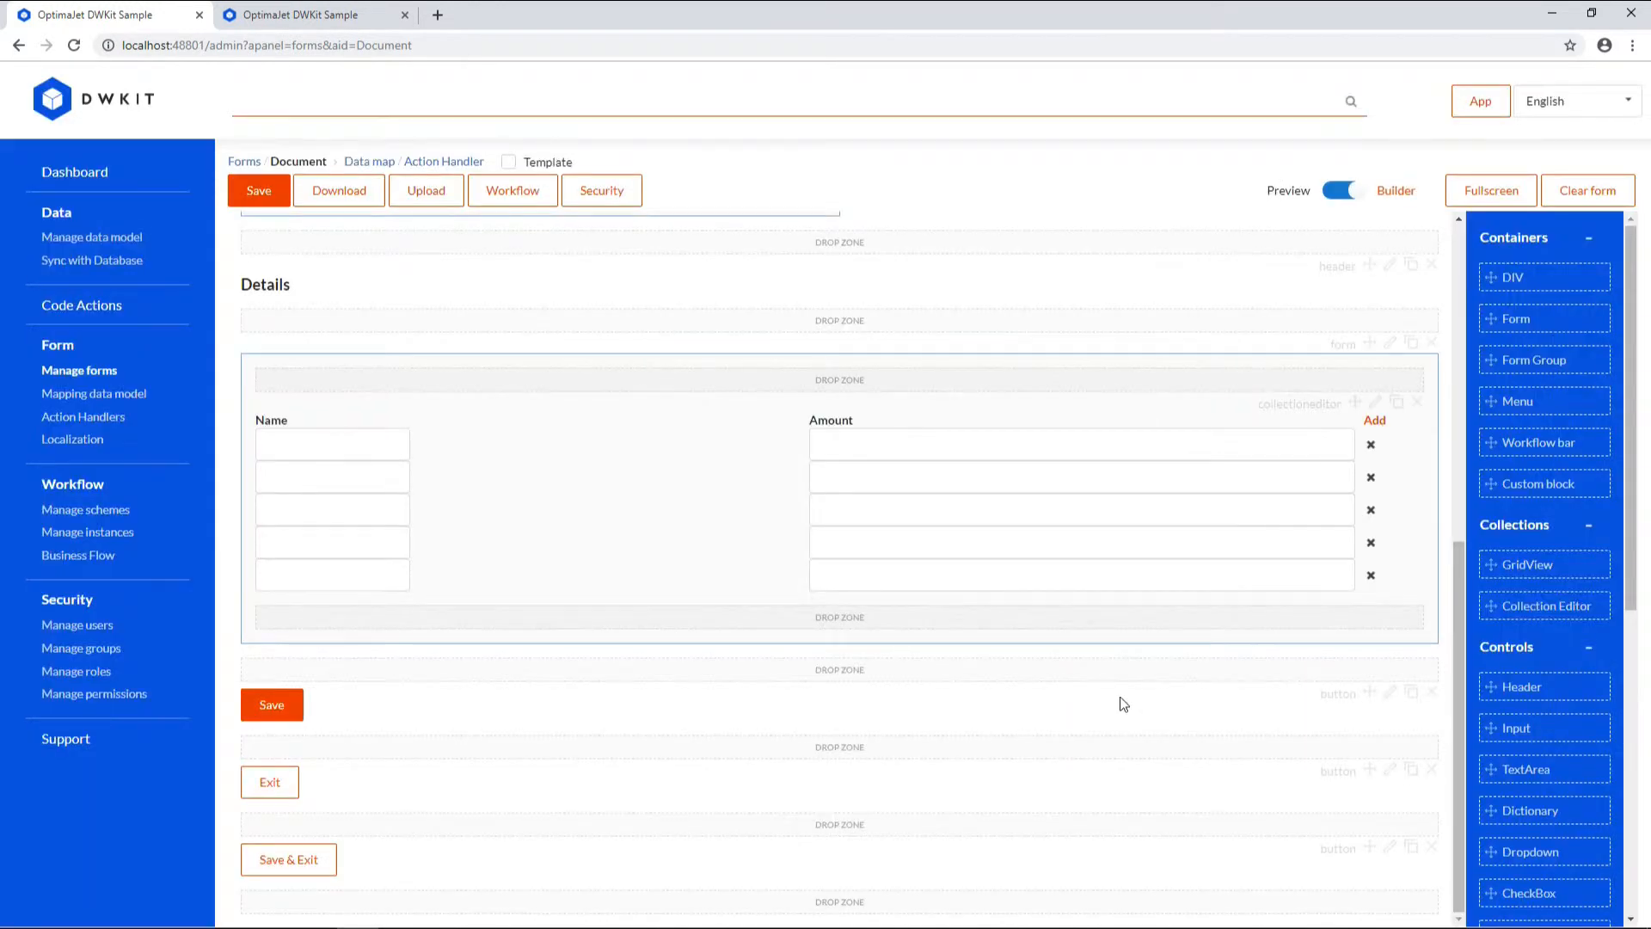
# Step: Save the Document form with the new collection editor
pyautogui.click(258, 190)
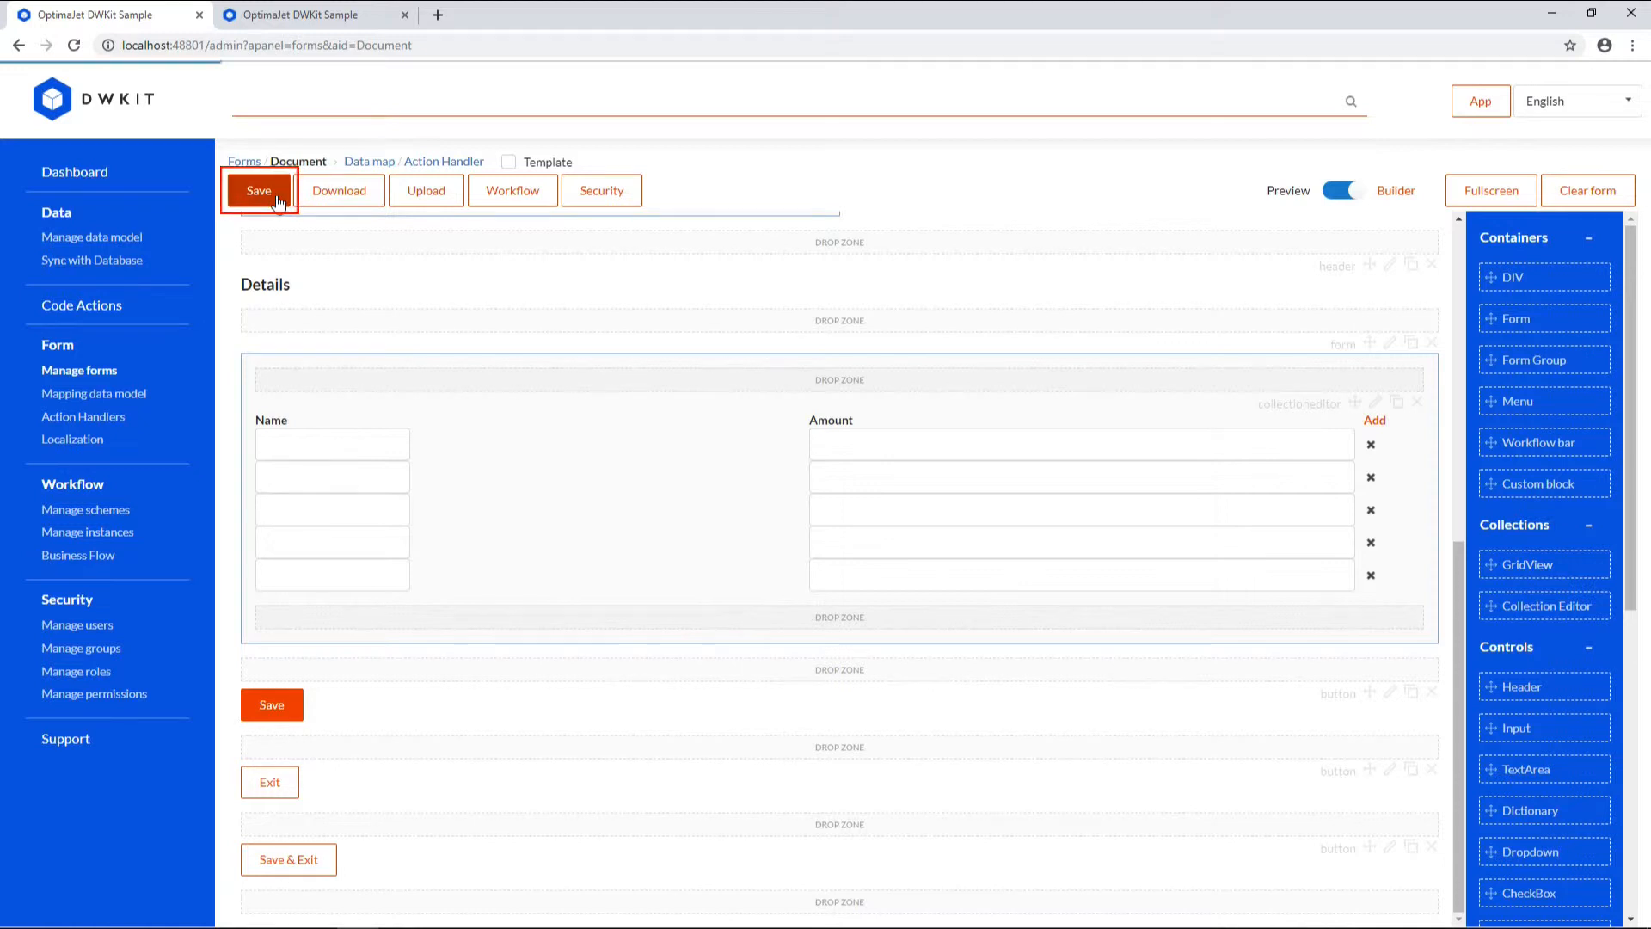
pyautogui.click(259, 190)
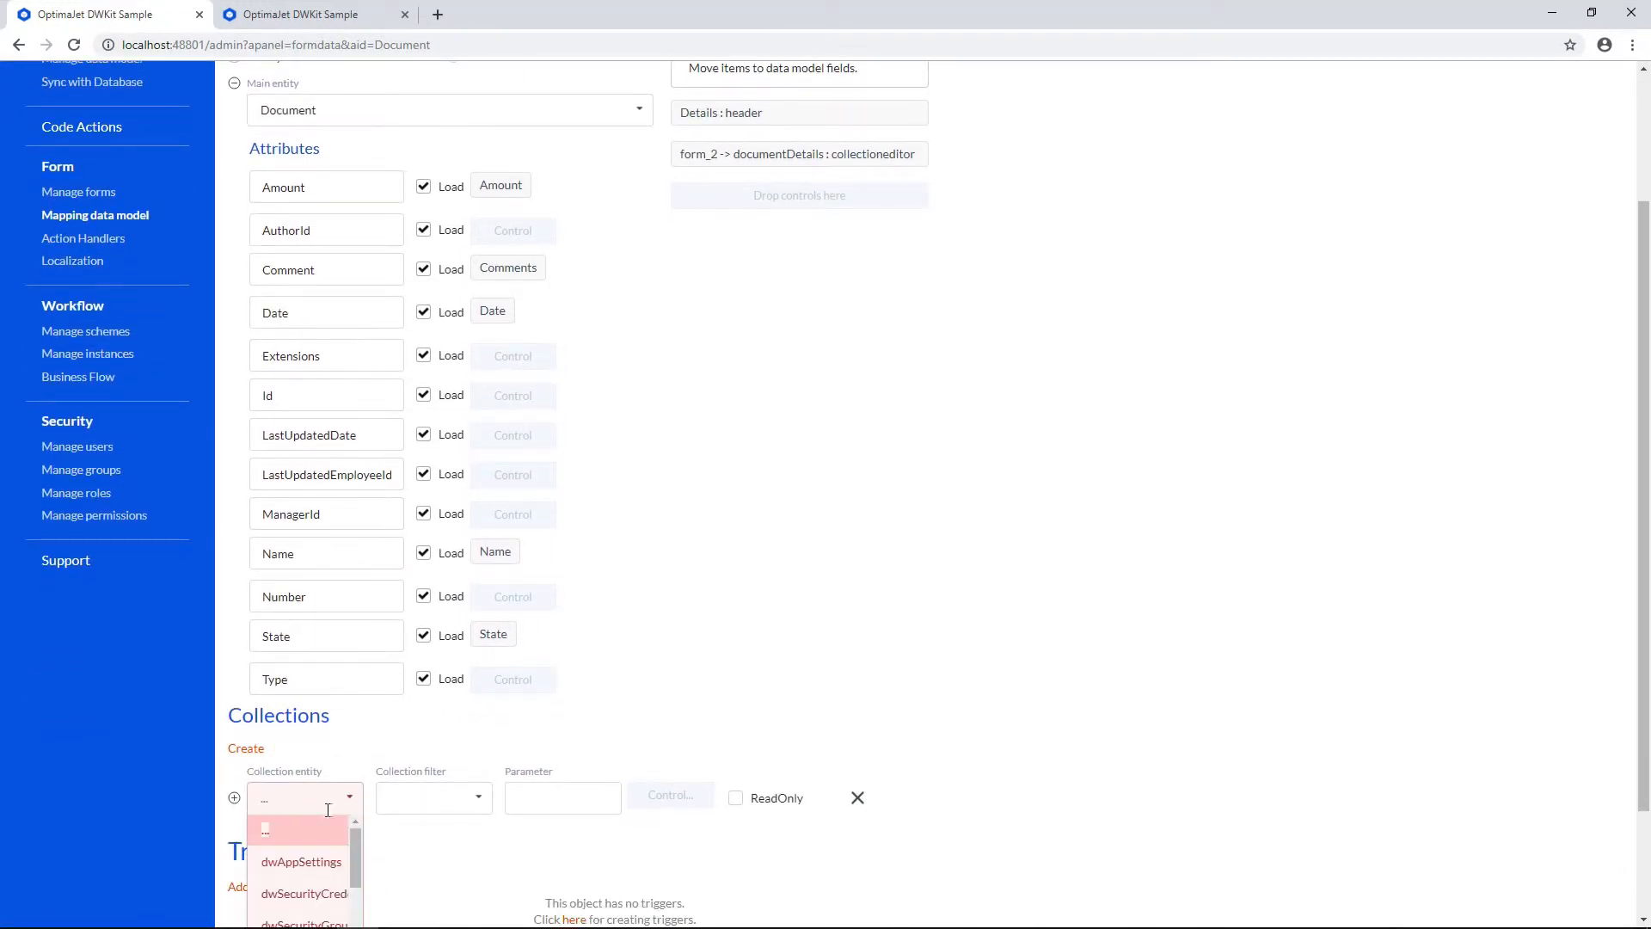
# Step: Map the Document Details collection to documentDetails with Amount and Name aliases, and save
pyautogui.write('documentDetails')
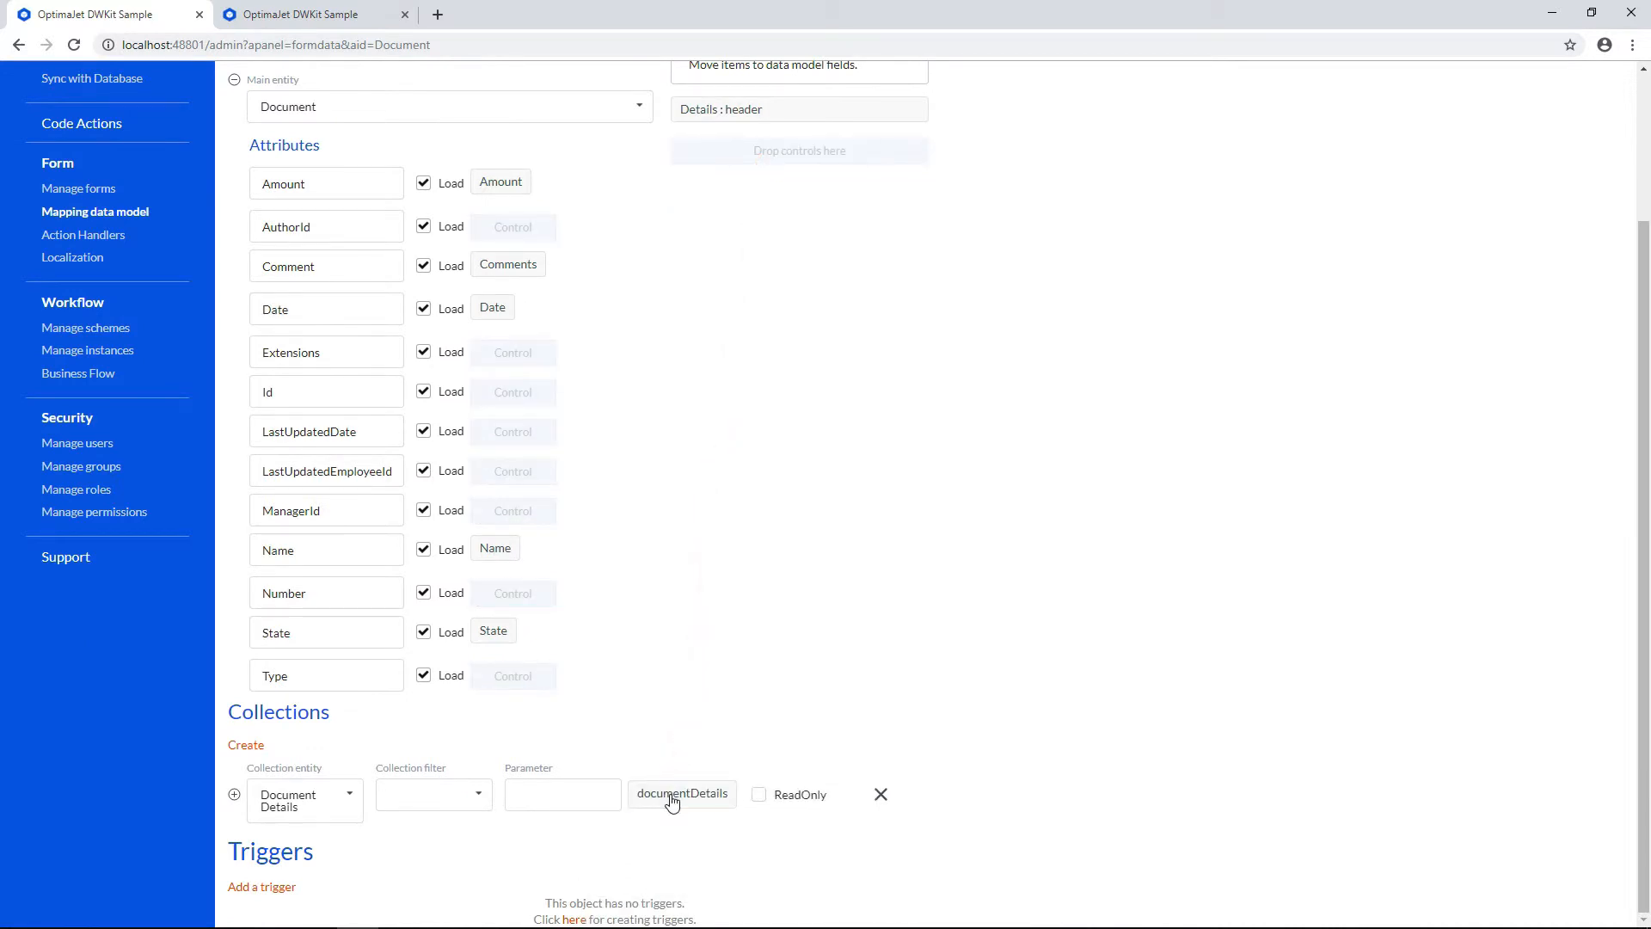
pyautogui.click(433, 794)
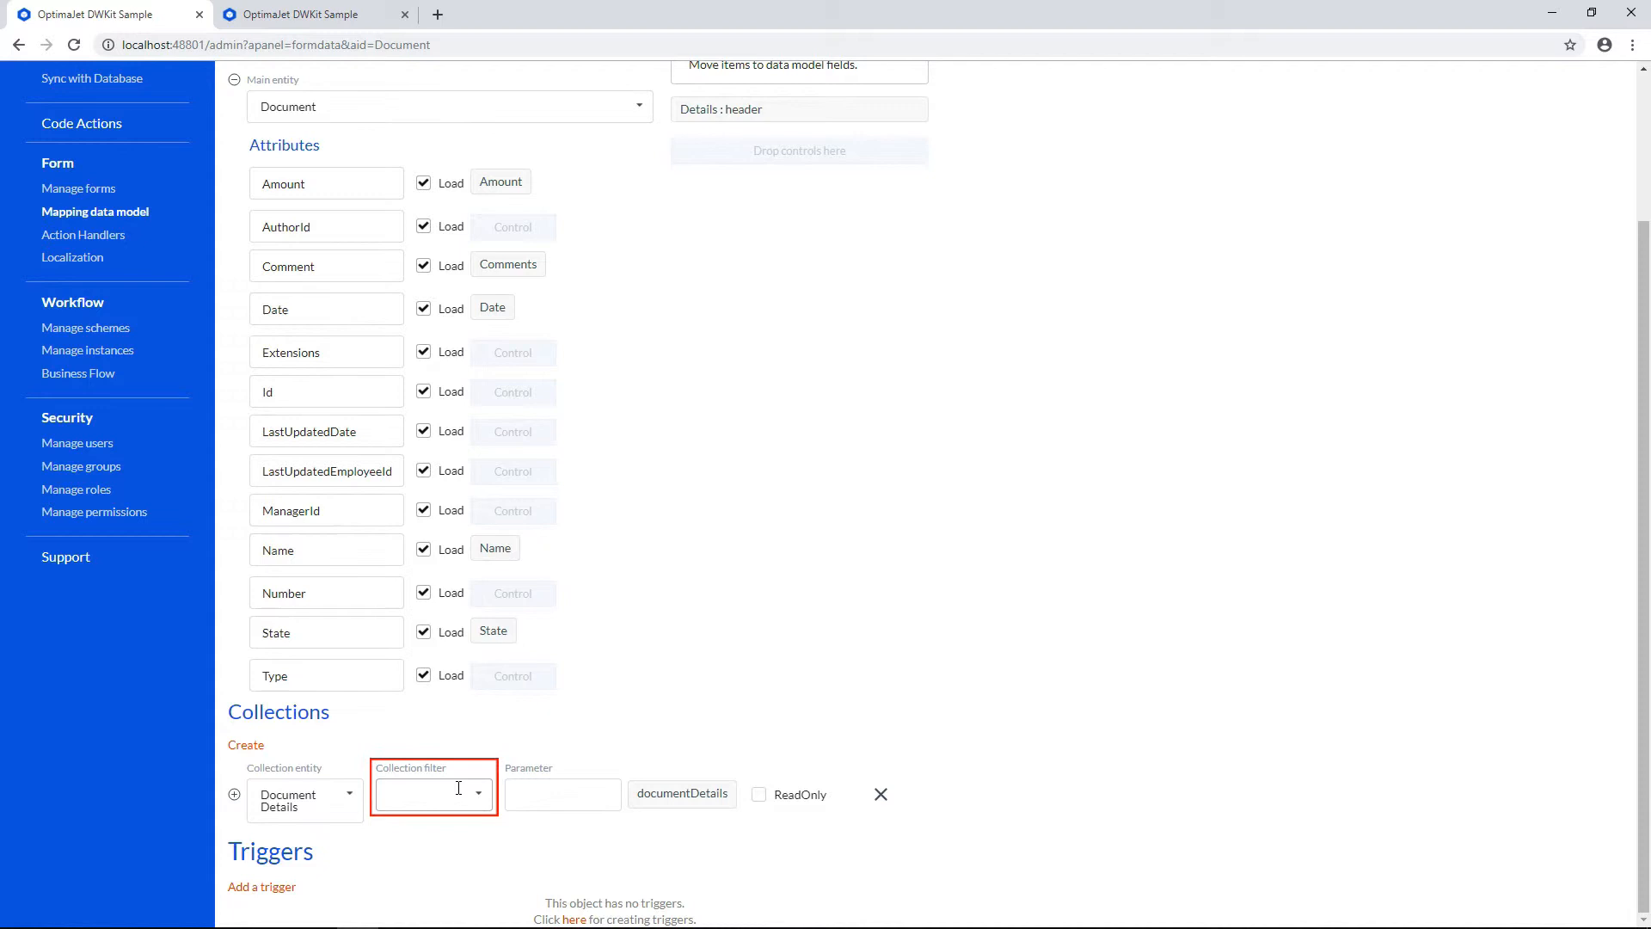
pyautogui.click(562, 793)
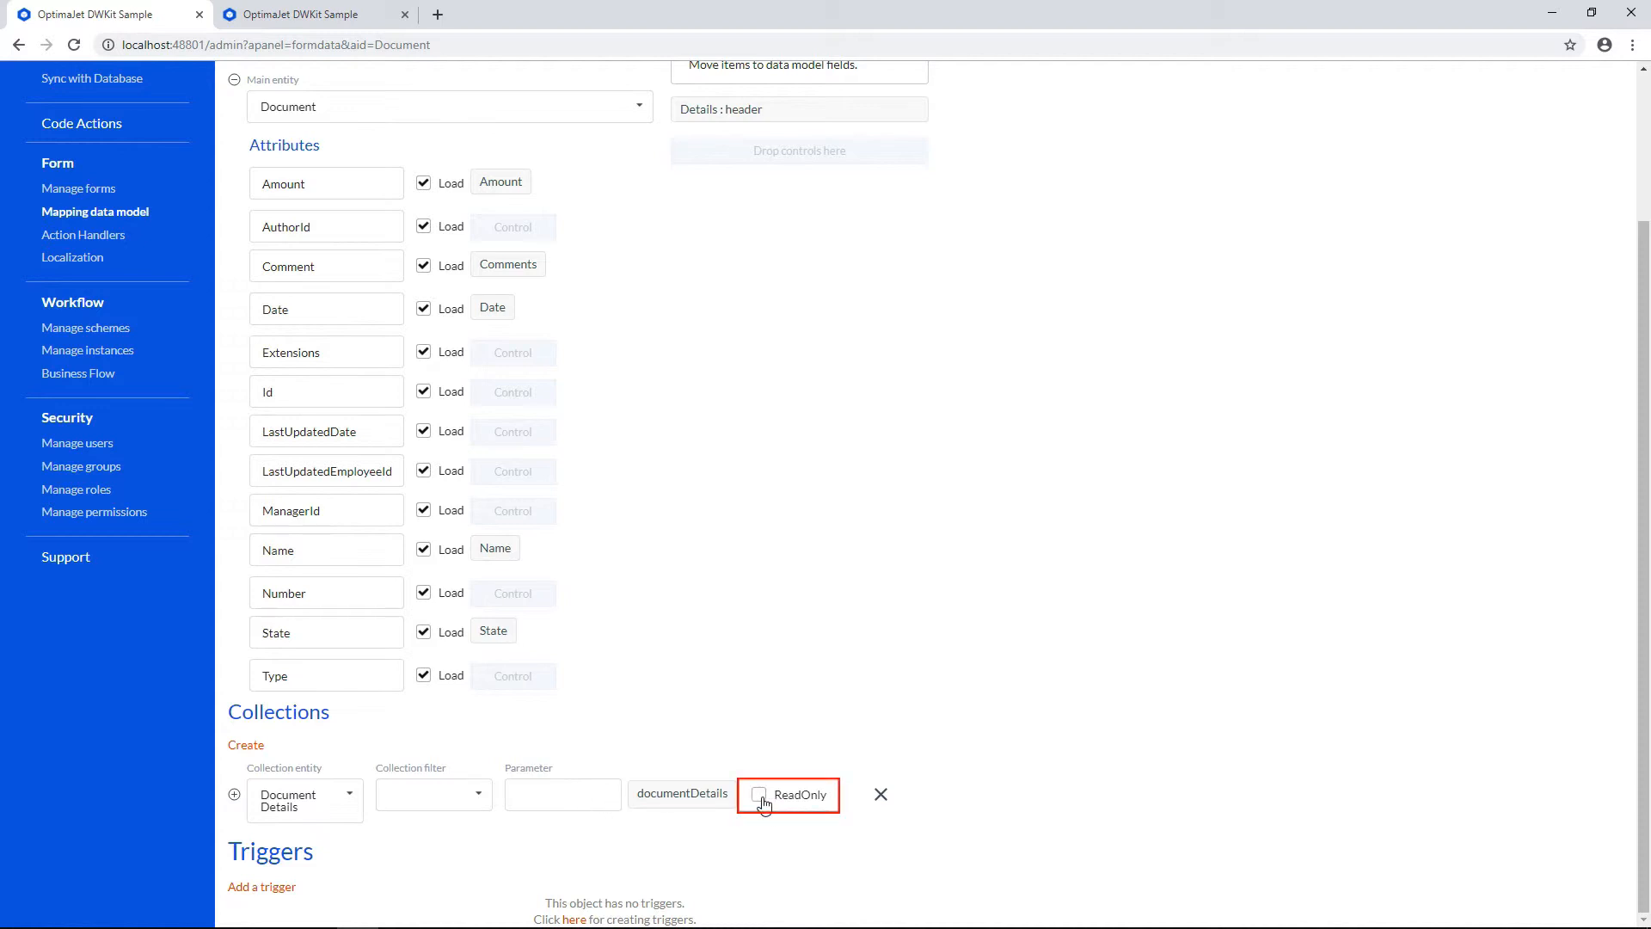
pyautogui.click(759, 794)
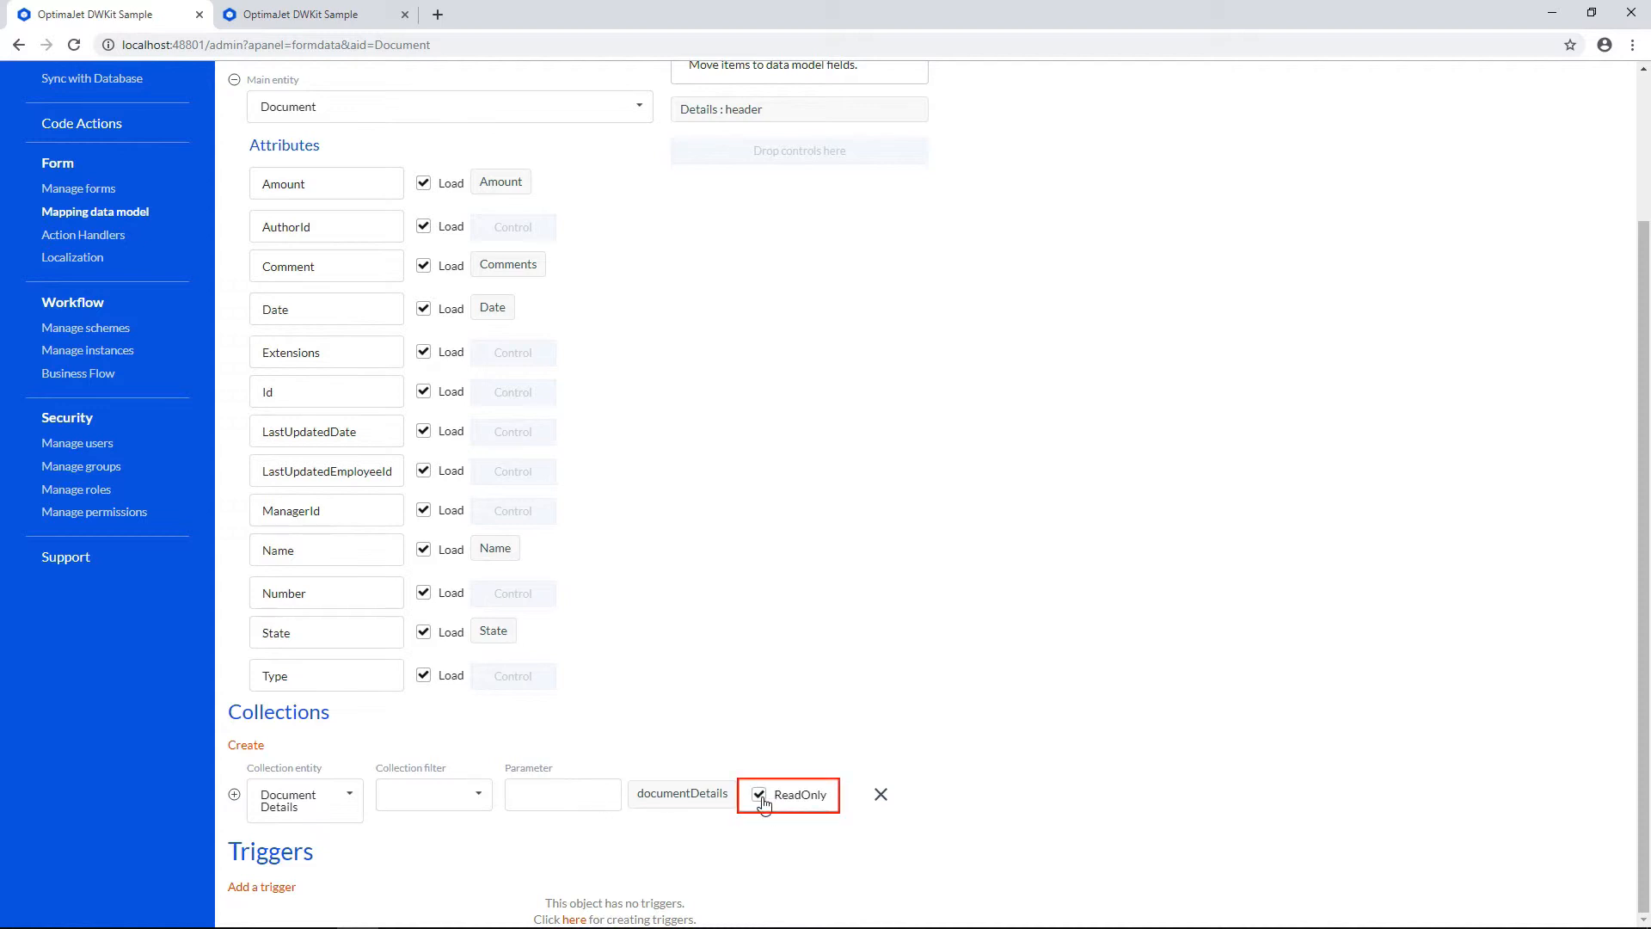
pyautogui.click(759, 795)
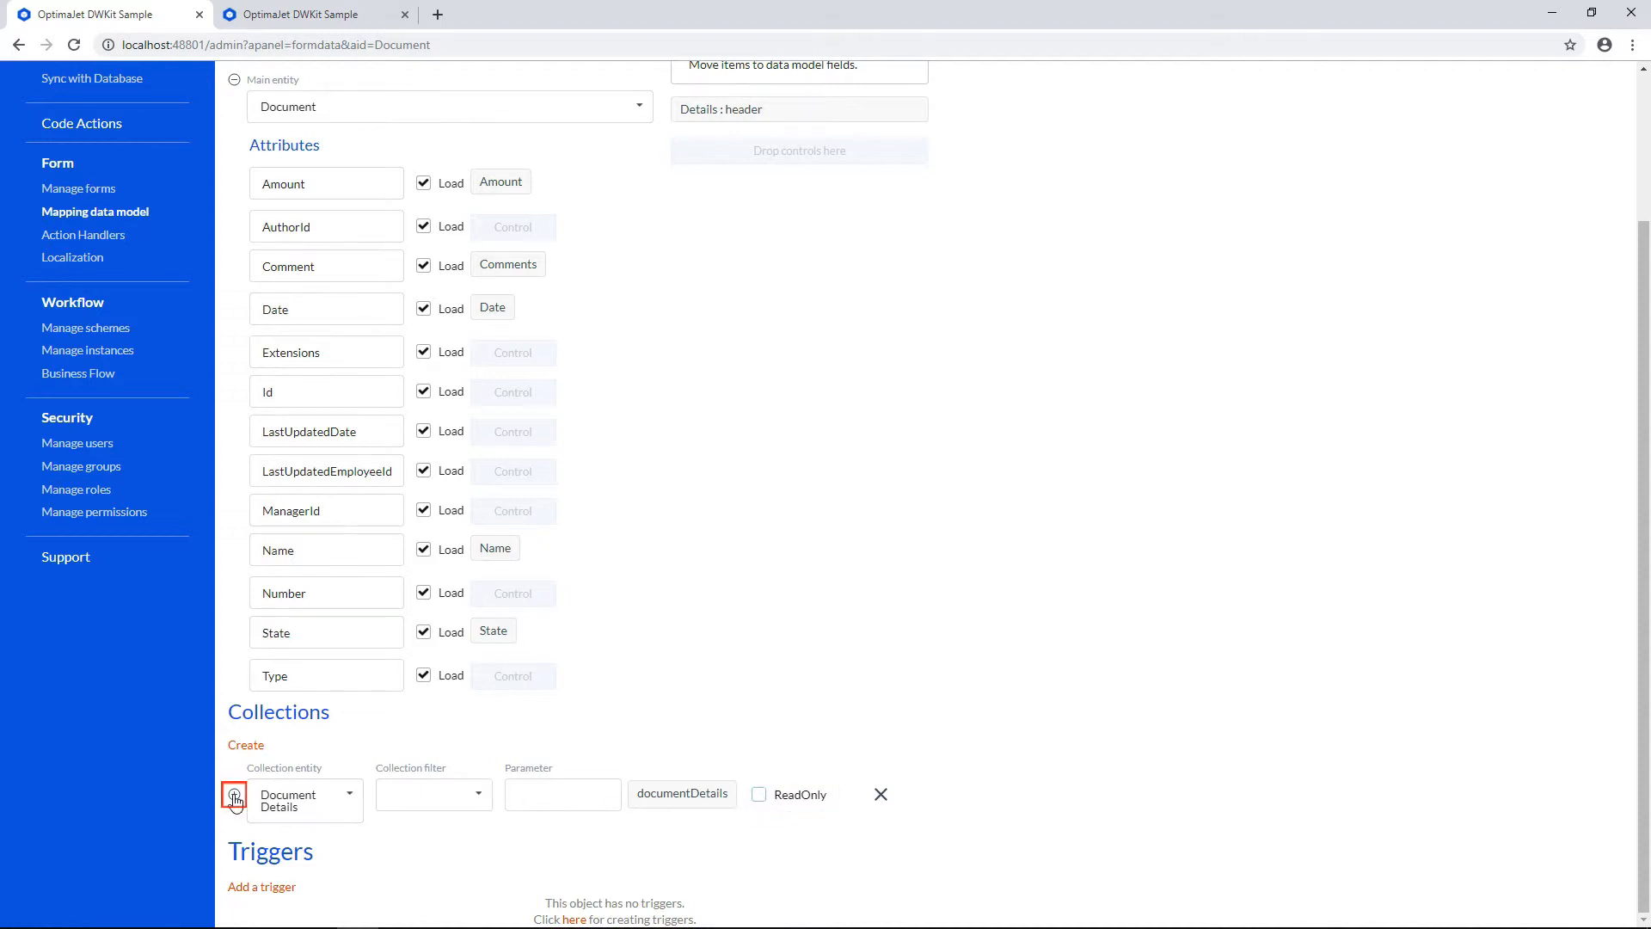
pyautogui.click(234, 801)
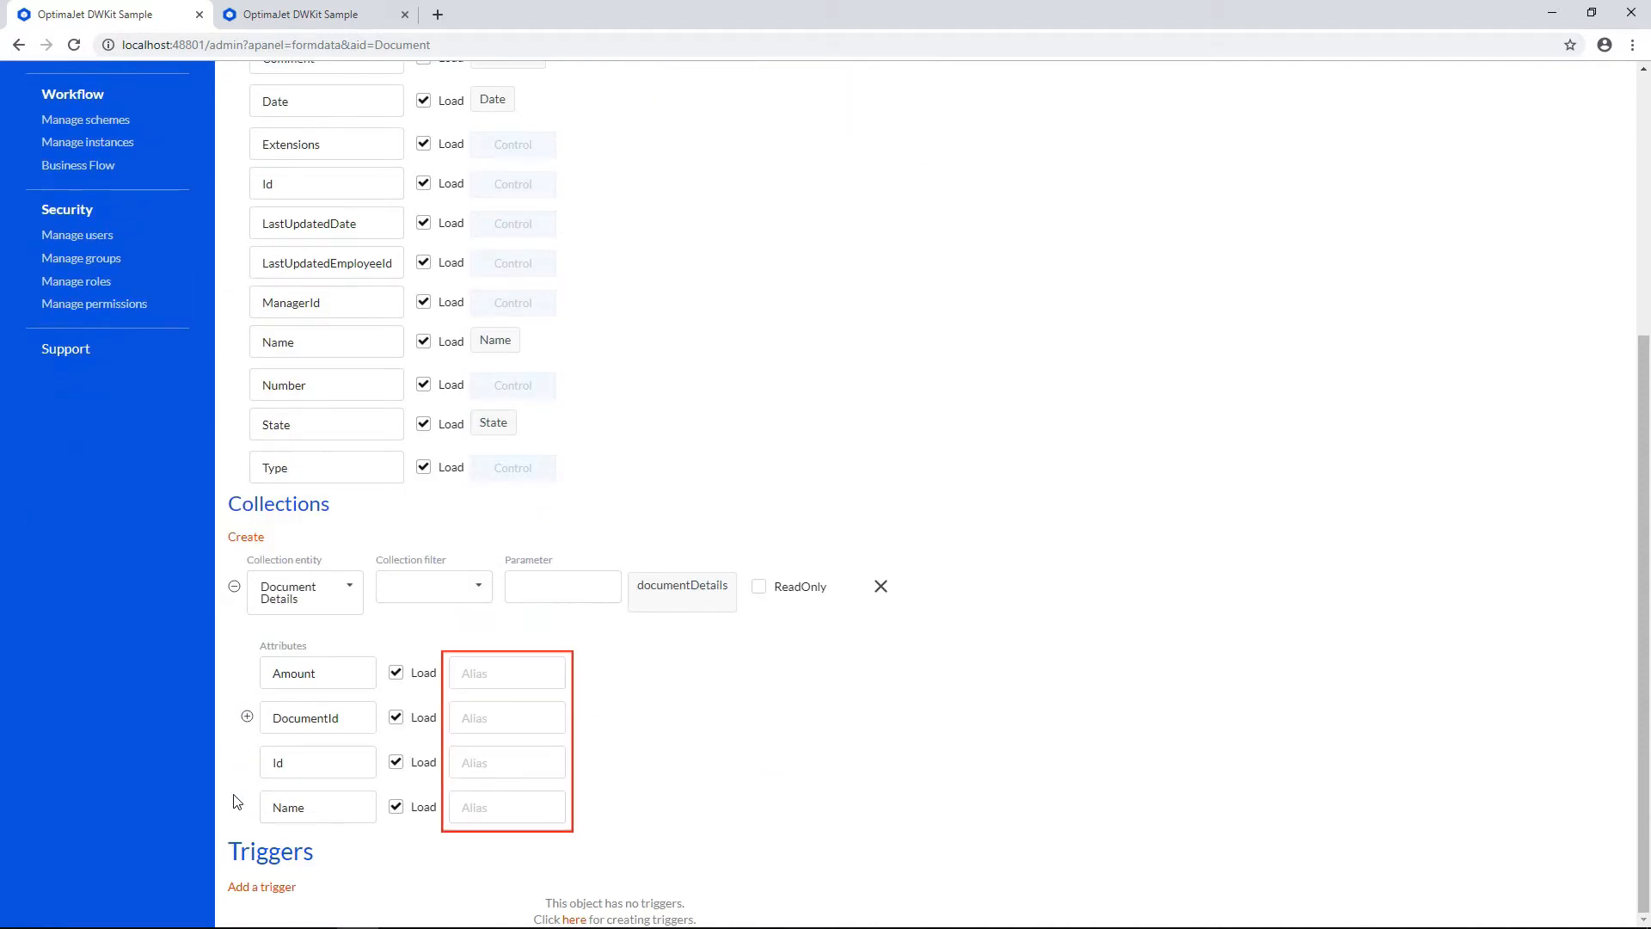
pyautogui.click(506, 673)
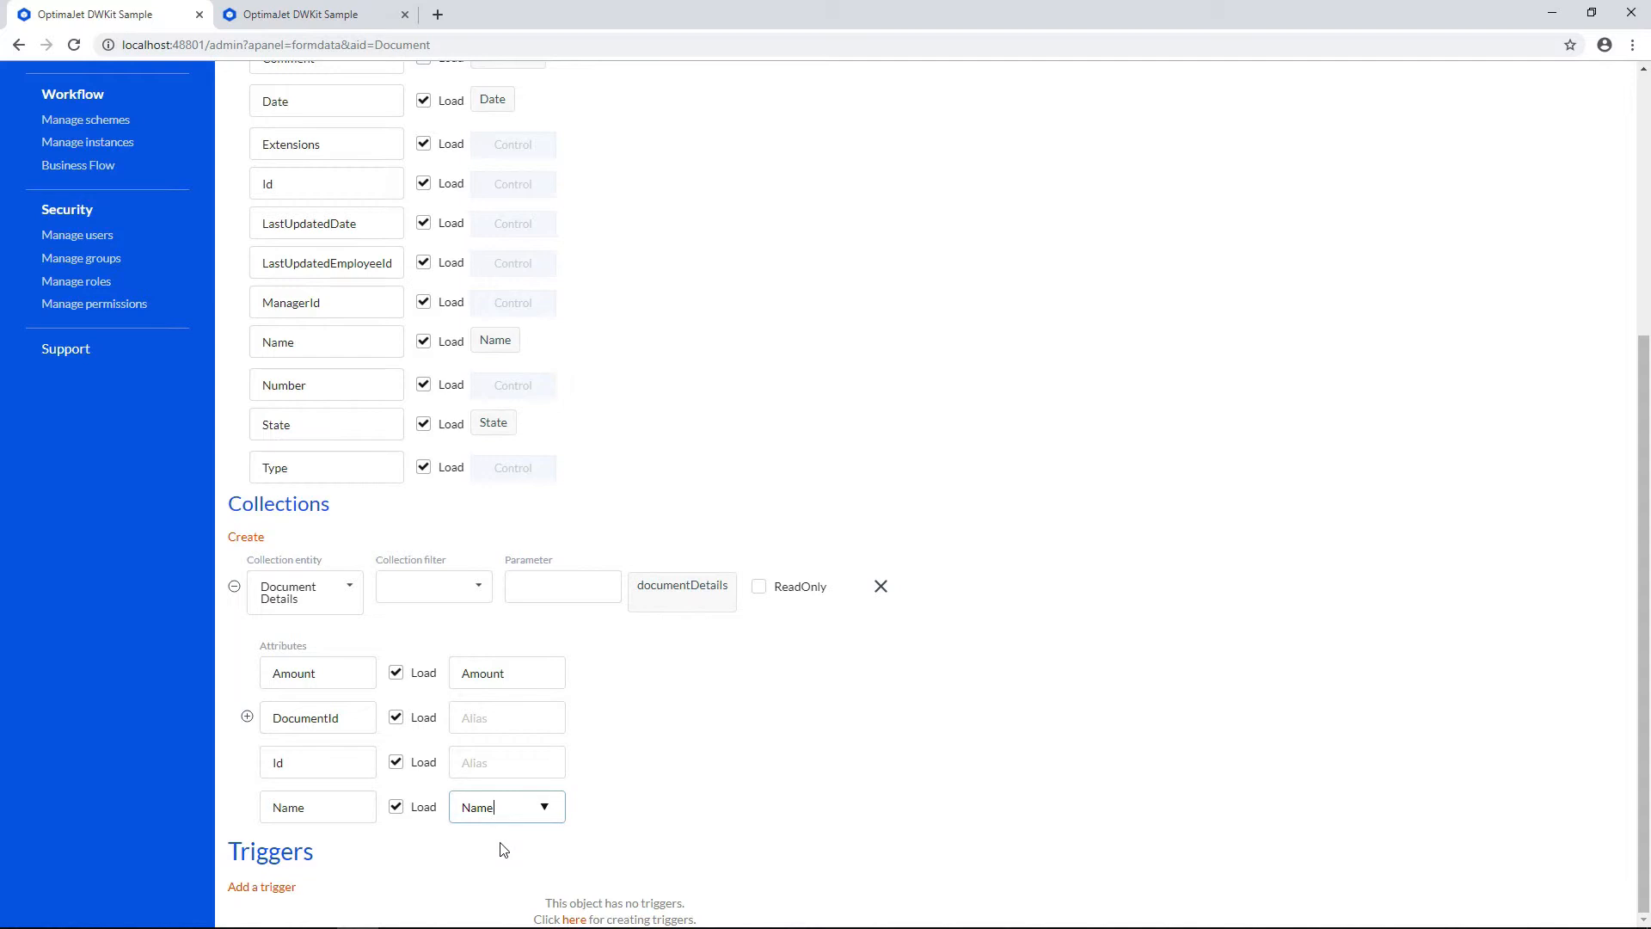
pyautogui.moveTo(539, 843)
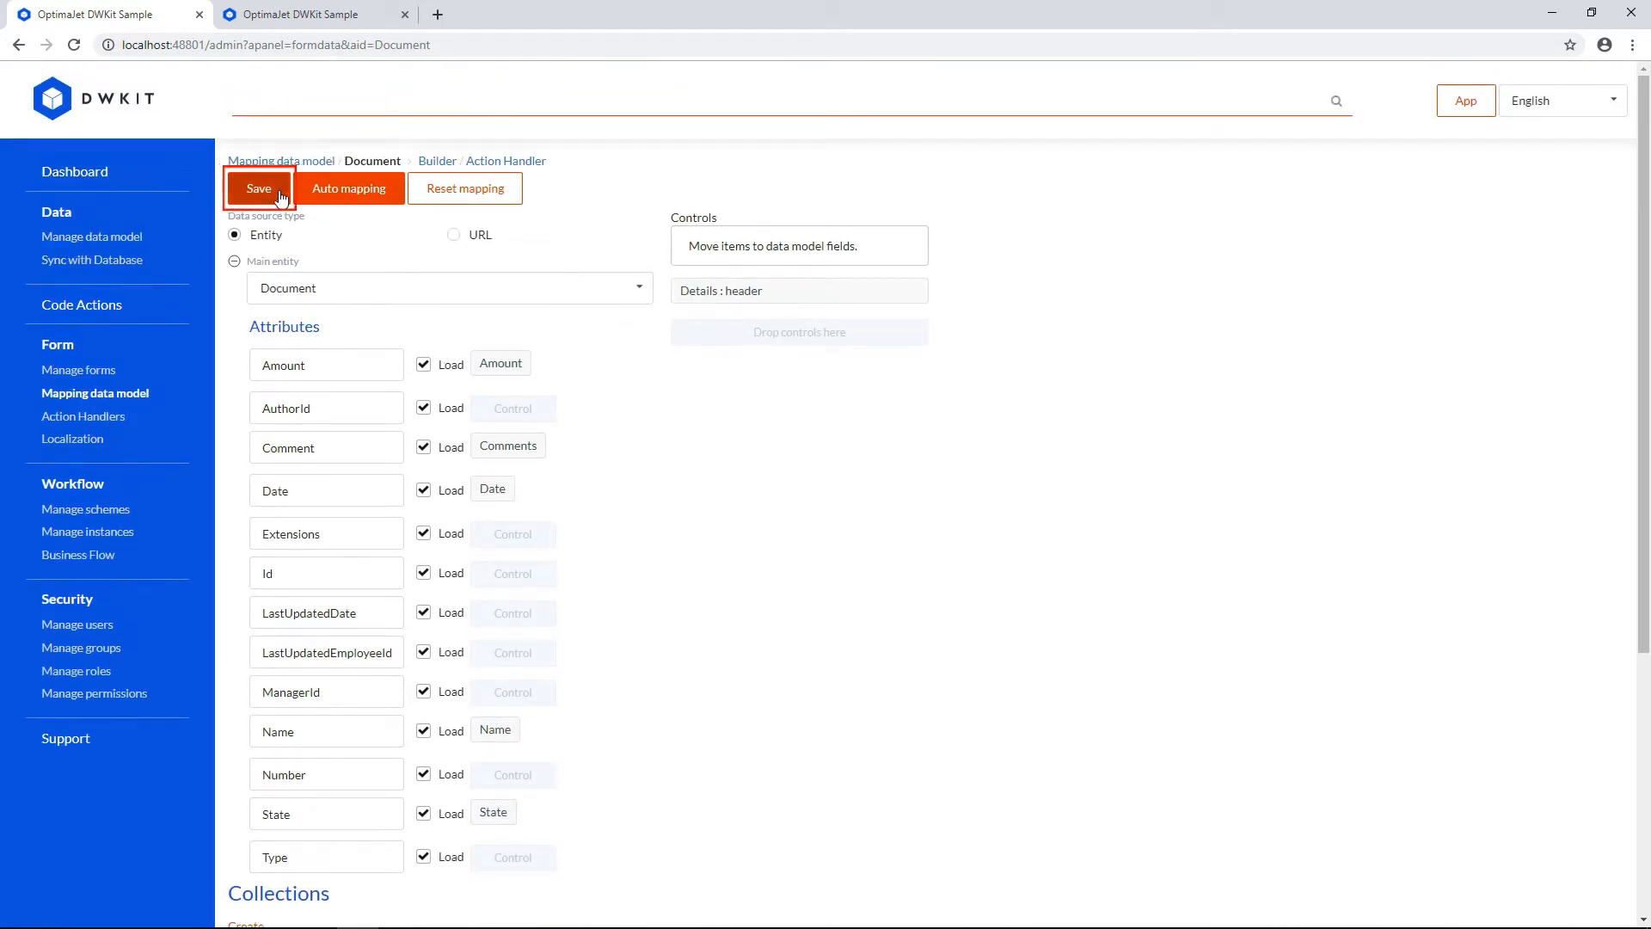
pyautogui.click(259, 188)
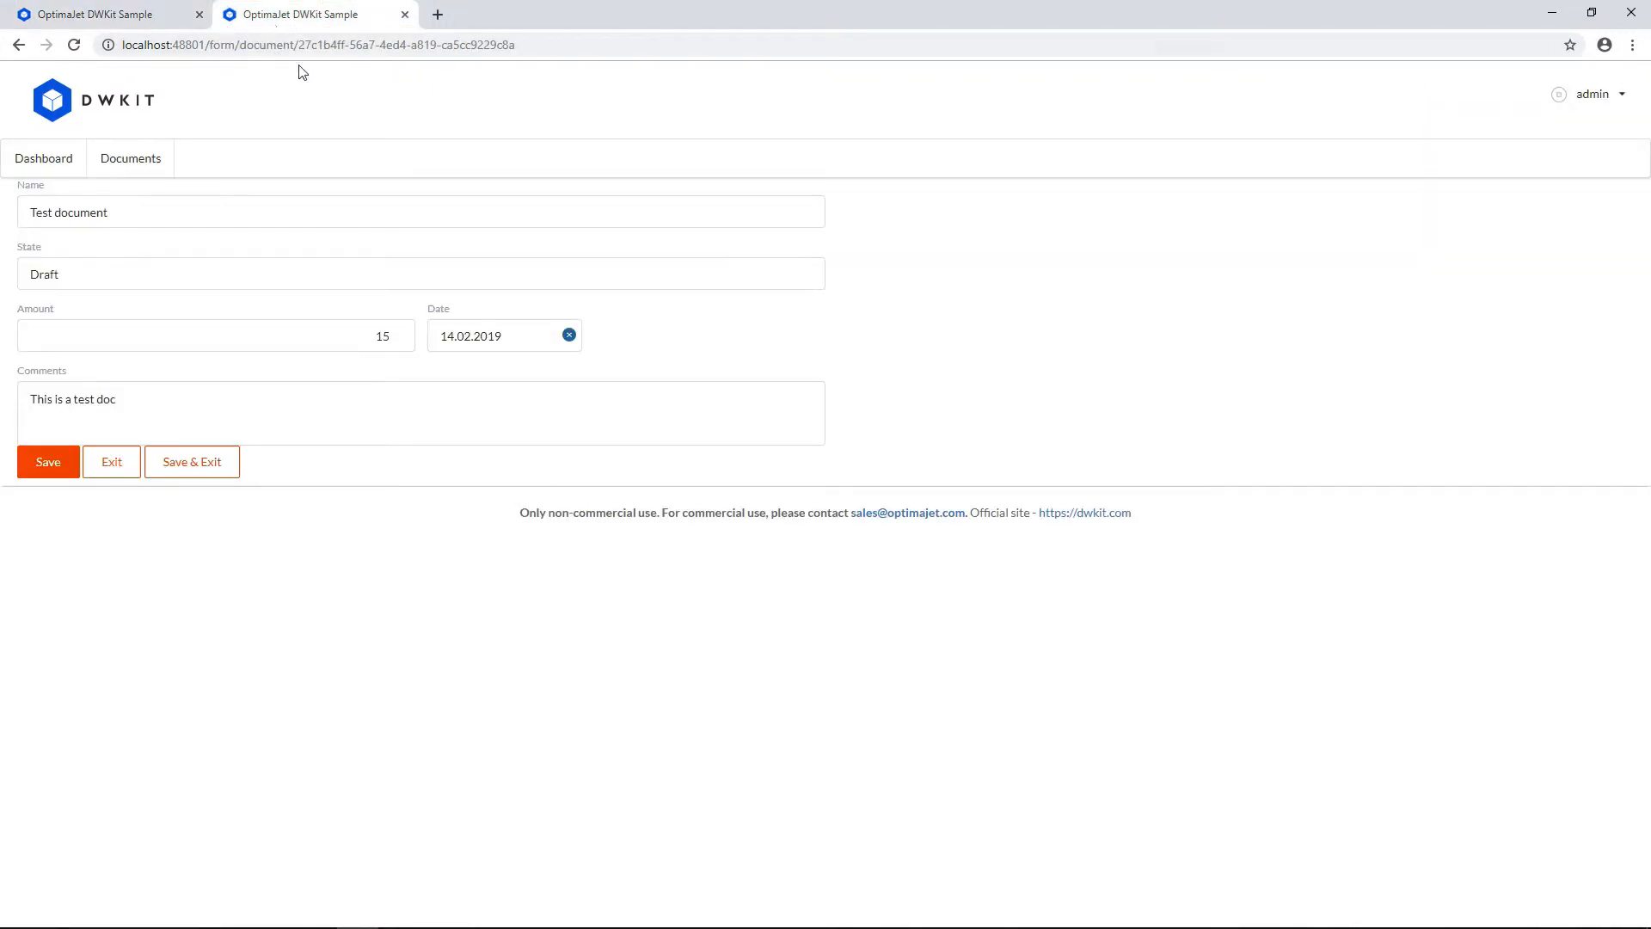
# Step: Add detail rows 'detail 1'/10 and 'detail 2'/20 to Test document and save it
pyautogui.click(71, 45)
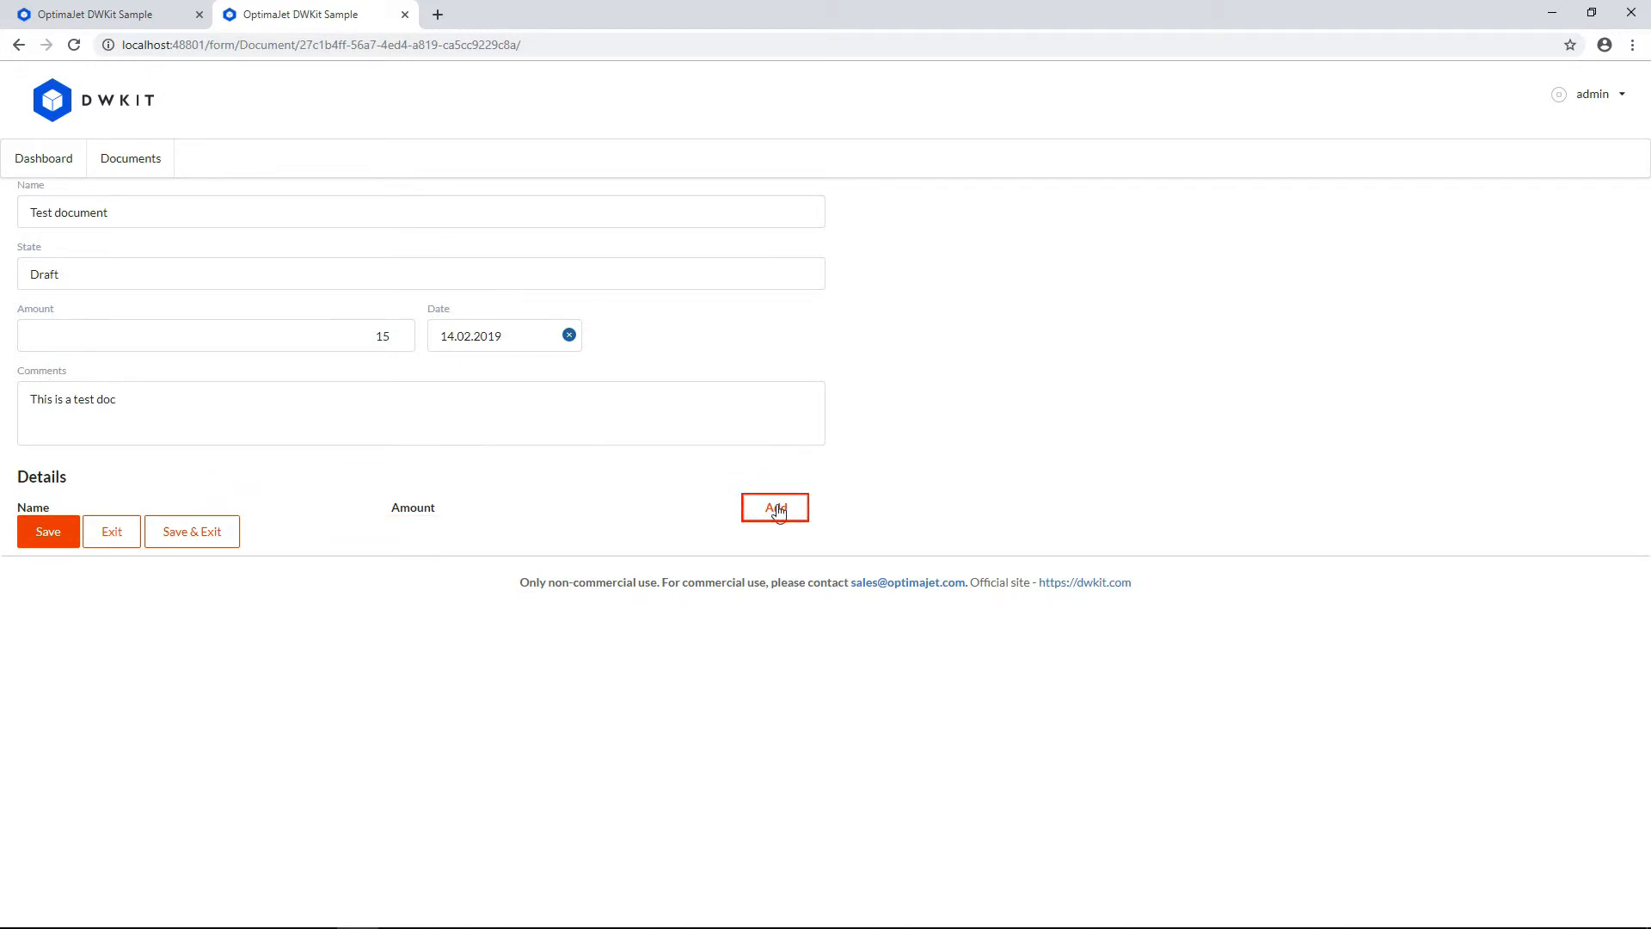
pyautogui.click(775, 507)
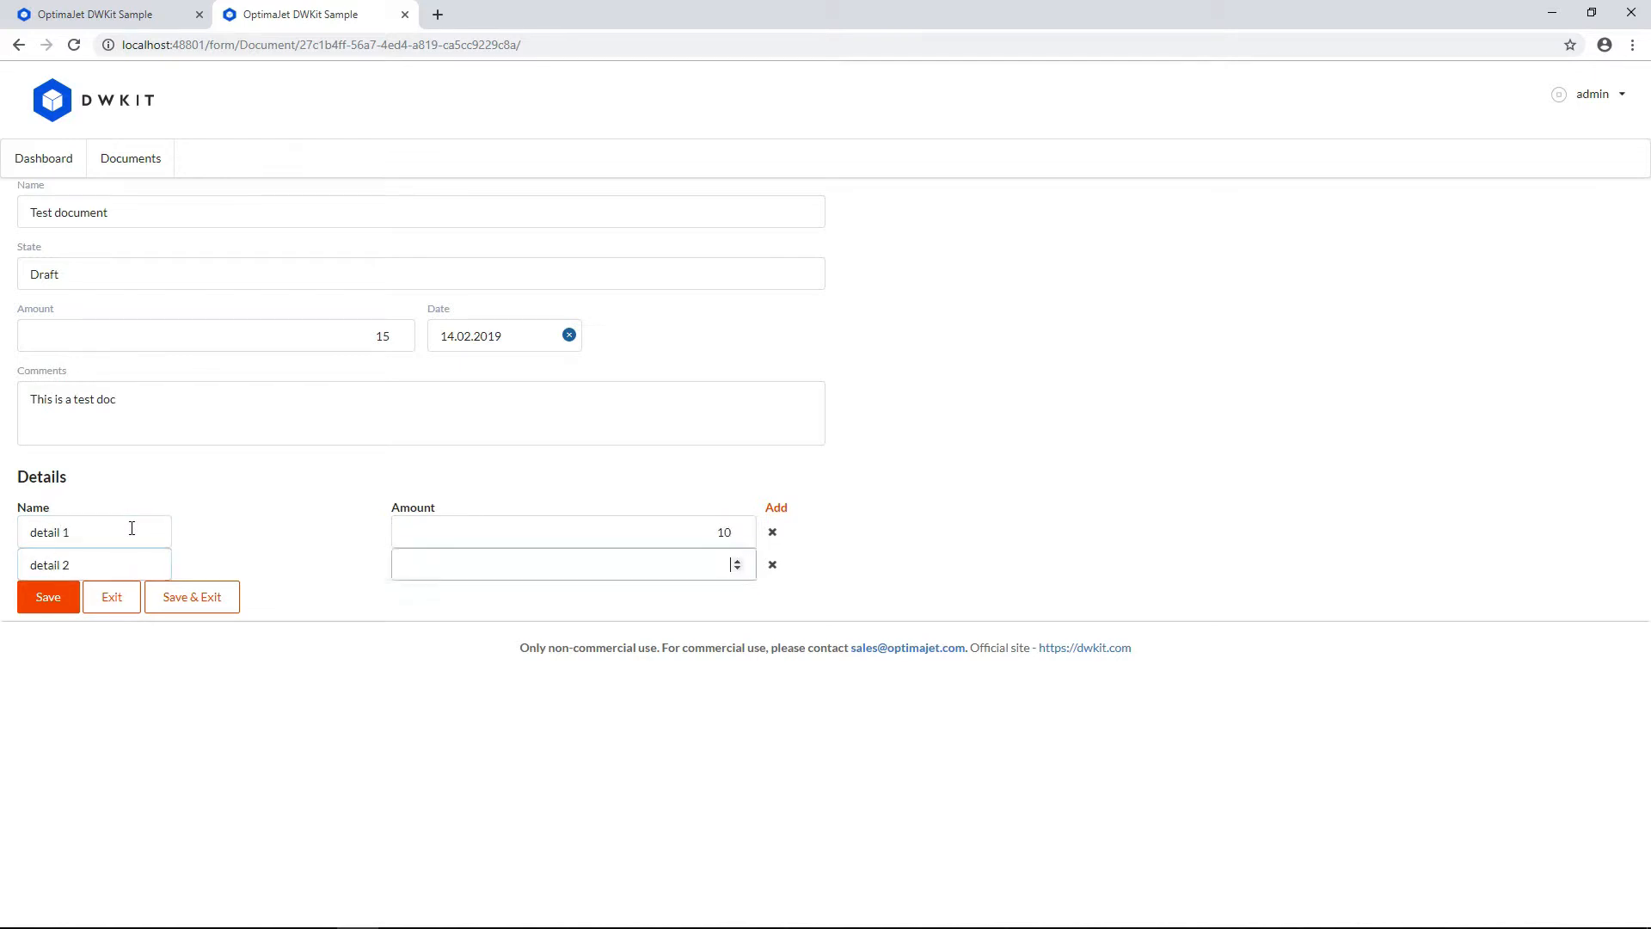
pyautogui.write('20')
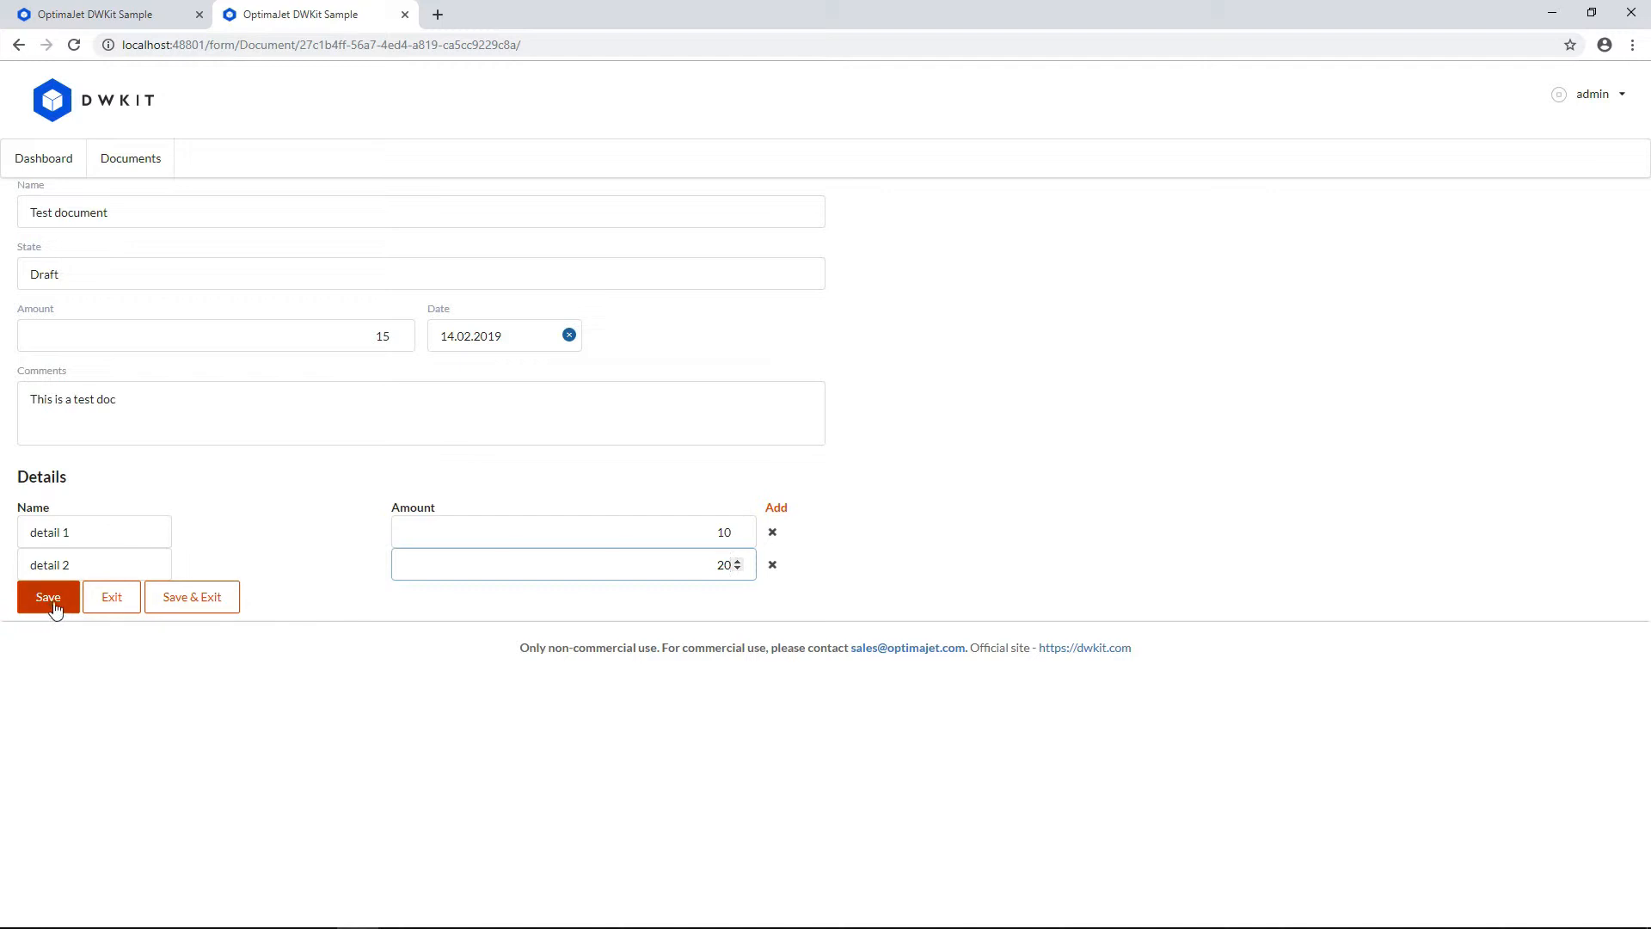
pyautogui.click(48, 596)
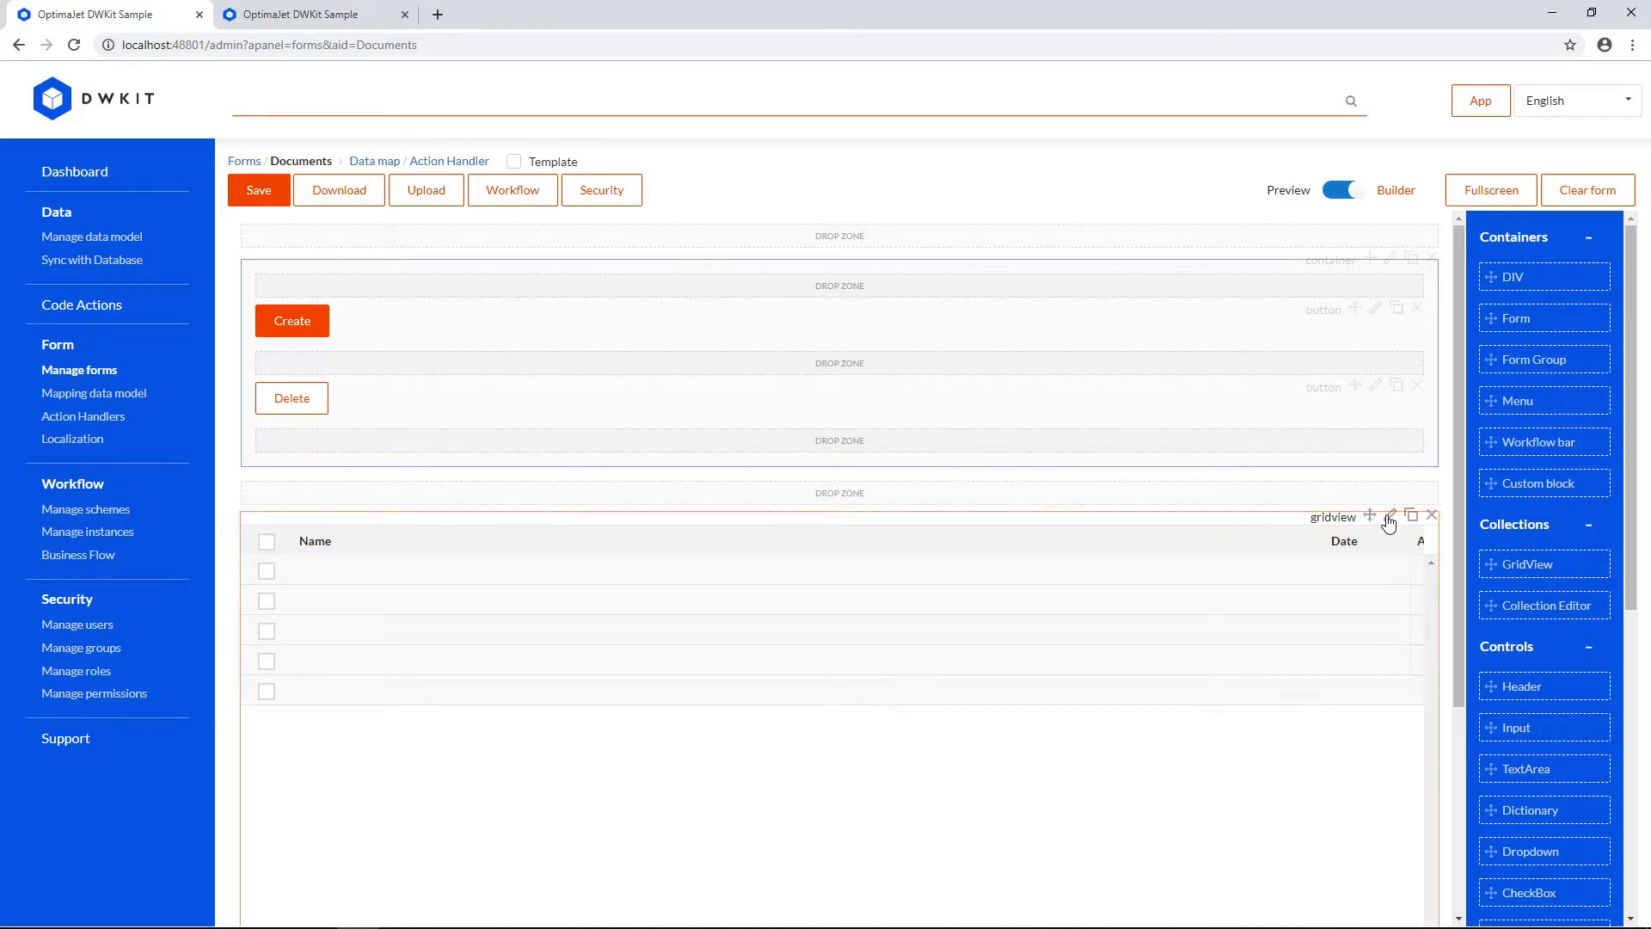
# Step: Review documentsGrid settings: edit form Document, row key Id, columns Name, Date, Amount, State
pyautogui.click(1391, 514)
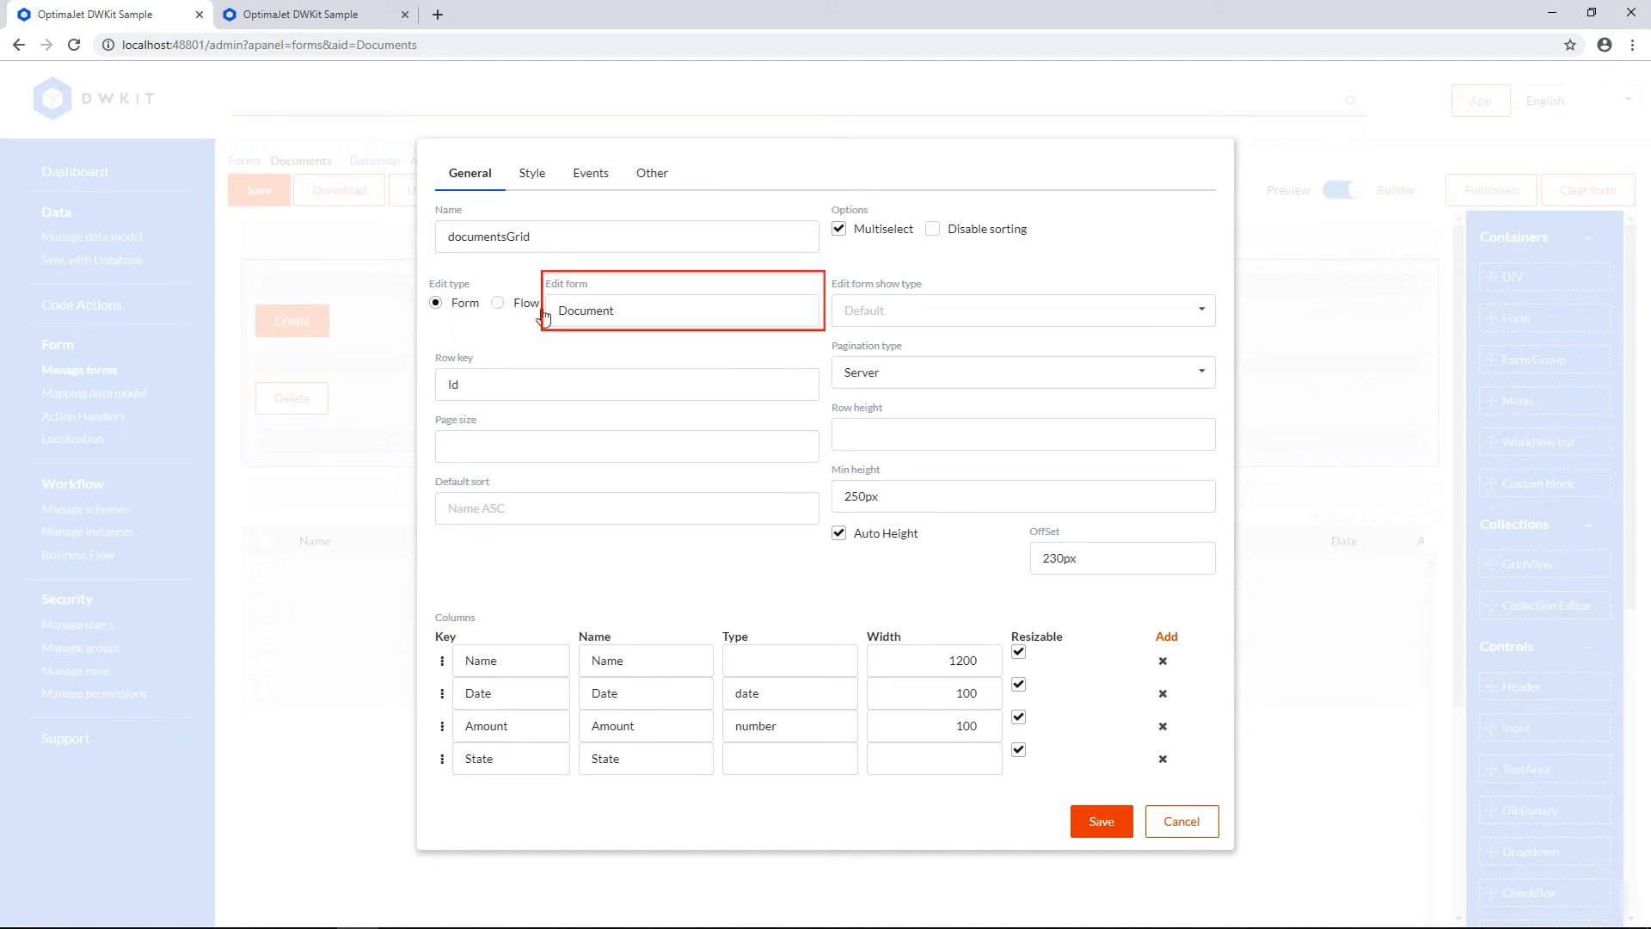
pyautogui.click(642, 310)
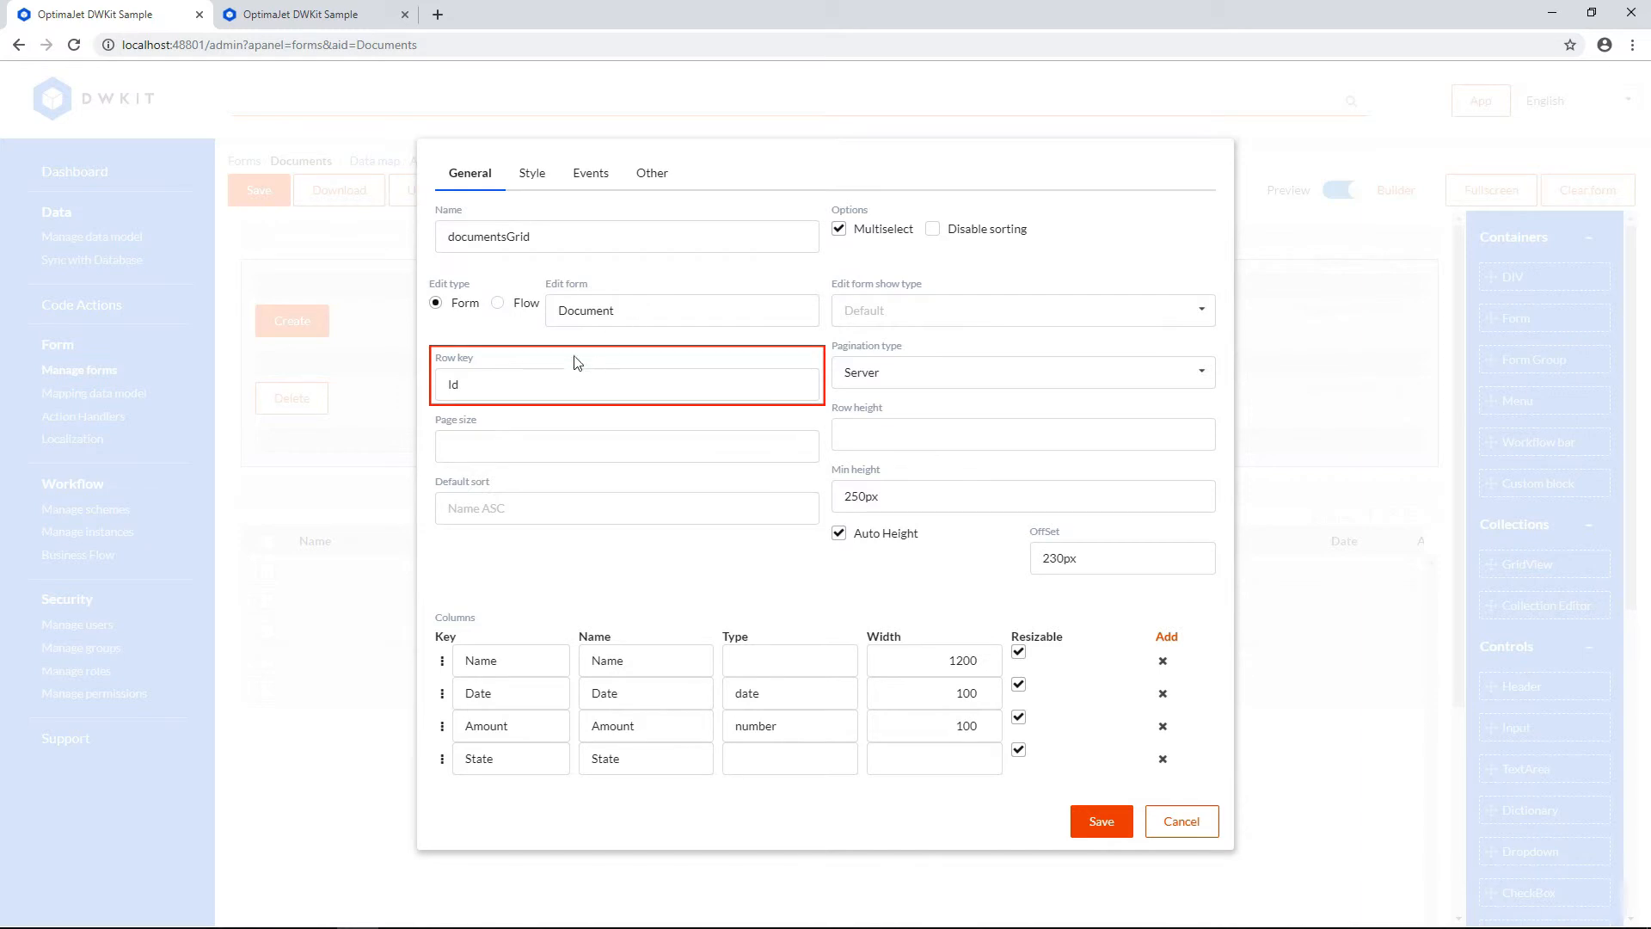
pyautogui.click(502, 384)
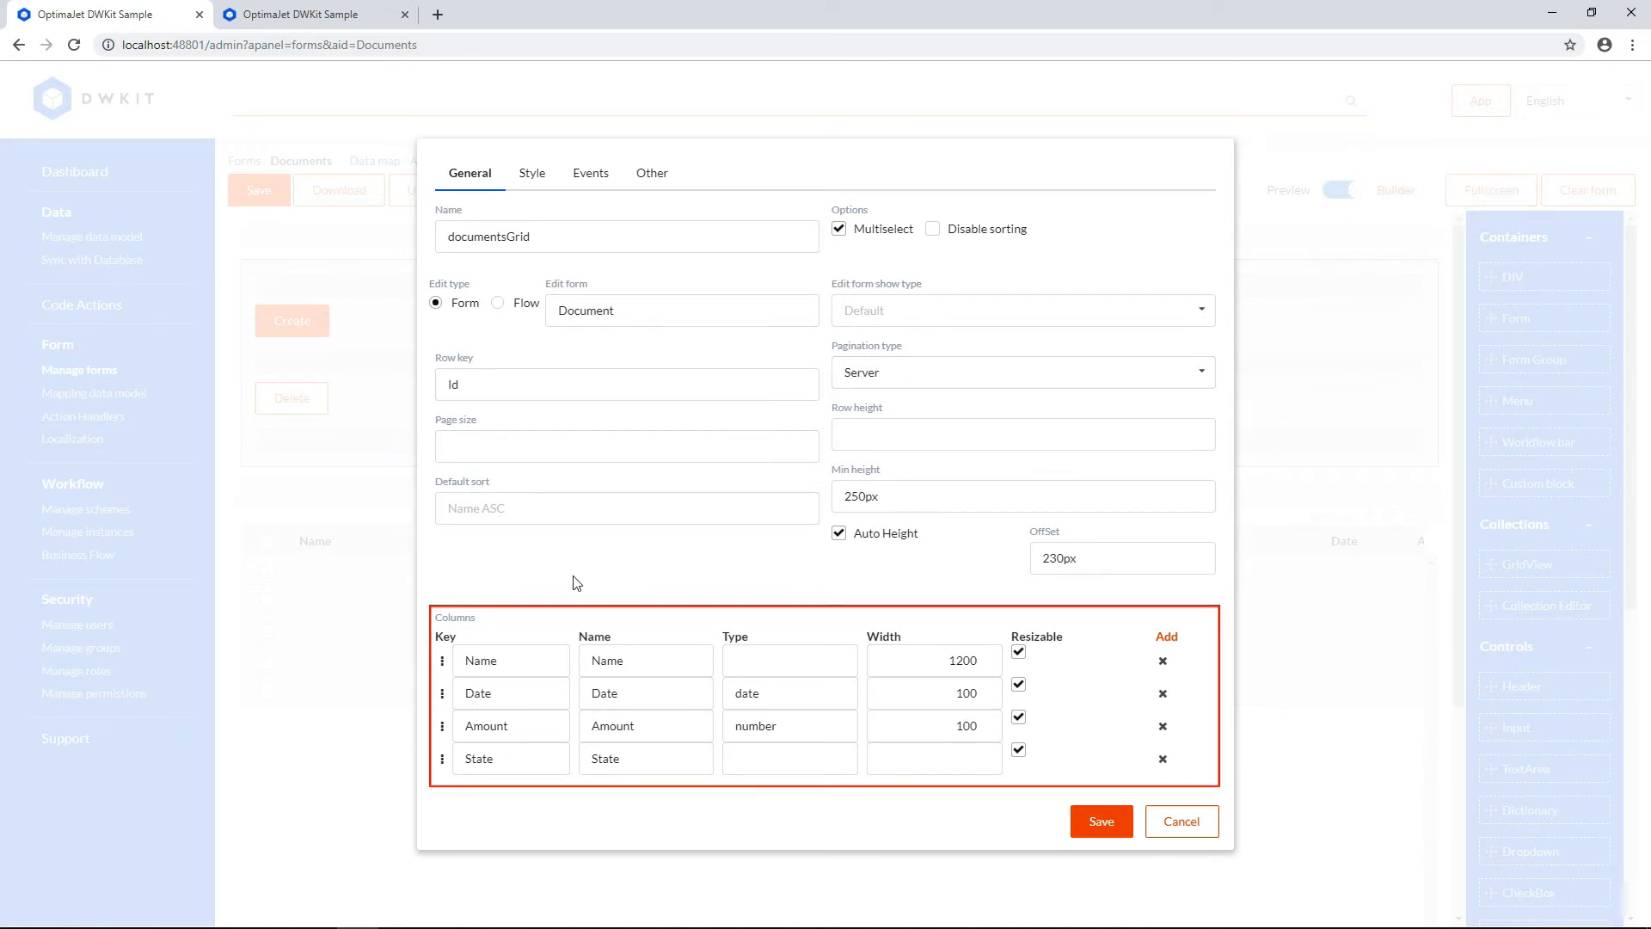
pyautogui.click(511, 693)
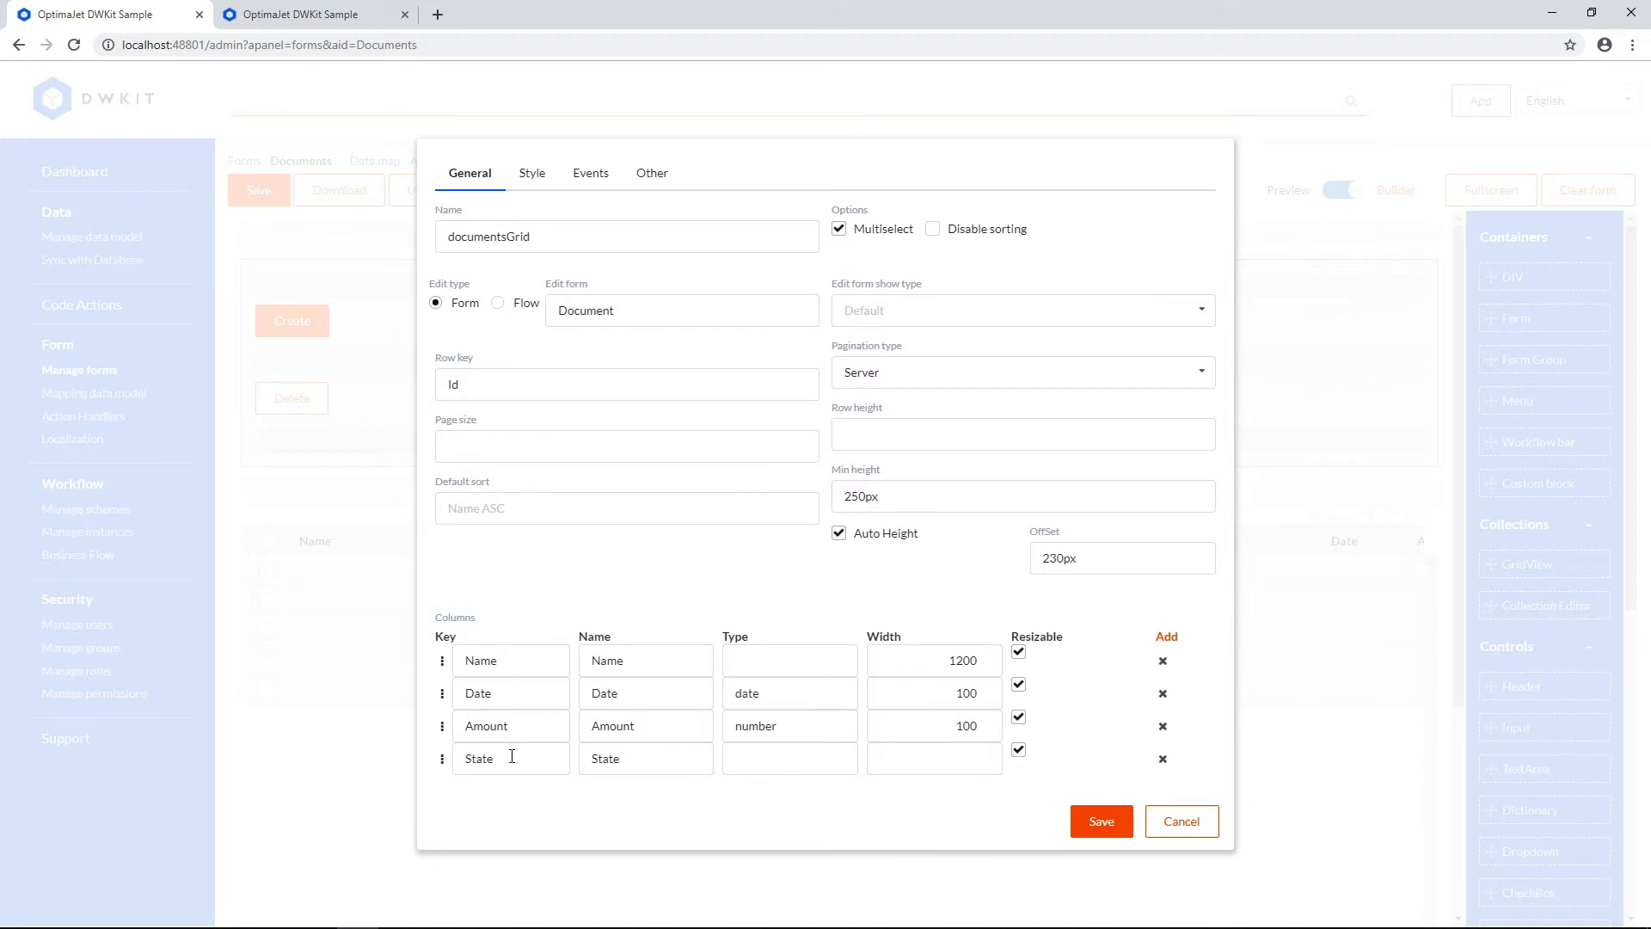
pyautogui.moveTo(582, 592)
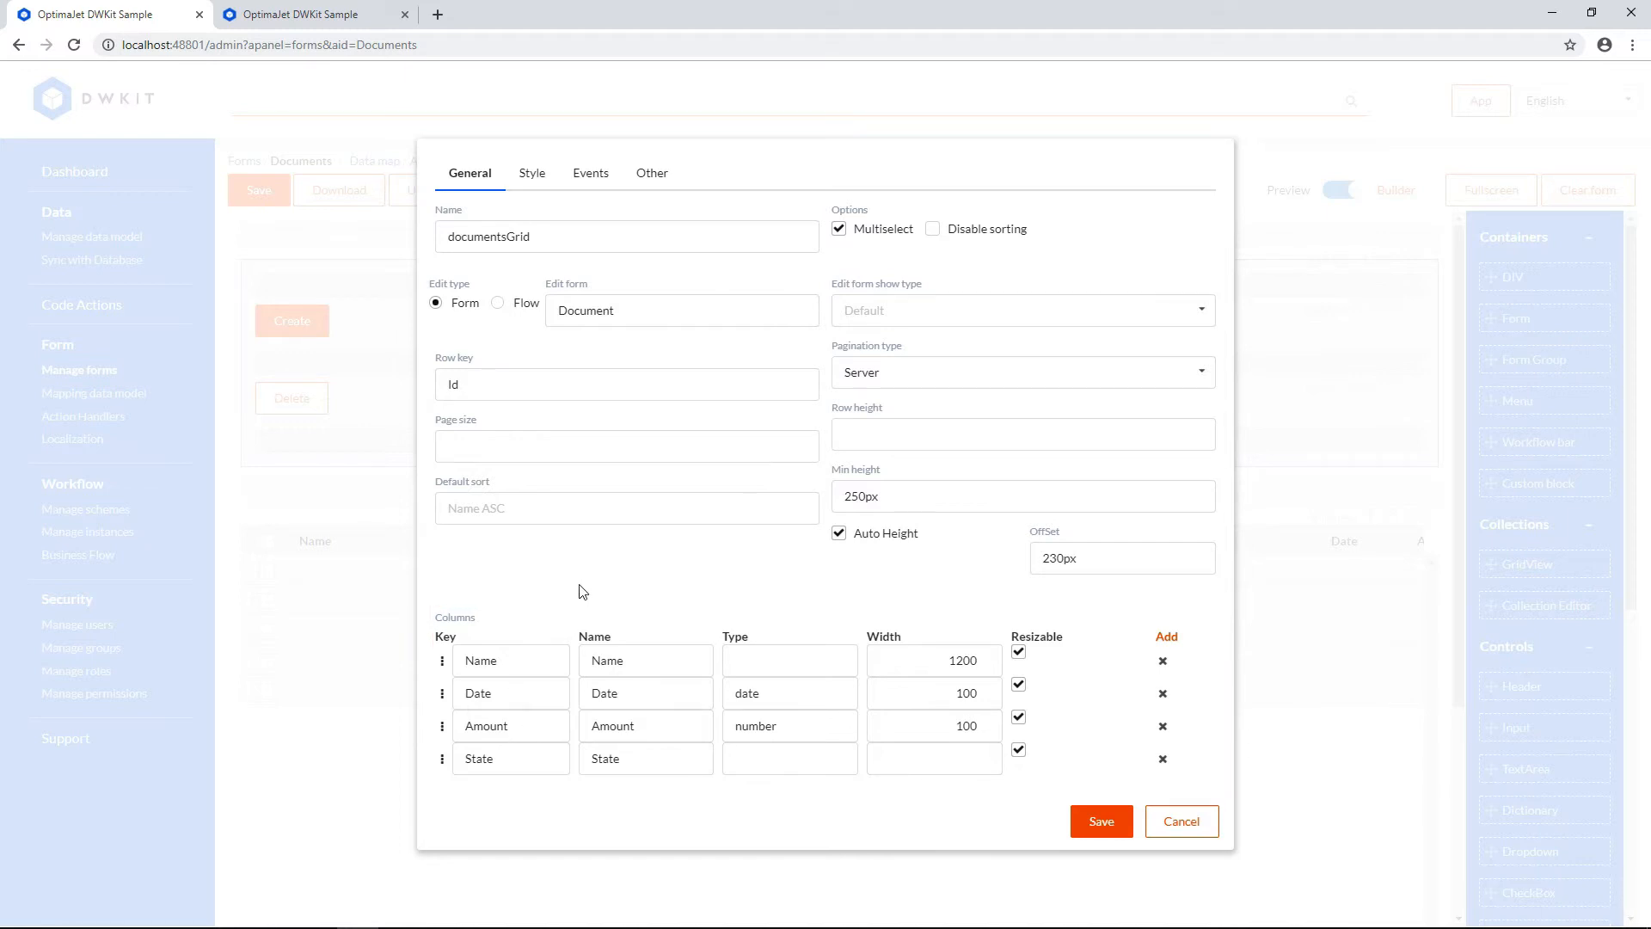
# Step: Confirm gridEdit on row double-click in the grid's events and save the settings
pyautogui.click(590, 173)
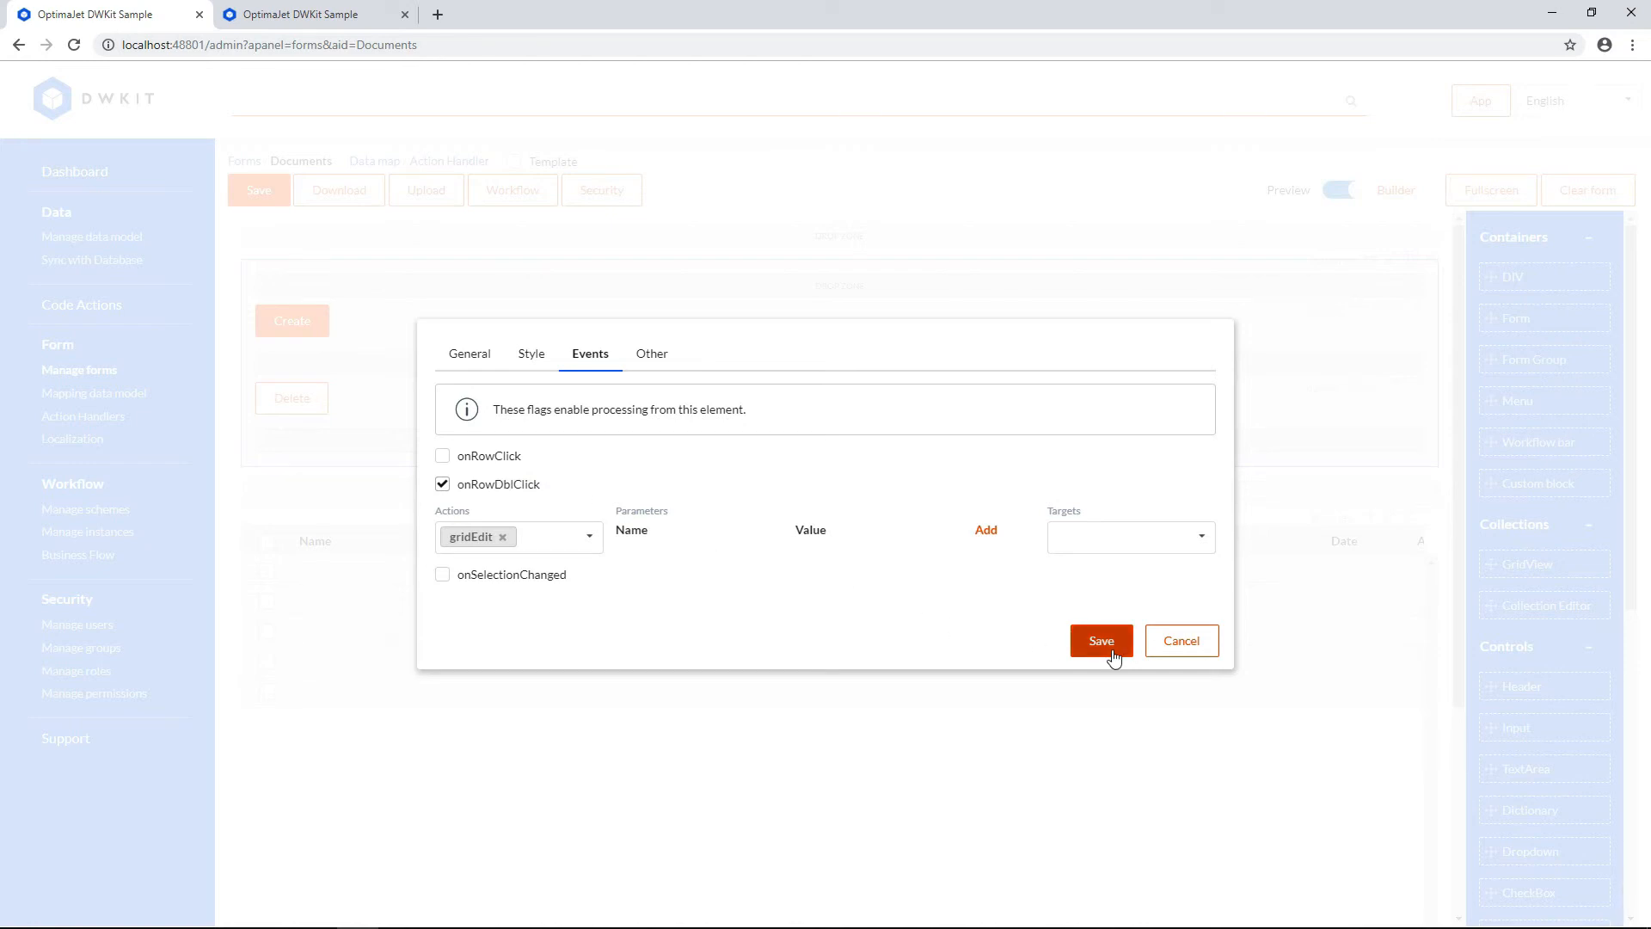
pyautogui.click(1100, 641)
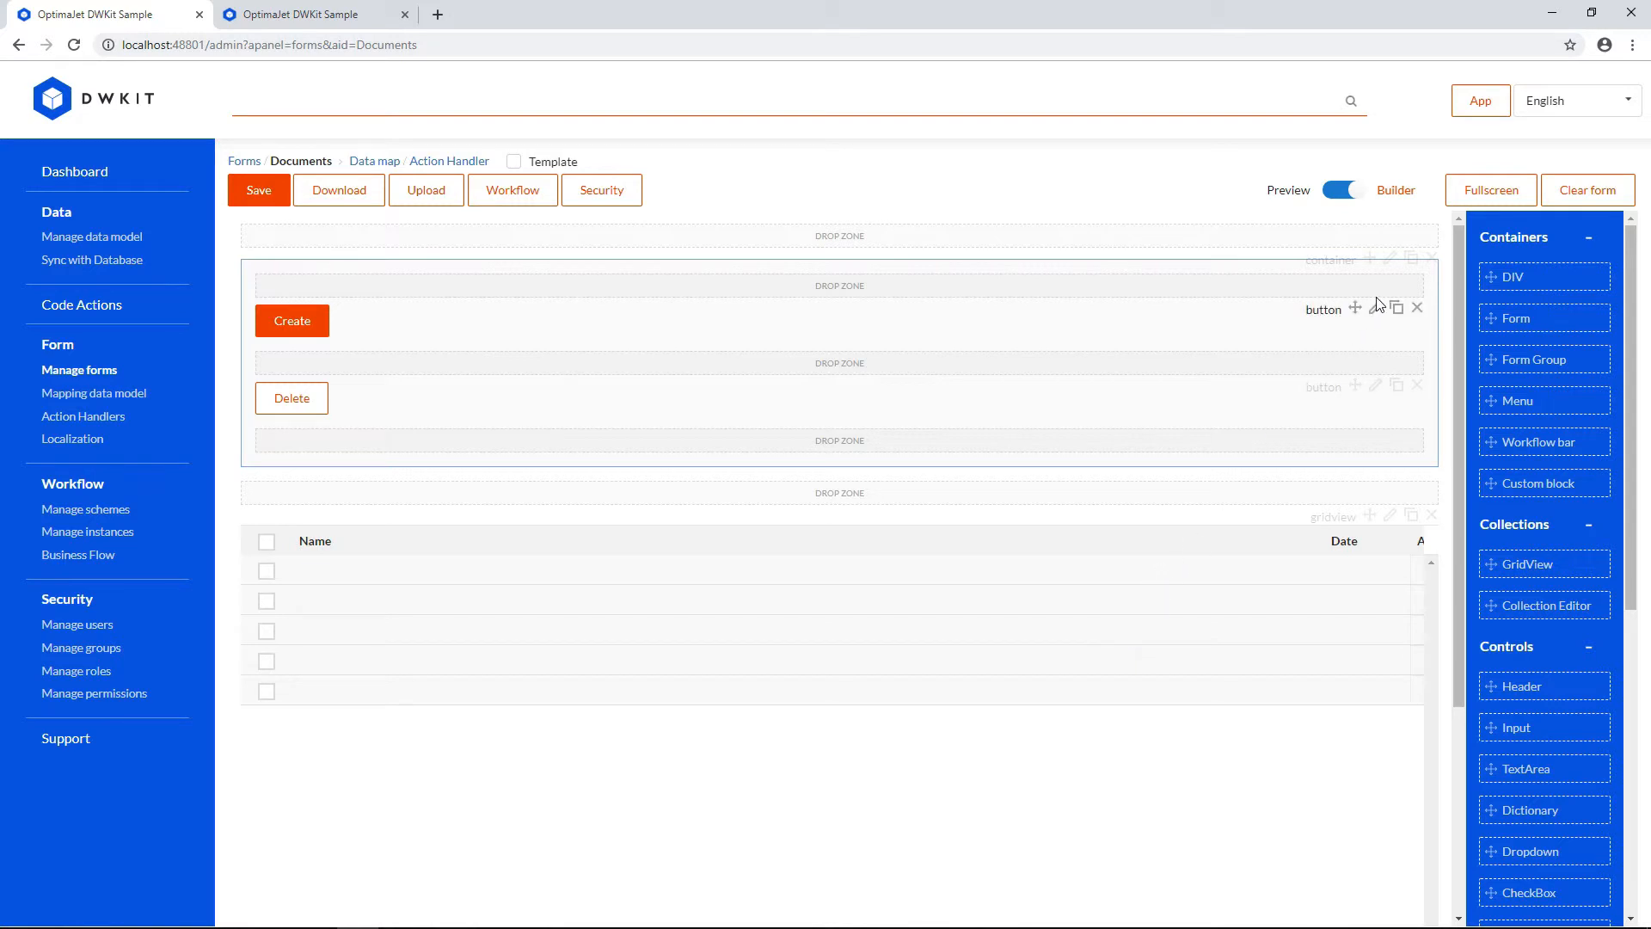
# Step: Make the Create button run gridCreate on documentsGrid when clicked and save it
pyautogui.click(1375, 307)
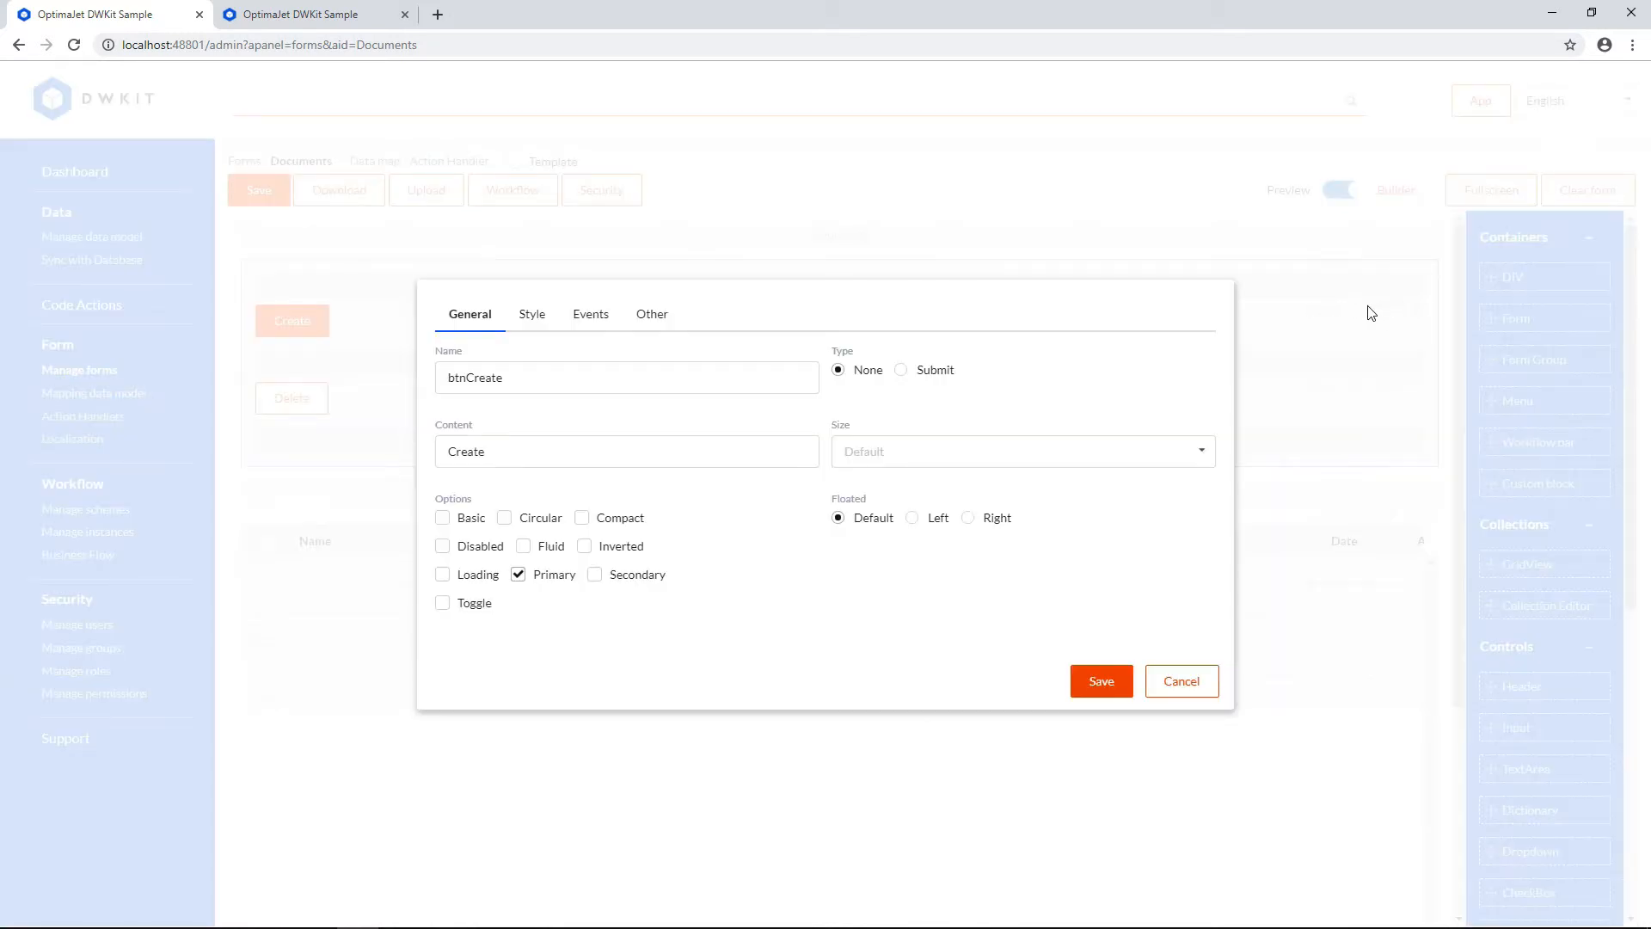
pyautogui.moveTo(594, 319)
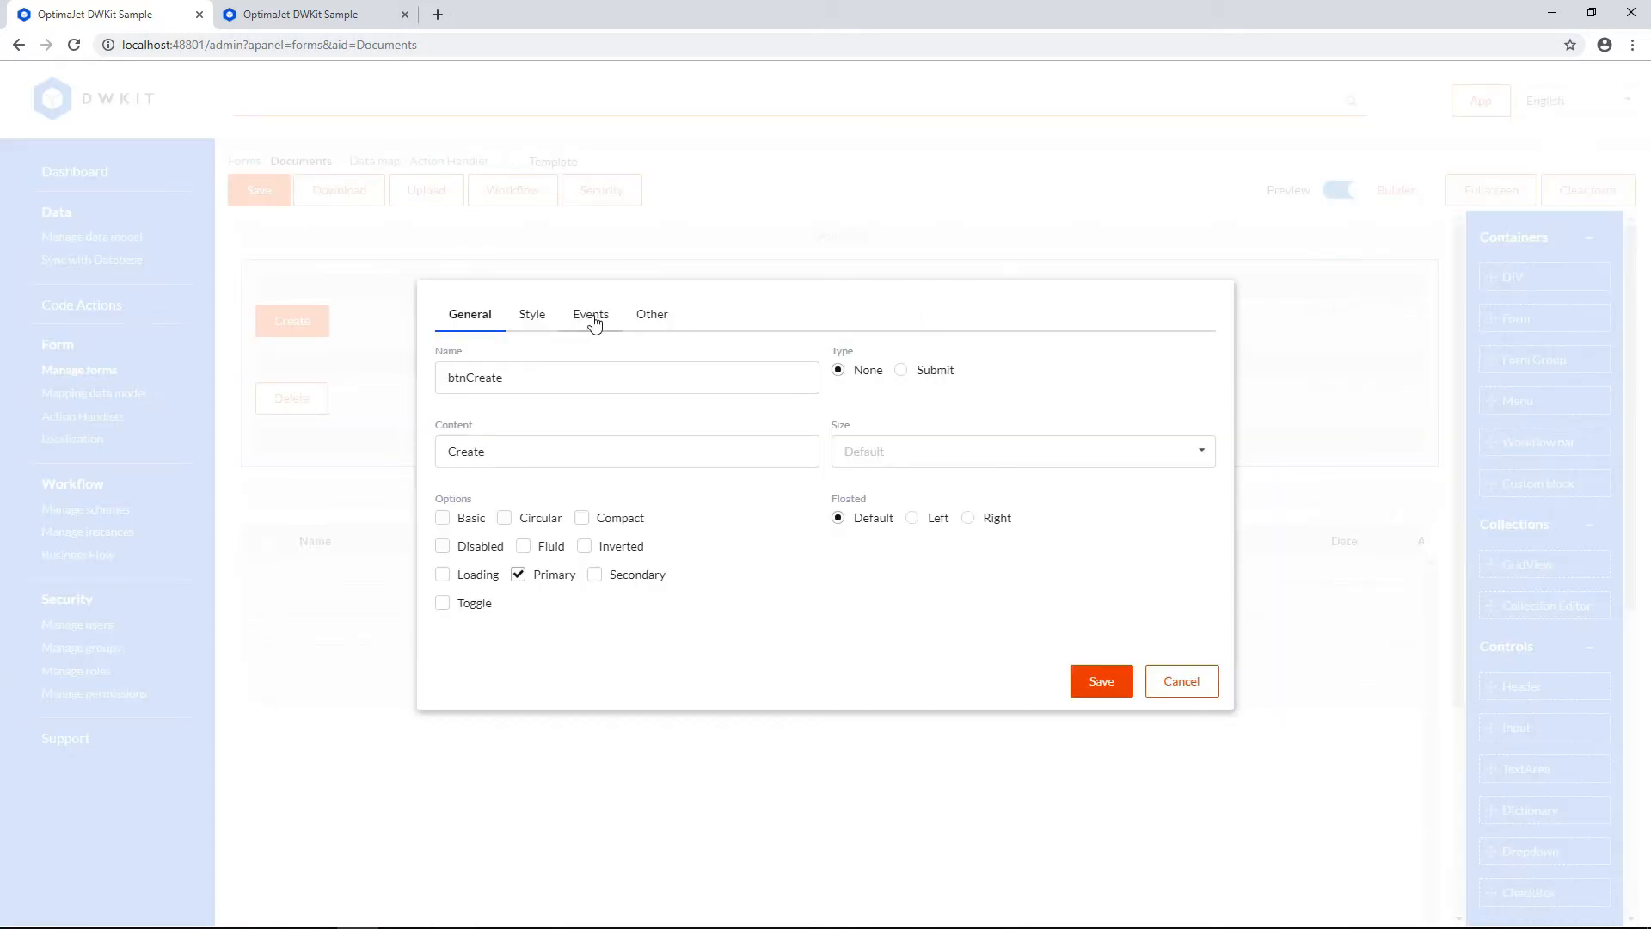
pyautogui.click(590, 314)
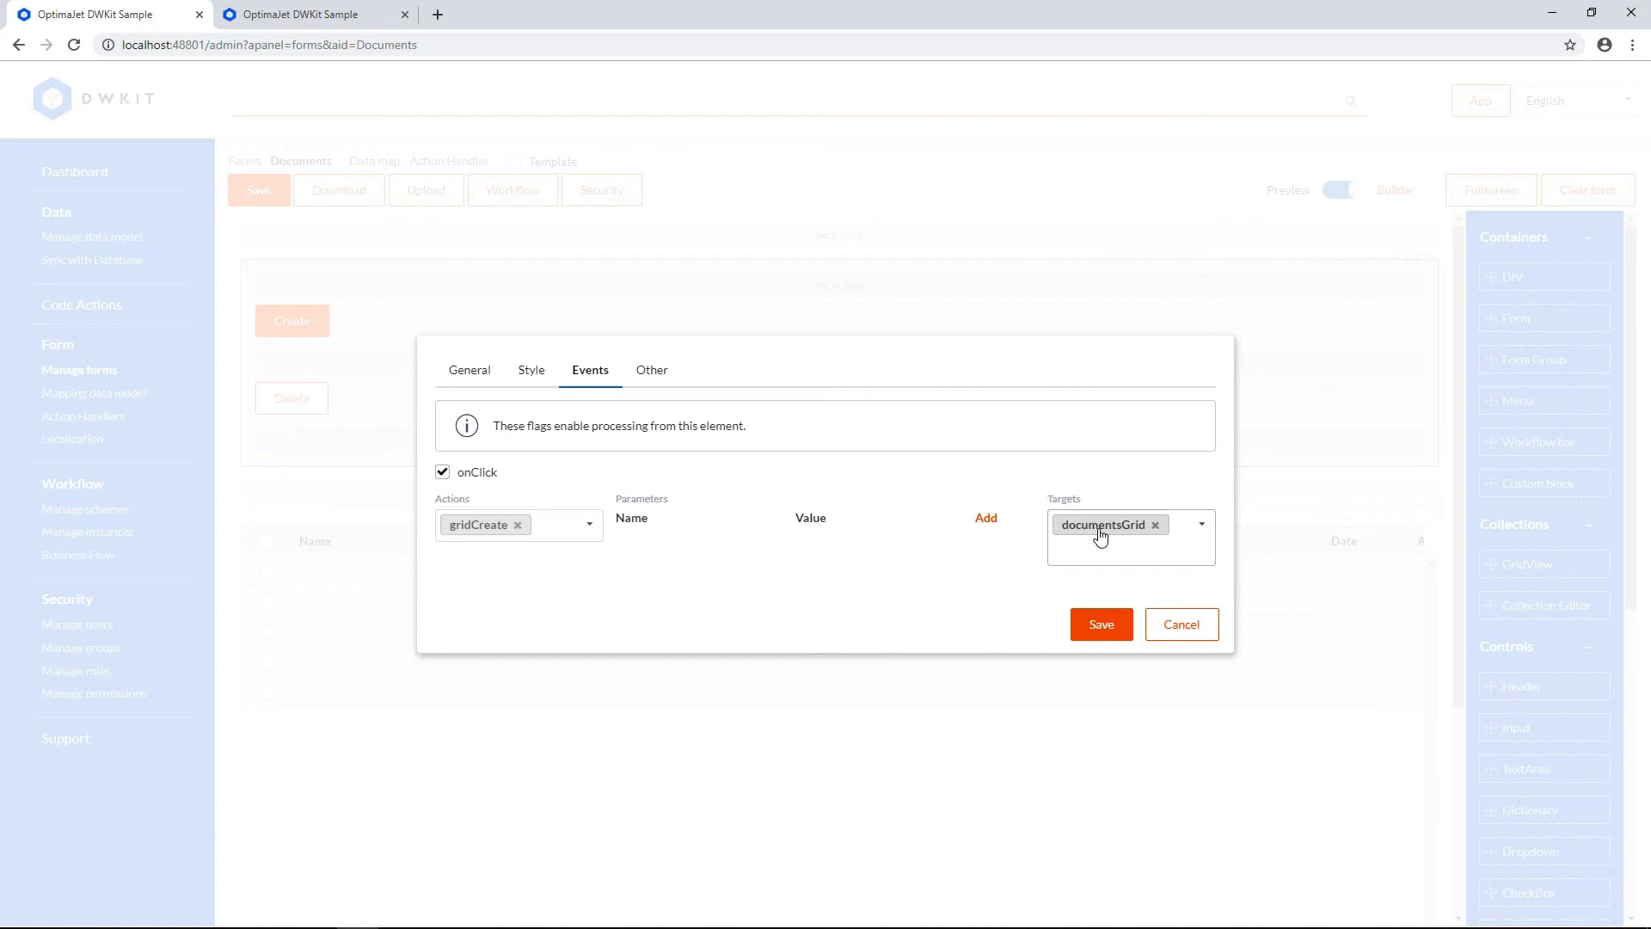
pyautogui.click(1108, 552)
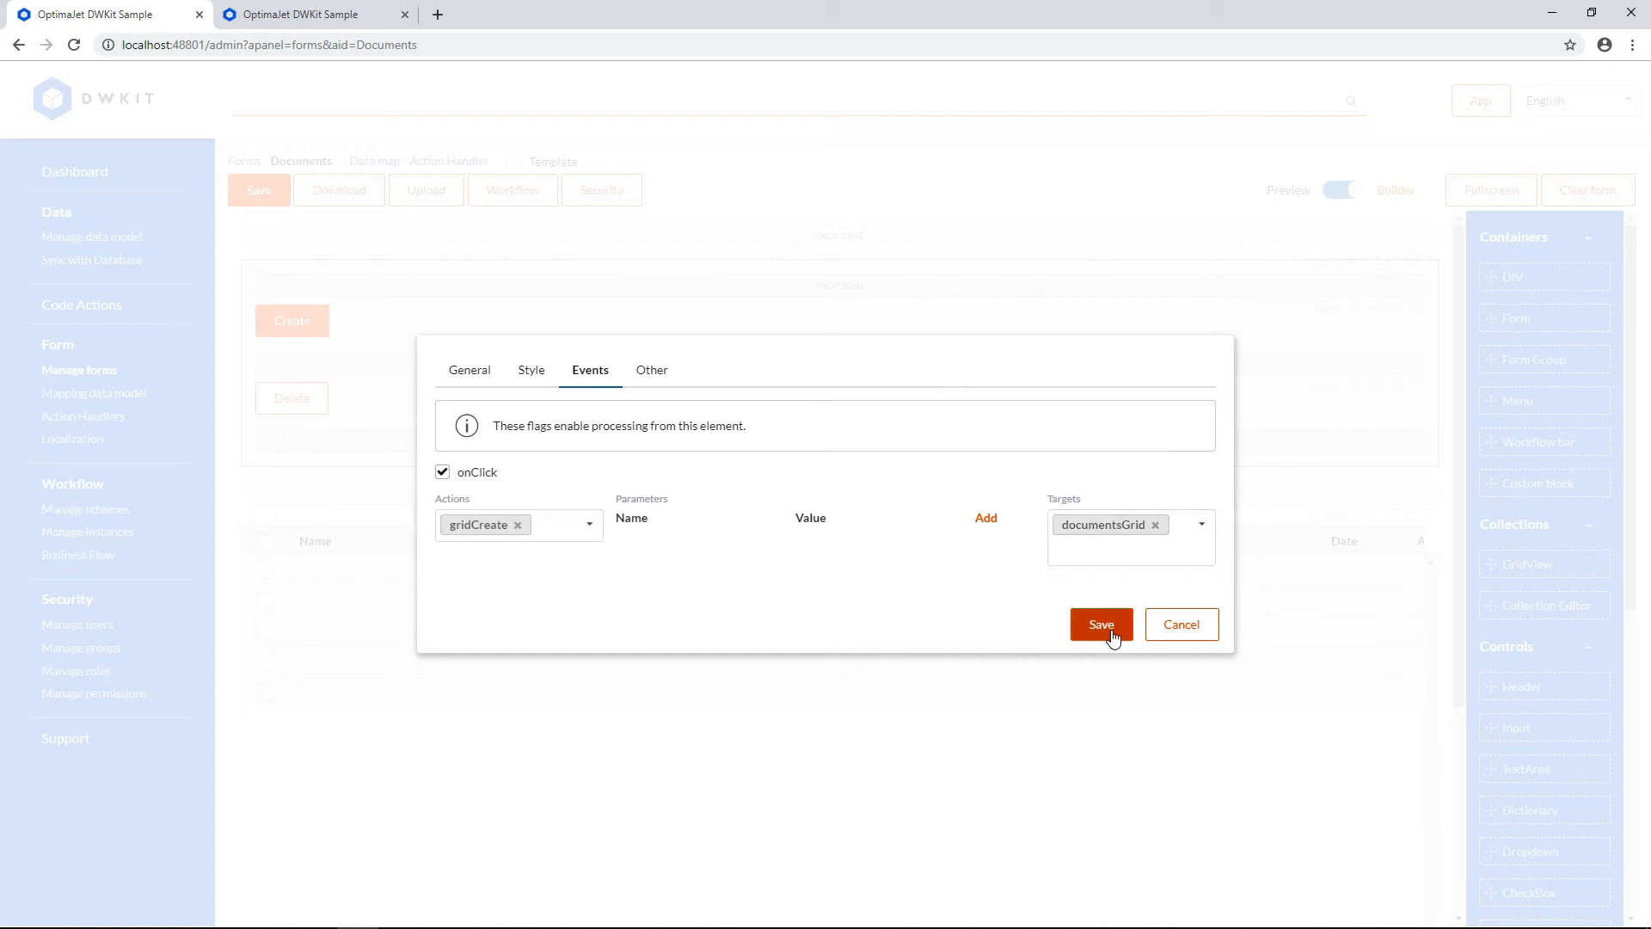
pyautogui.click(1101, 624)
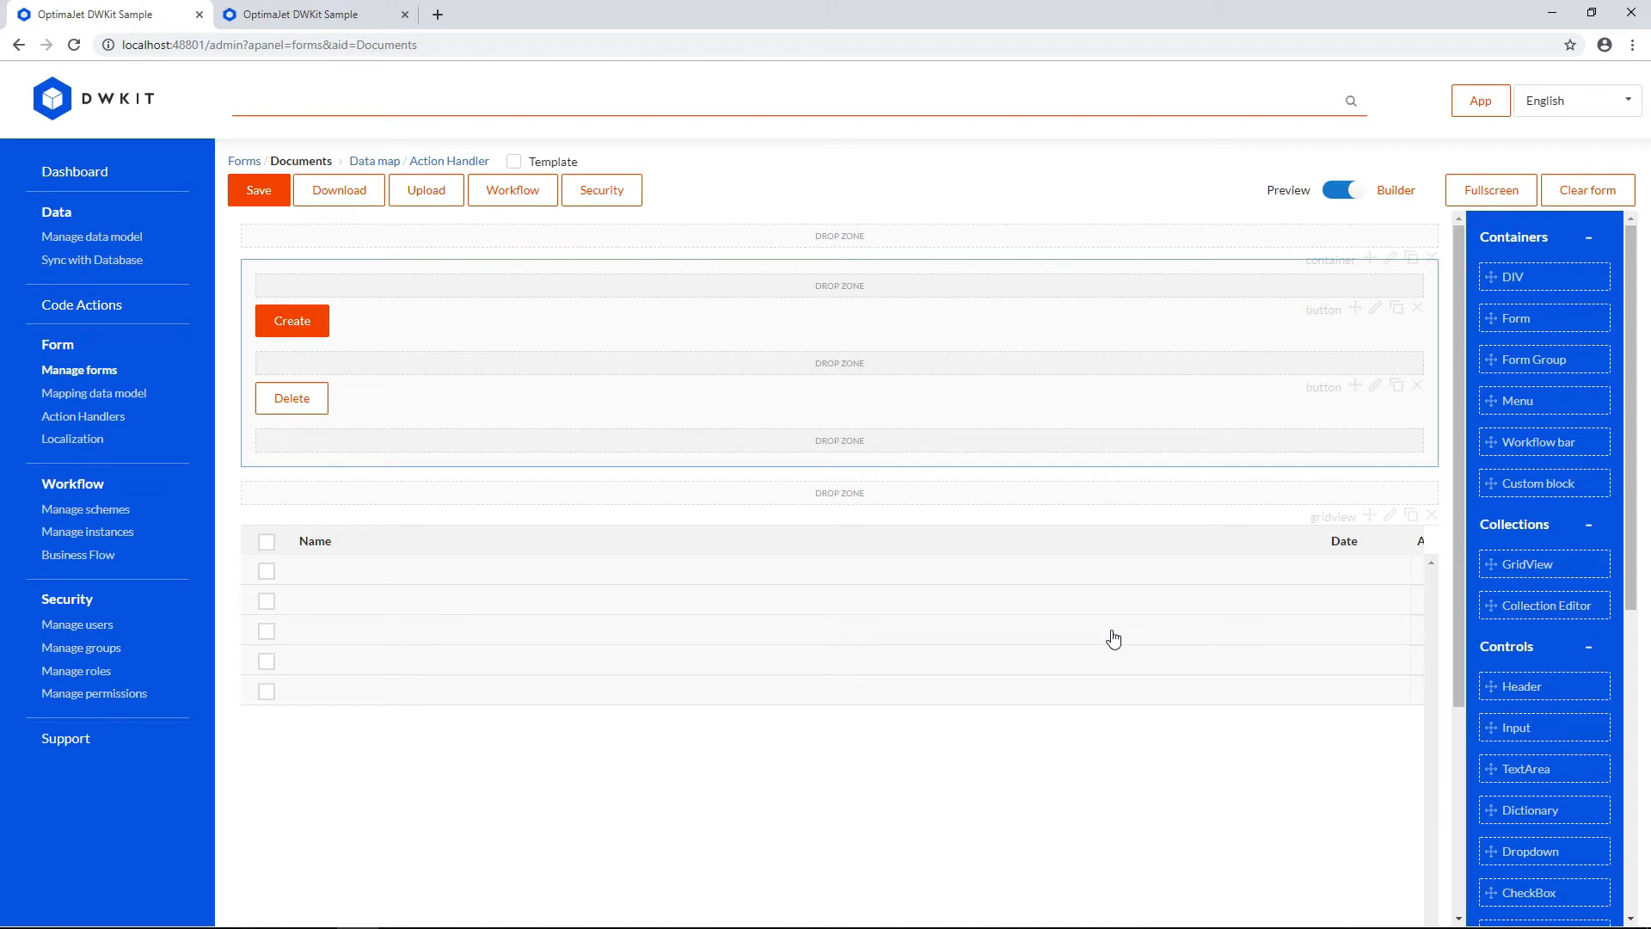
pyautogui.moveTo(1092, 486)
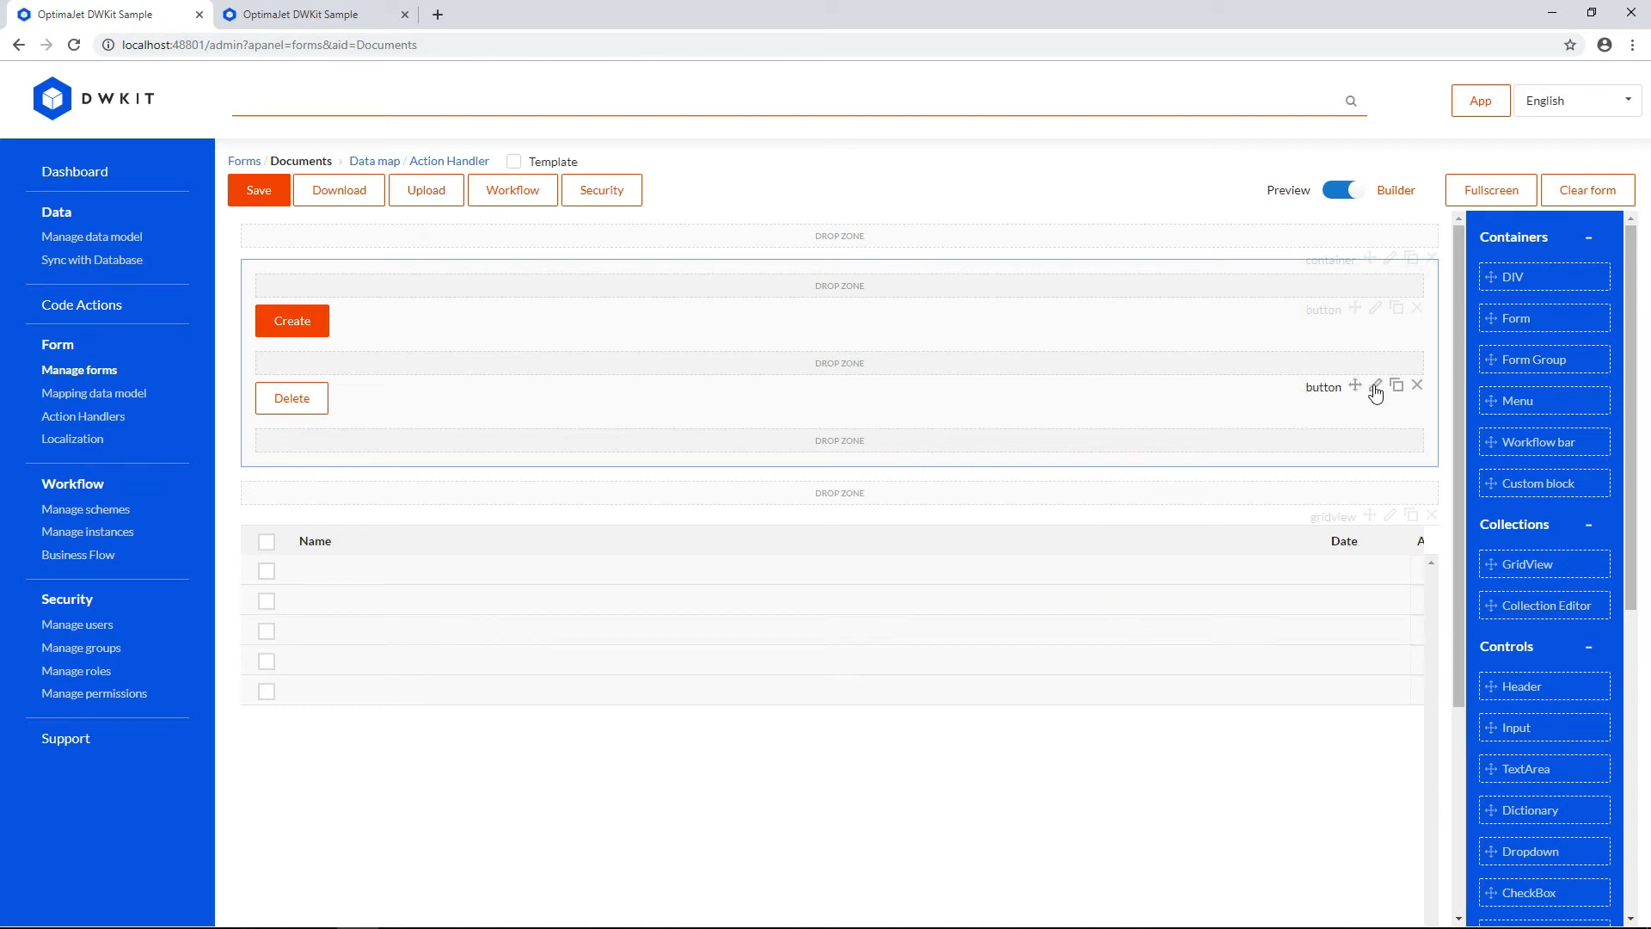
# Step: Review the Delete button's gridDelete-on-documentsGrid click event
pyautogui.click(1376, 385)
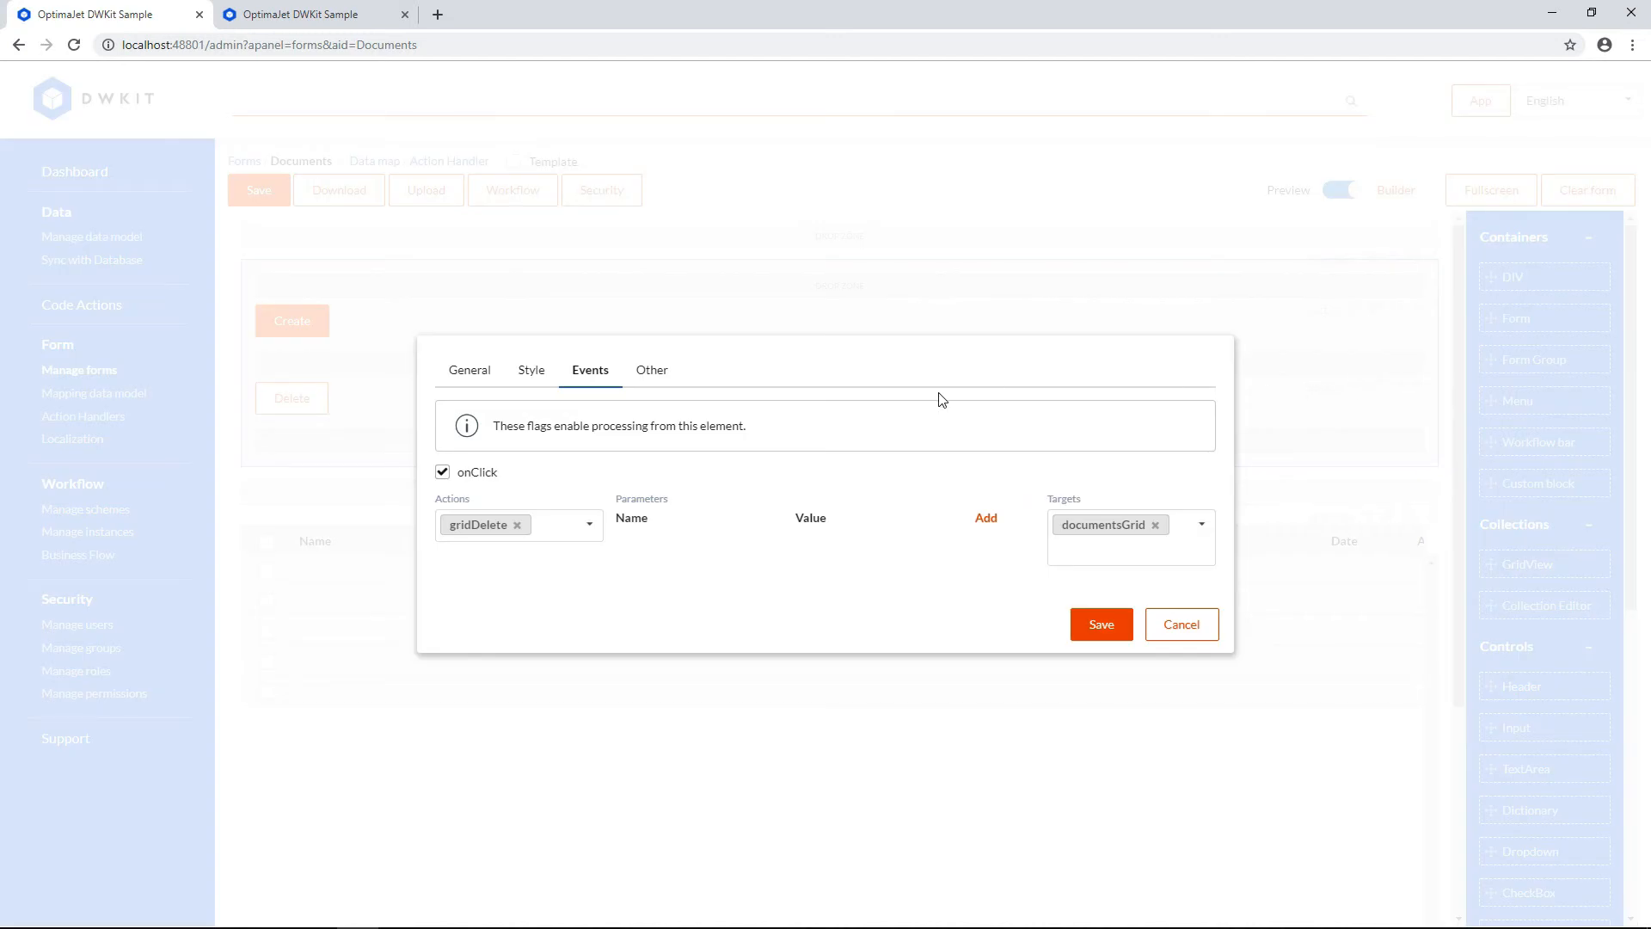
pyautogui.click(541, 524)
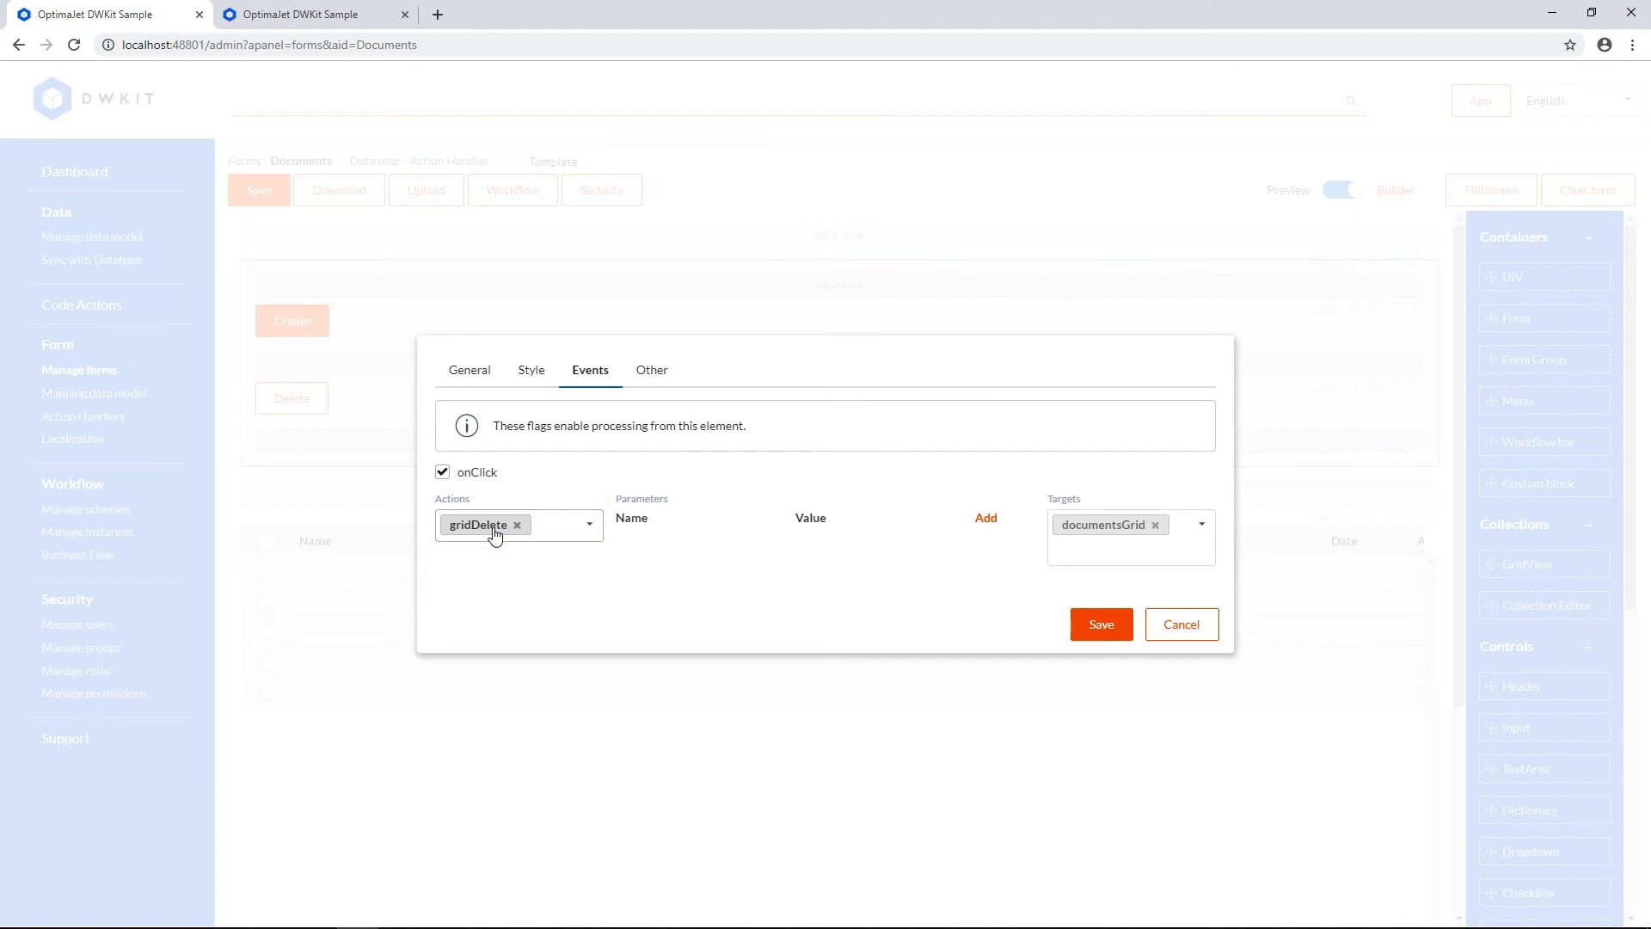
pyautogui.moveTo(535, 552)
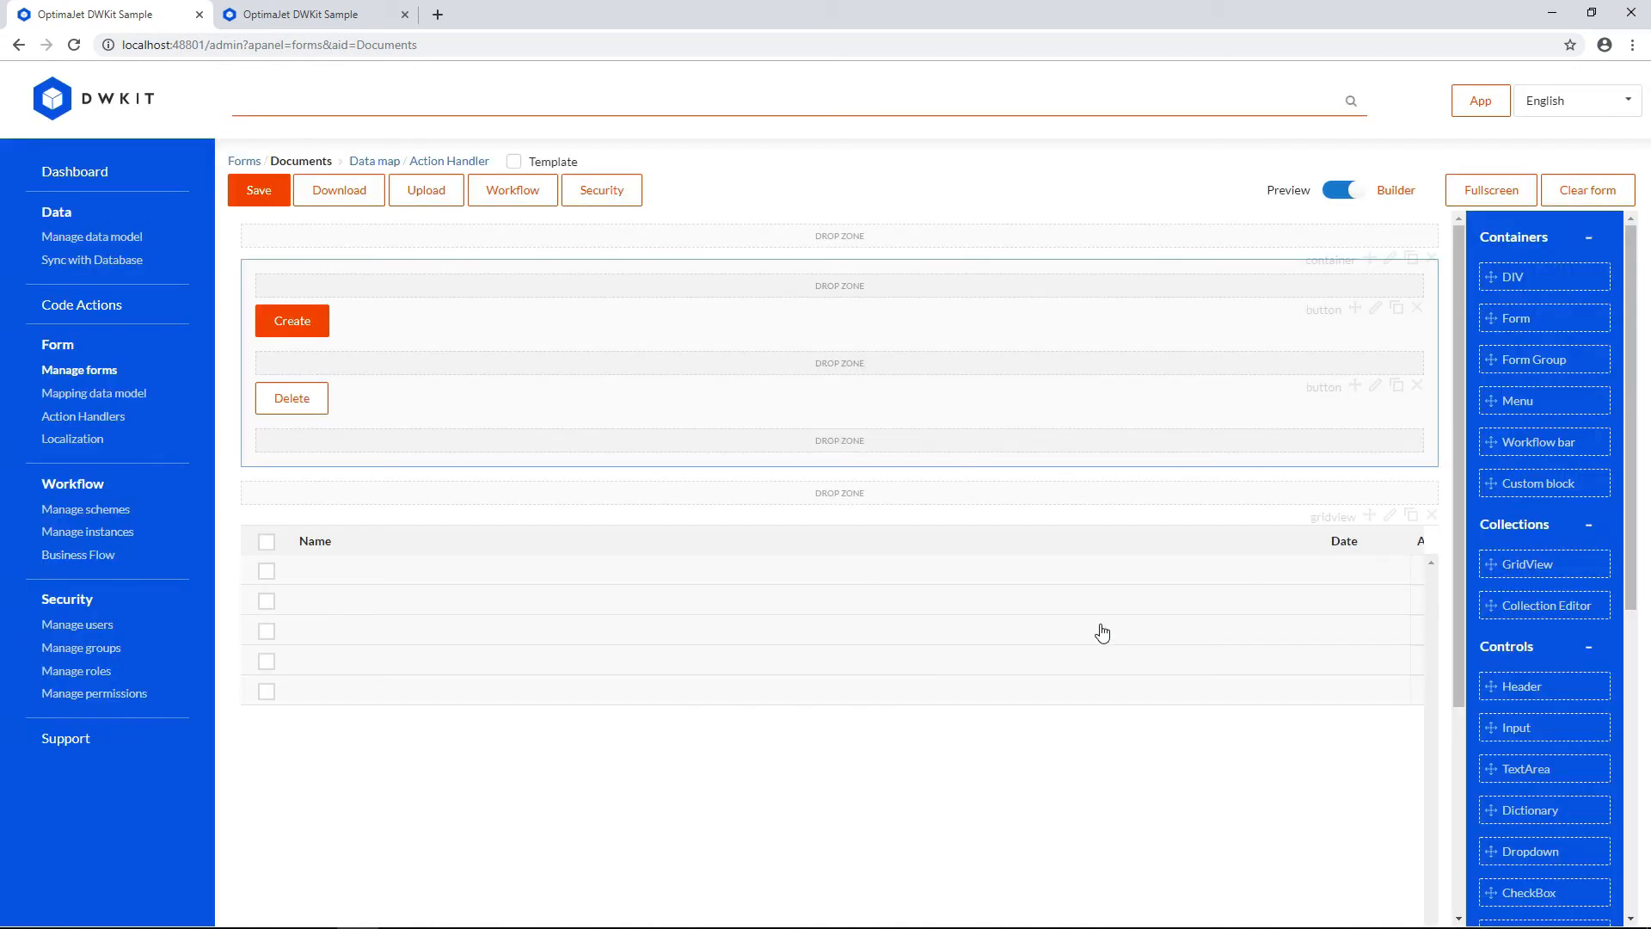
pyautogui.moveTo(656, 346)
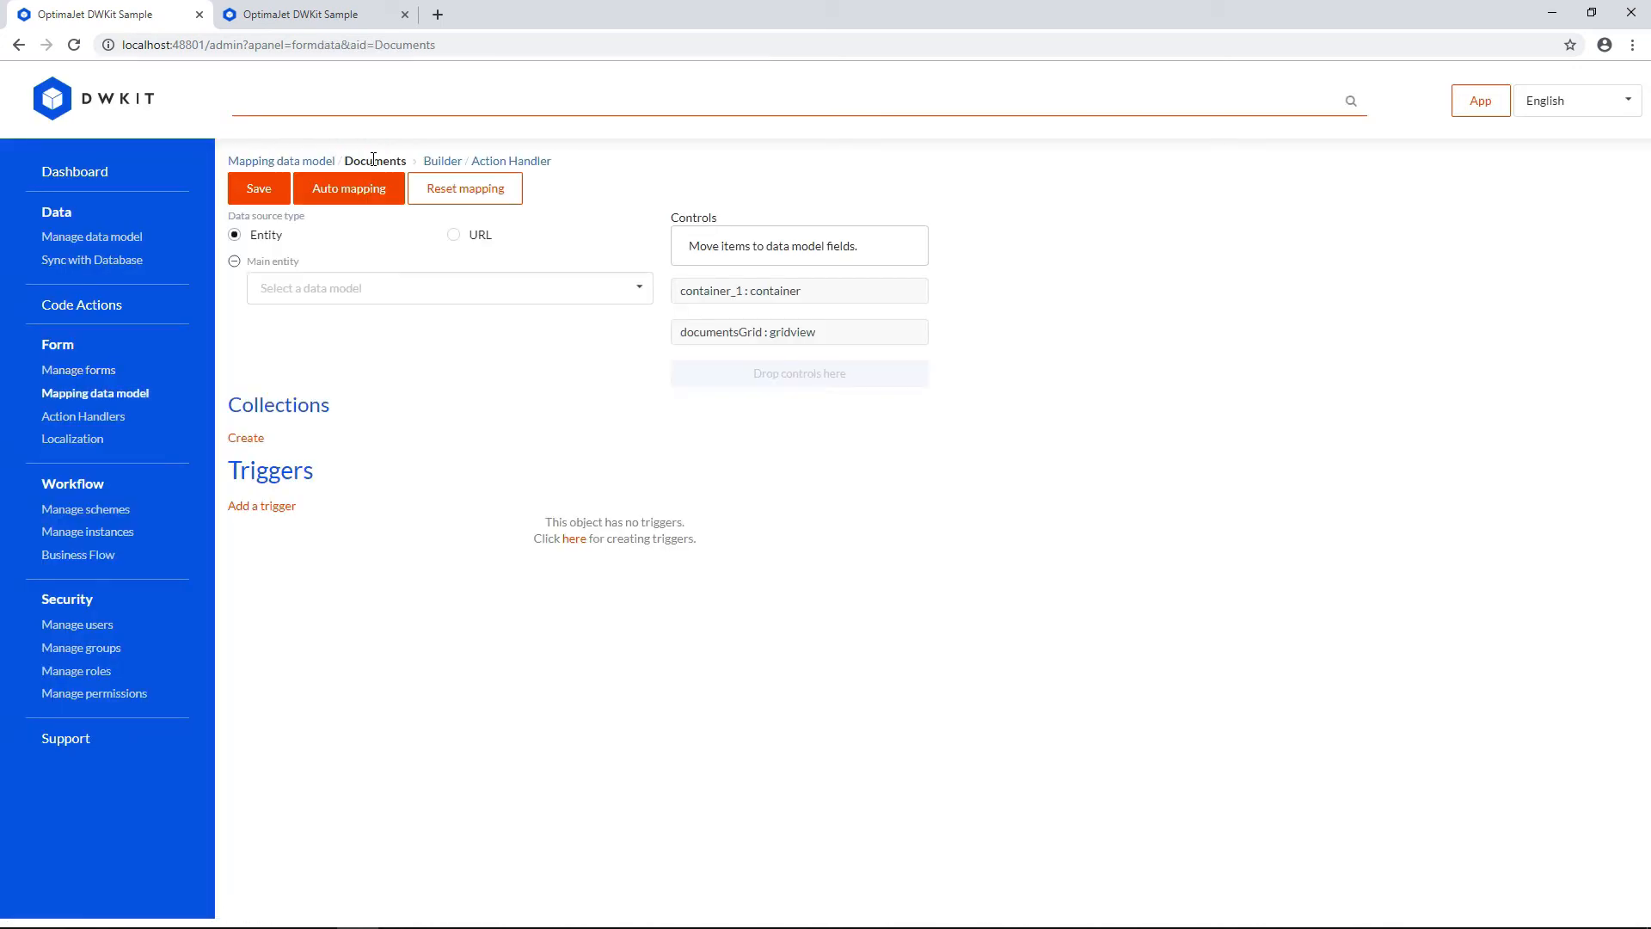
# Step: Add a Document collection mapping and expand its attribute list
pyautogui.click(245, 437)
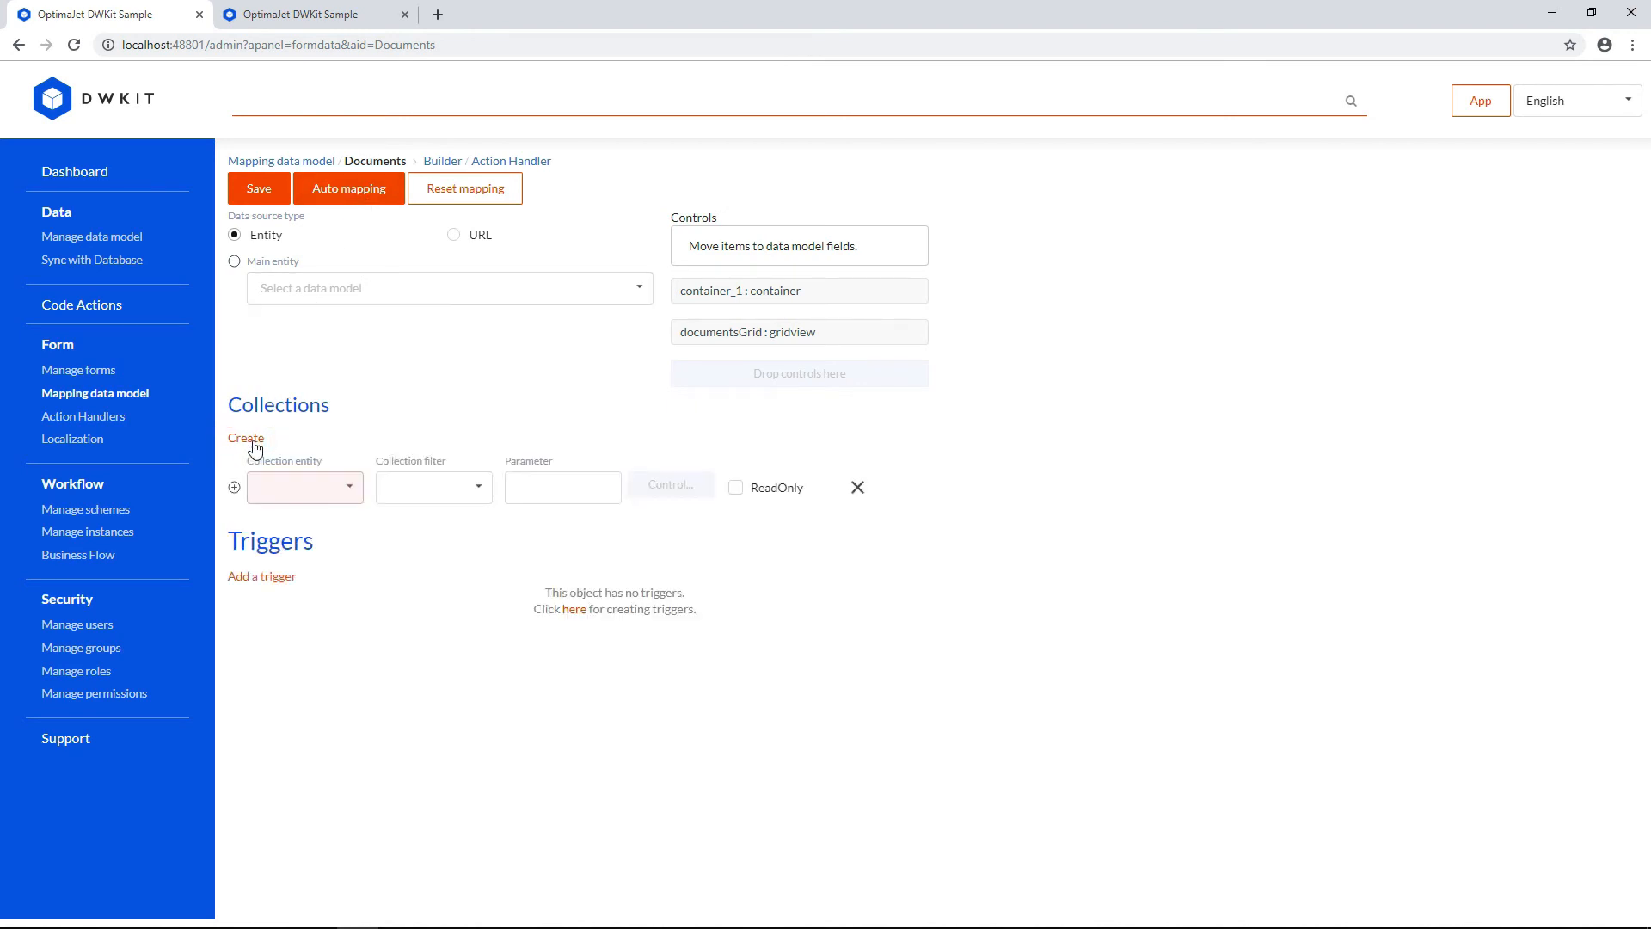
pyautogui.click(344, 487)
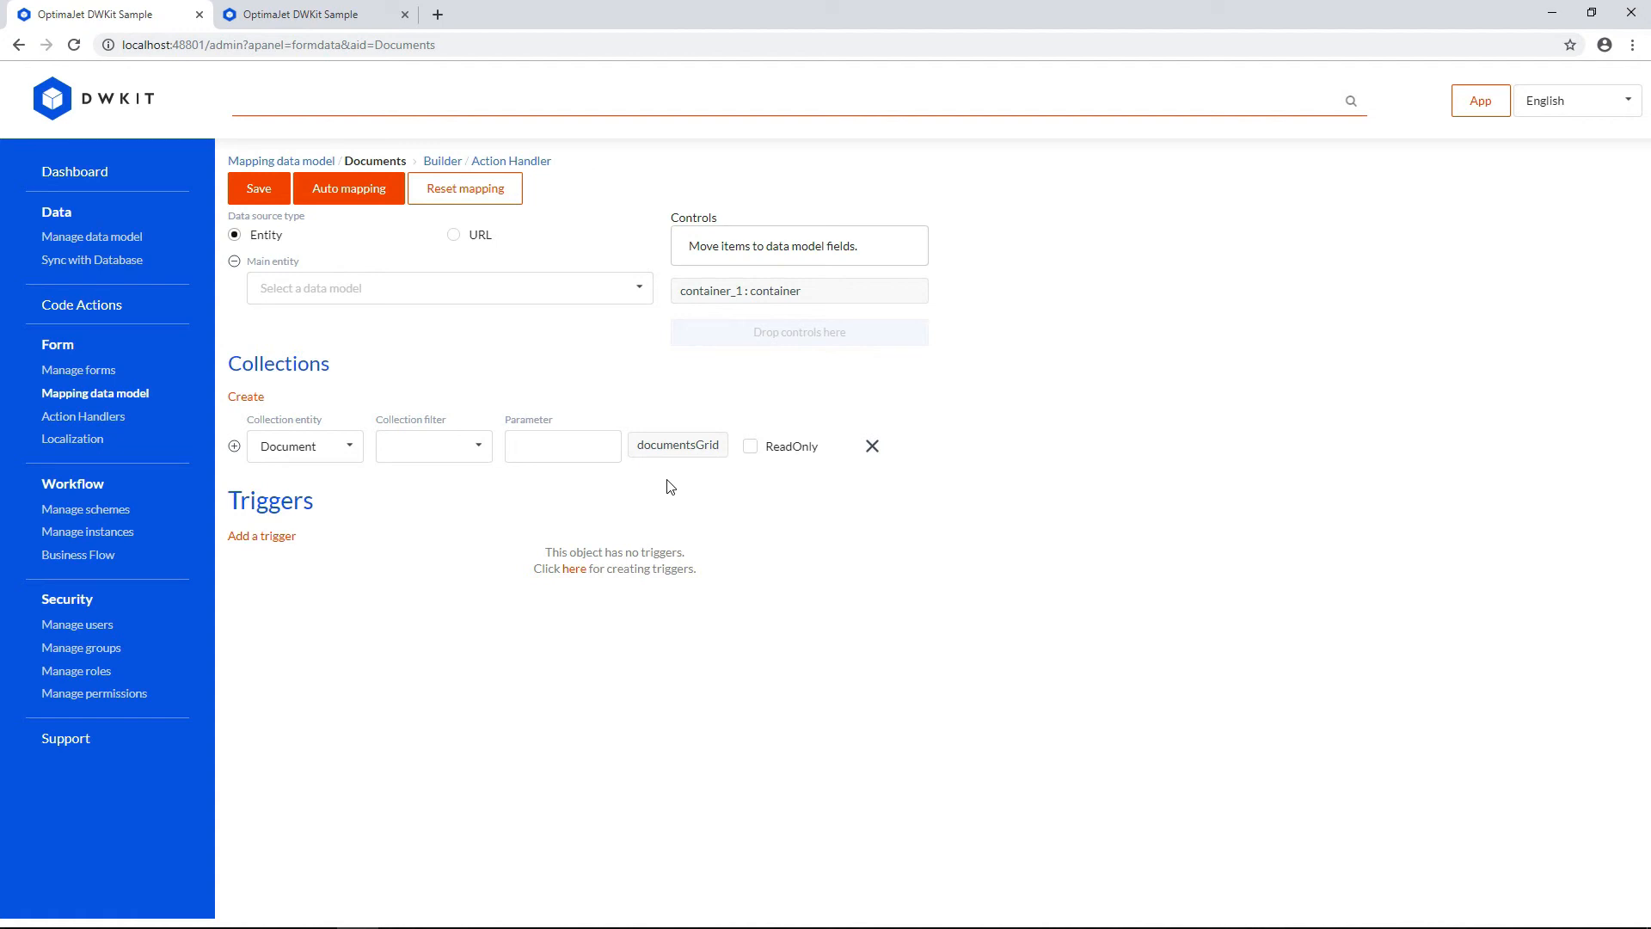
pyautogui.click(233, 447)
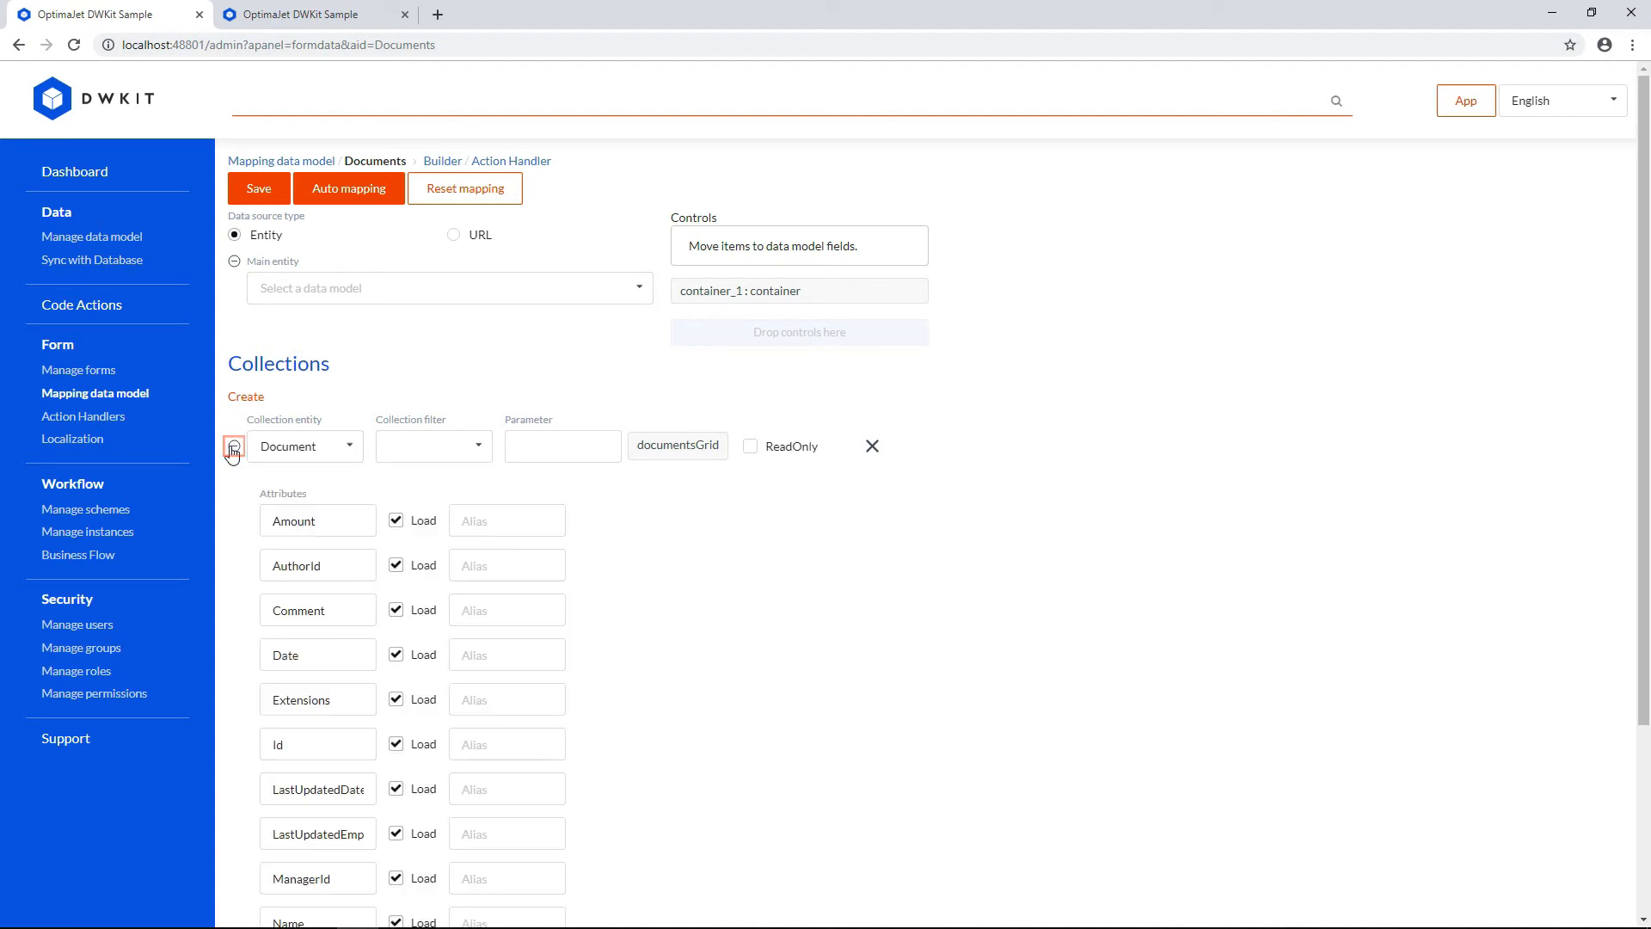
pyautogui.scroll(-3)
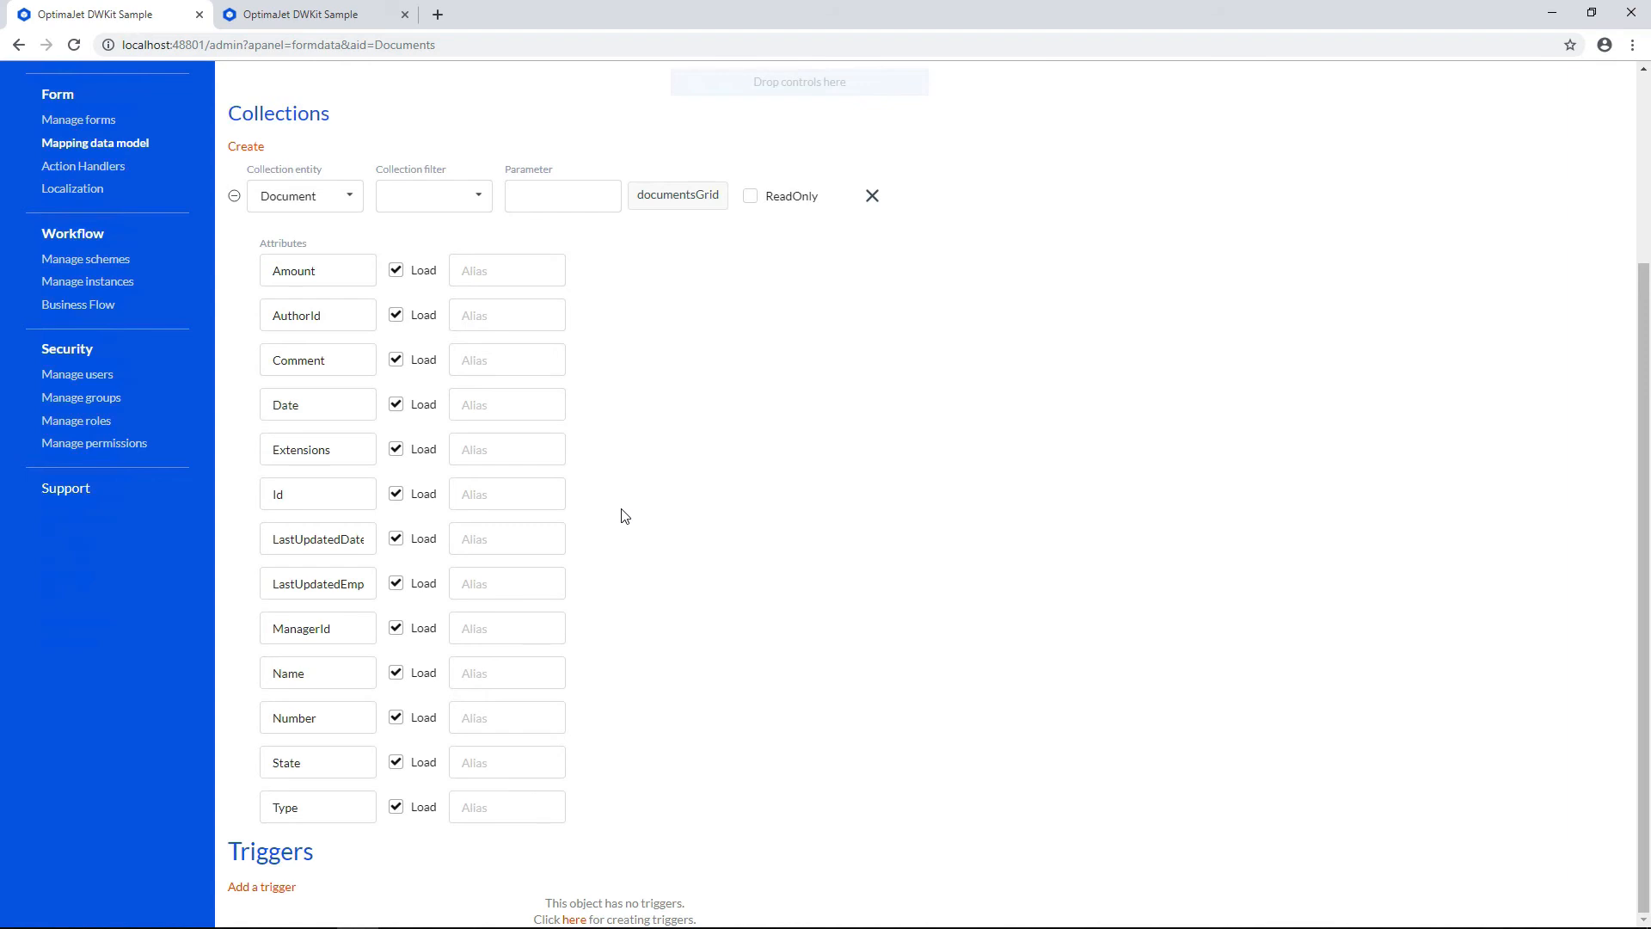
pyautogui.moveTo(565, 612)
pyautogui.write('Name')
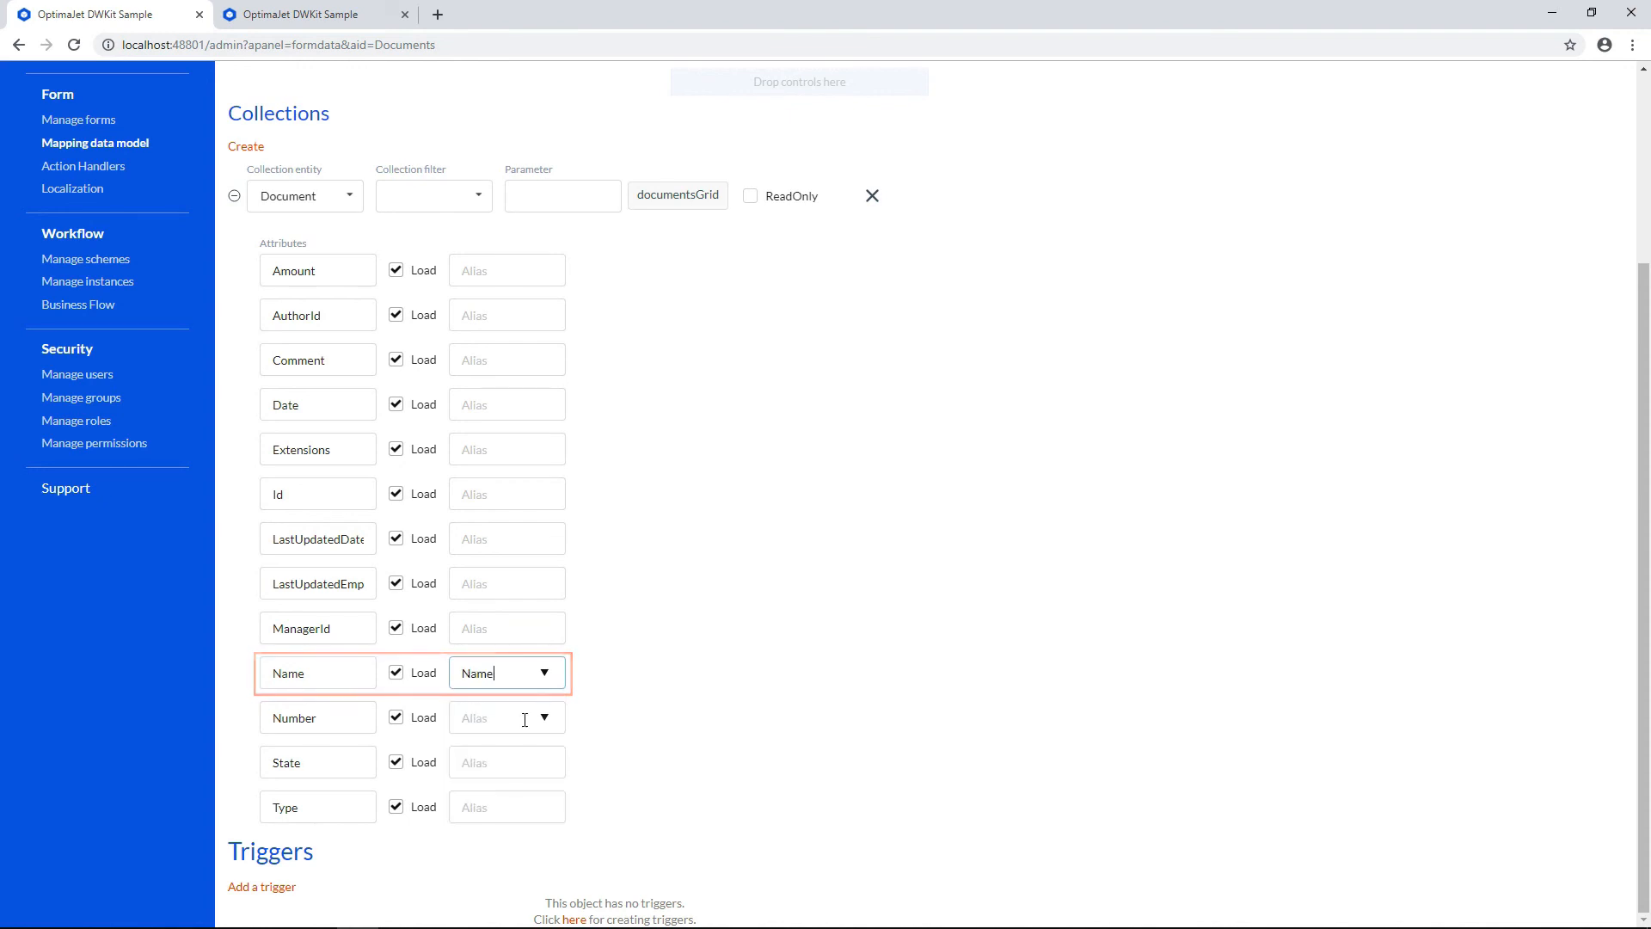
# Step: Map the Date and State attributes to their grid column aliases and save the mapping
pyautogui.click(506, 404)
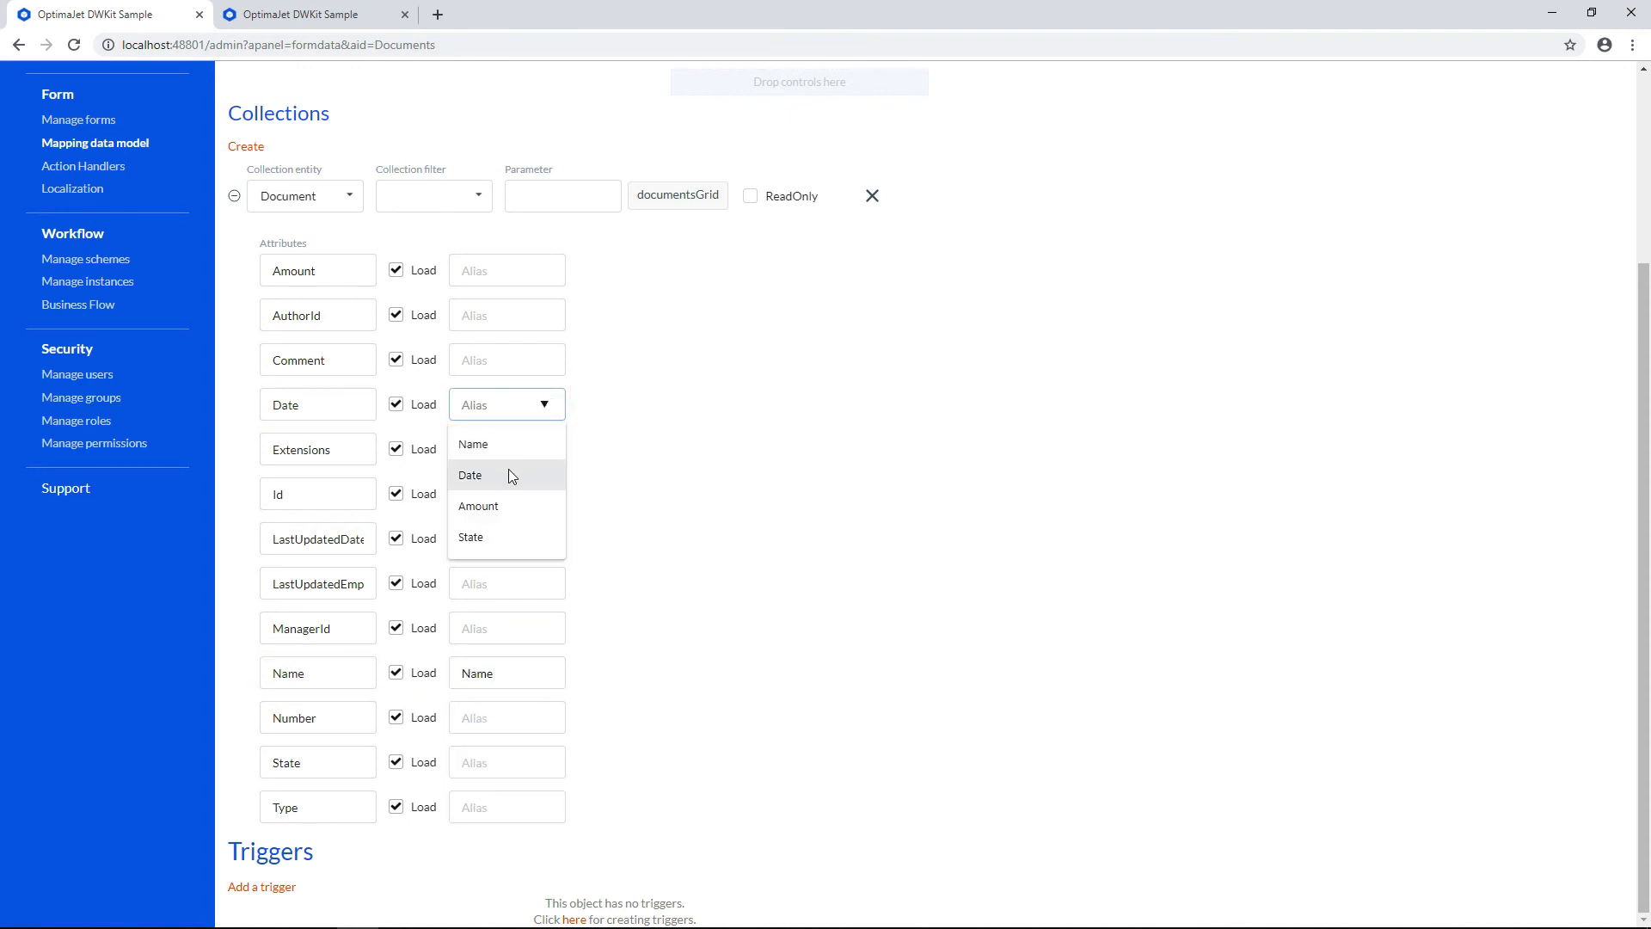
pyautogui.click(470, 474)
pyautogui.write('Amount')
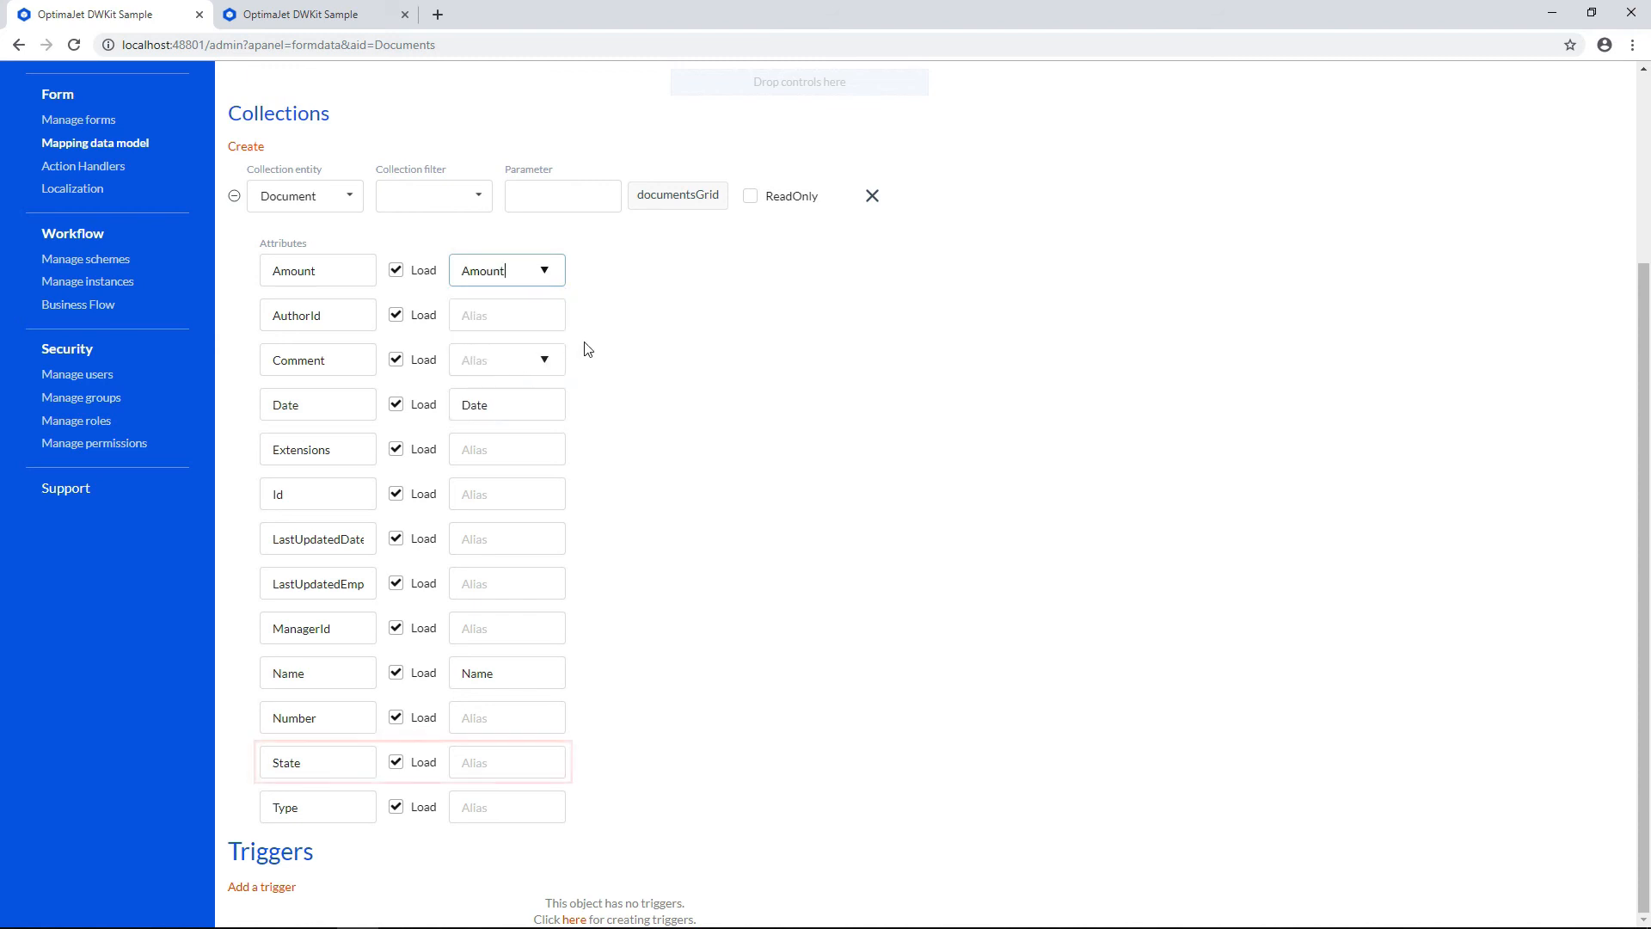
pyautogui.click(543, 761)
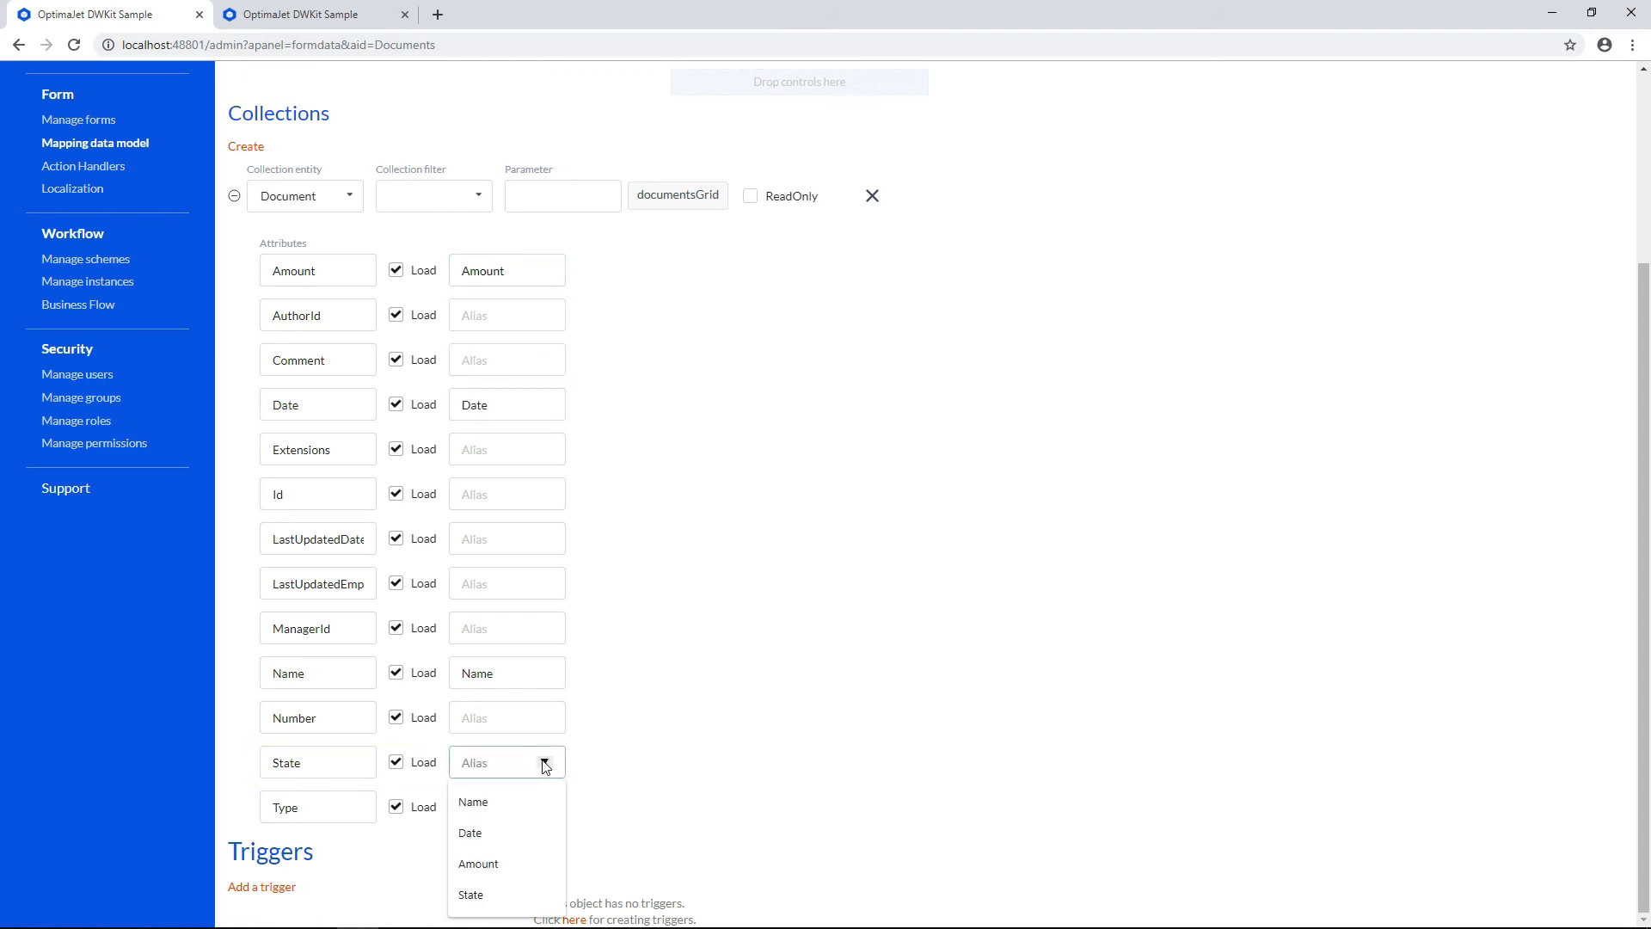
pyautogui.click(469, 895)
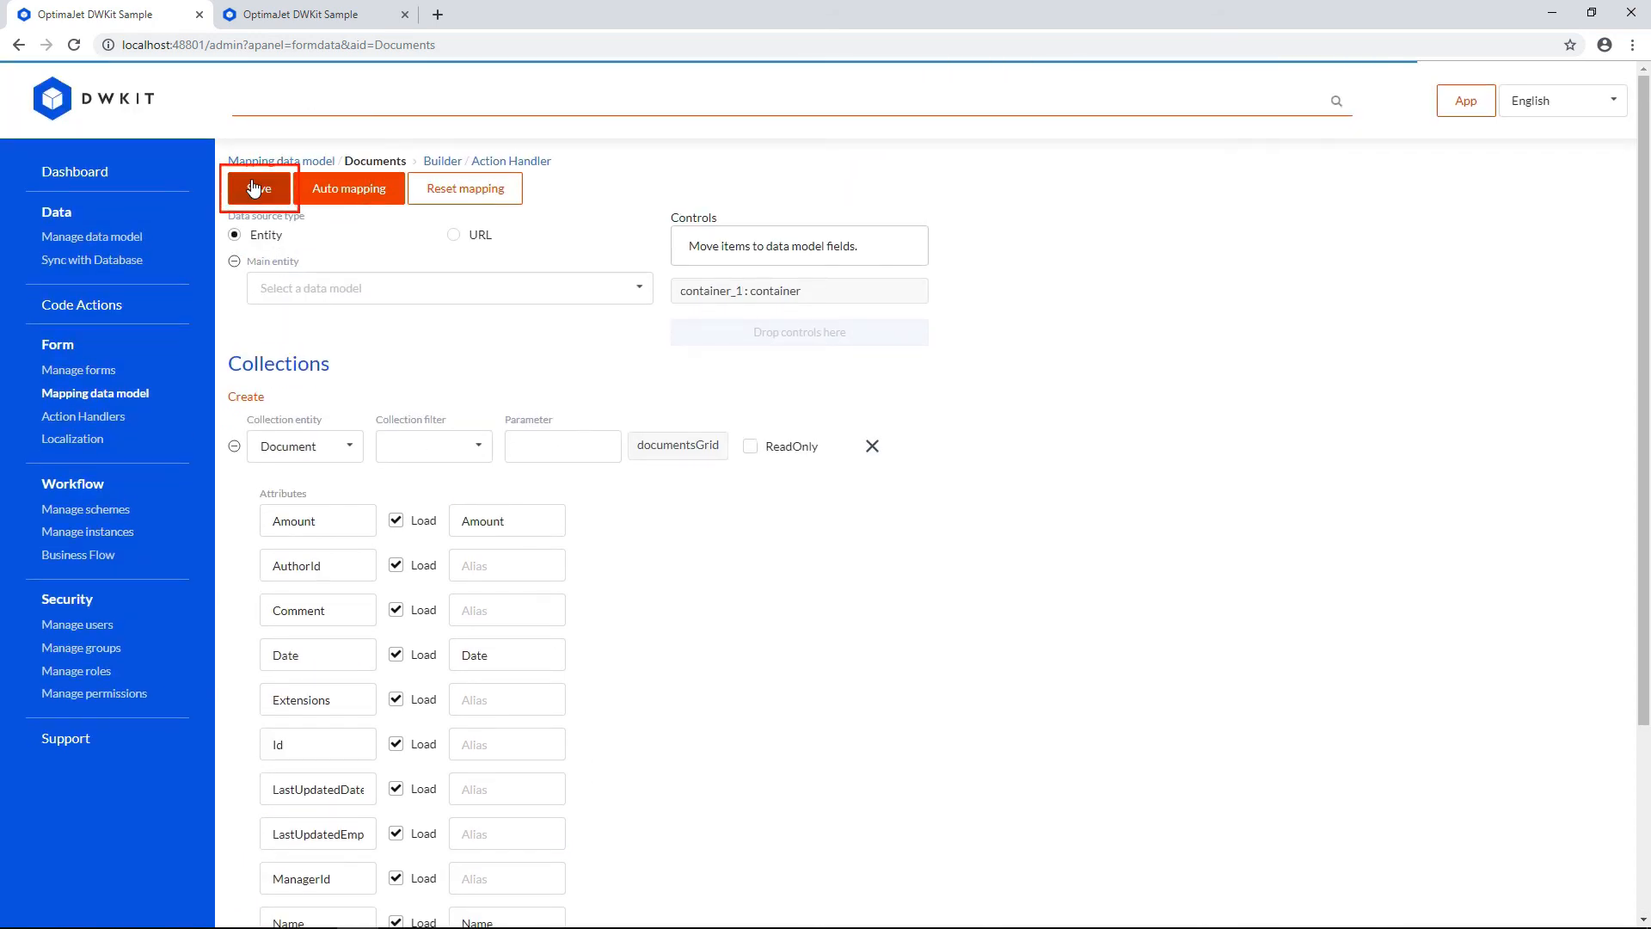
pyautogui.click(258, 187)
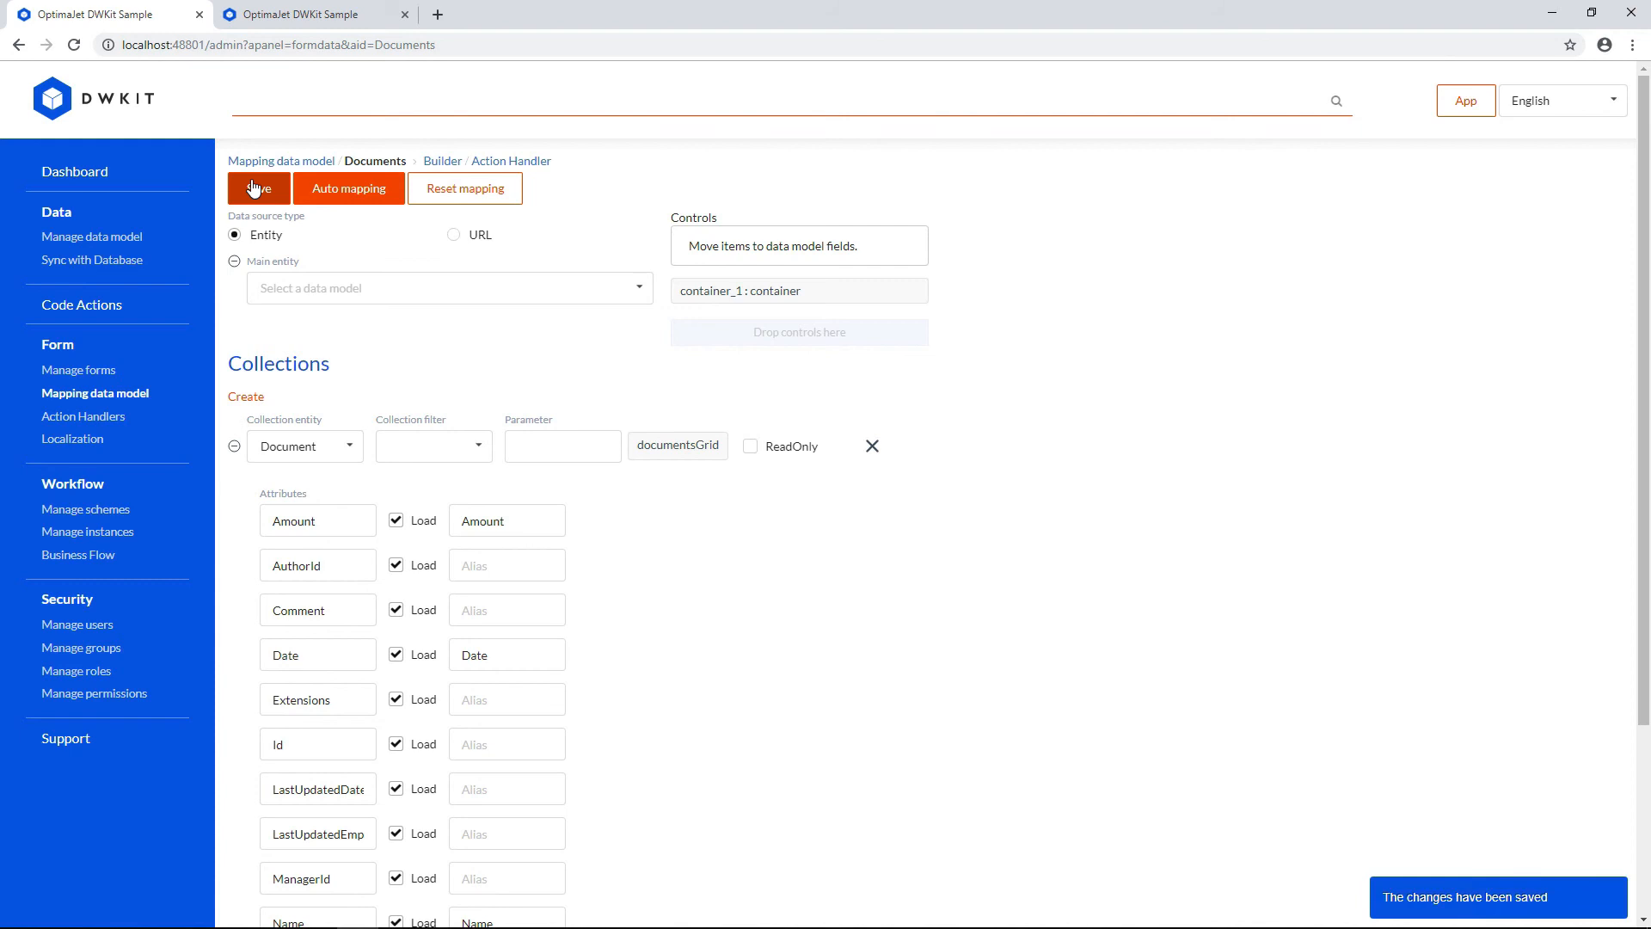
pyautogui.moveTo(289, 213)
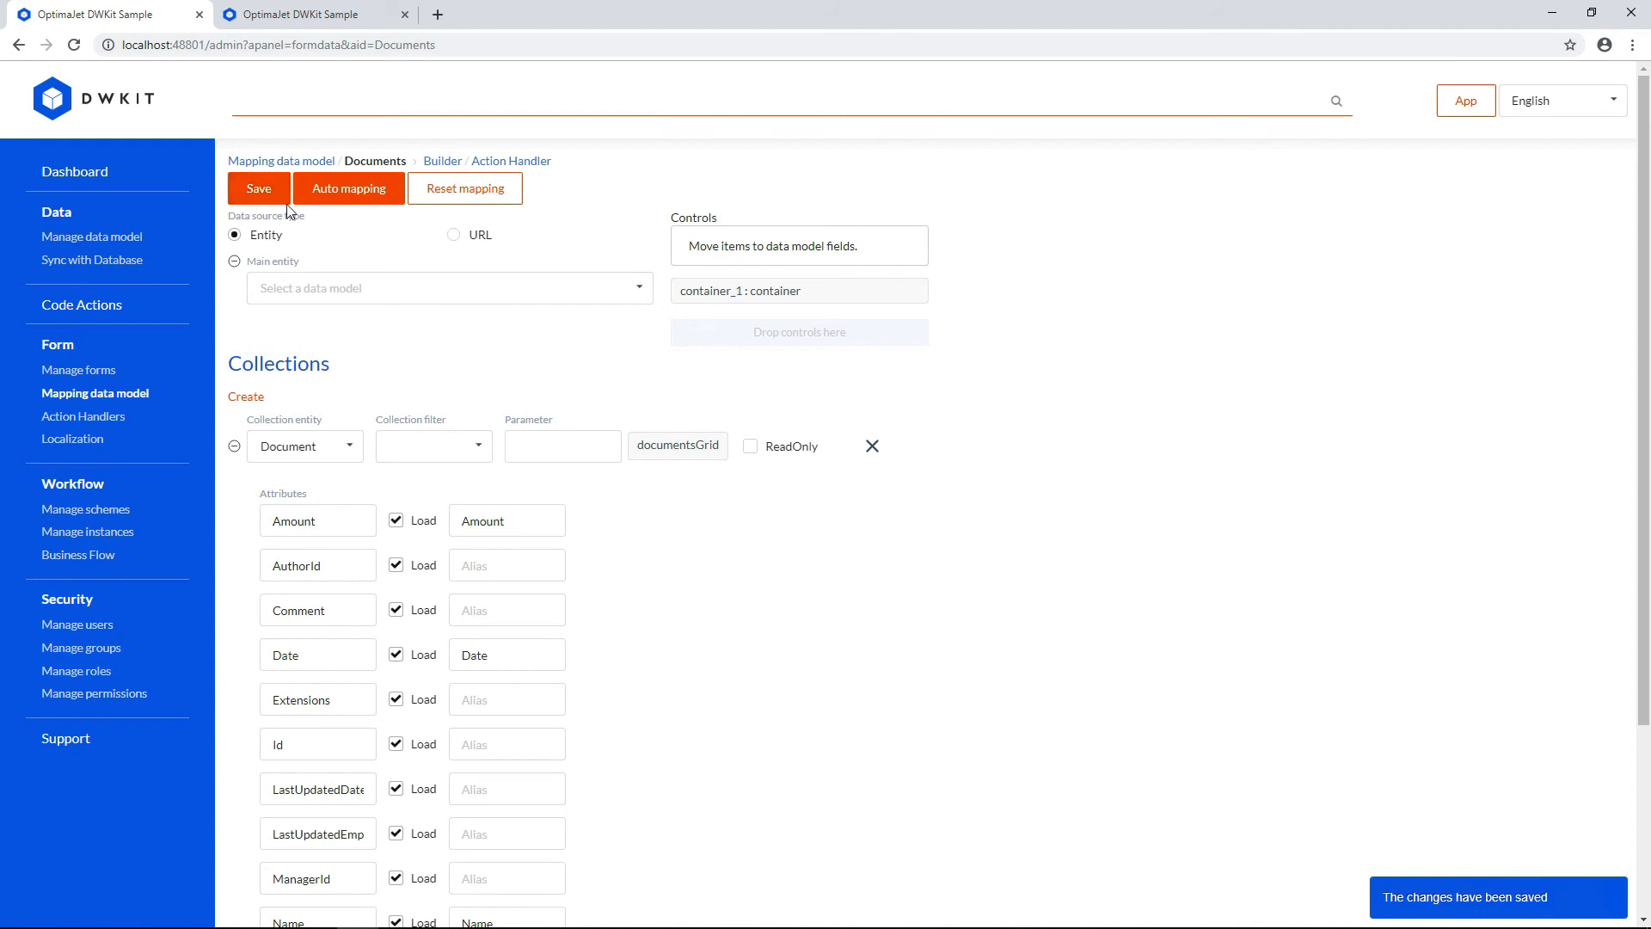
pyautogui.click(318, 15)
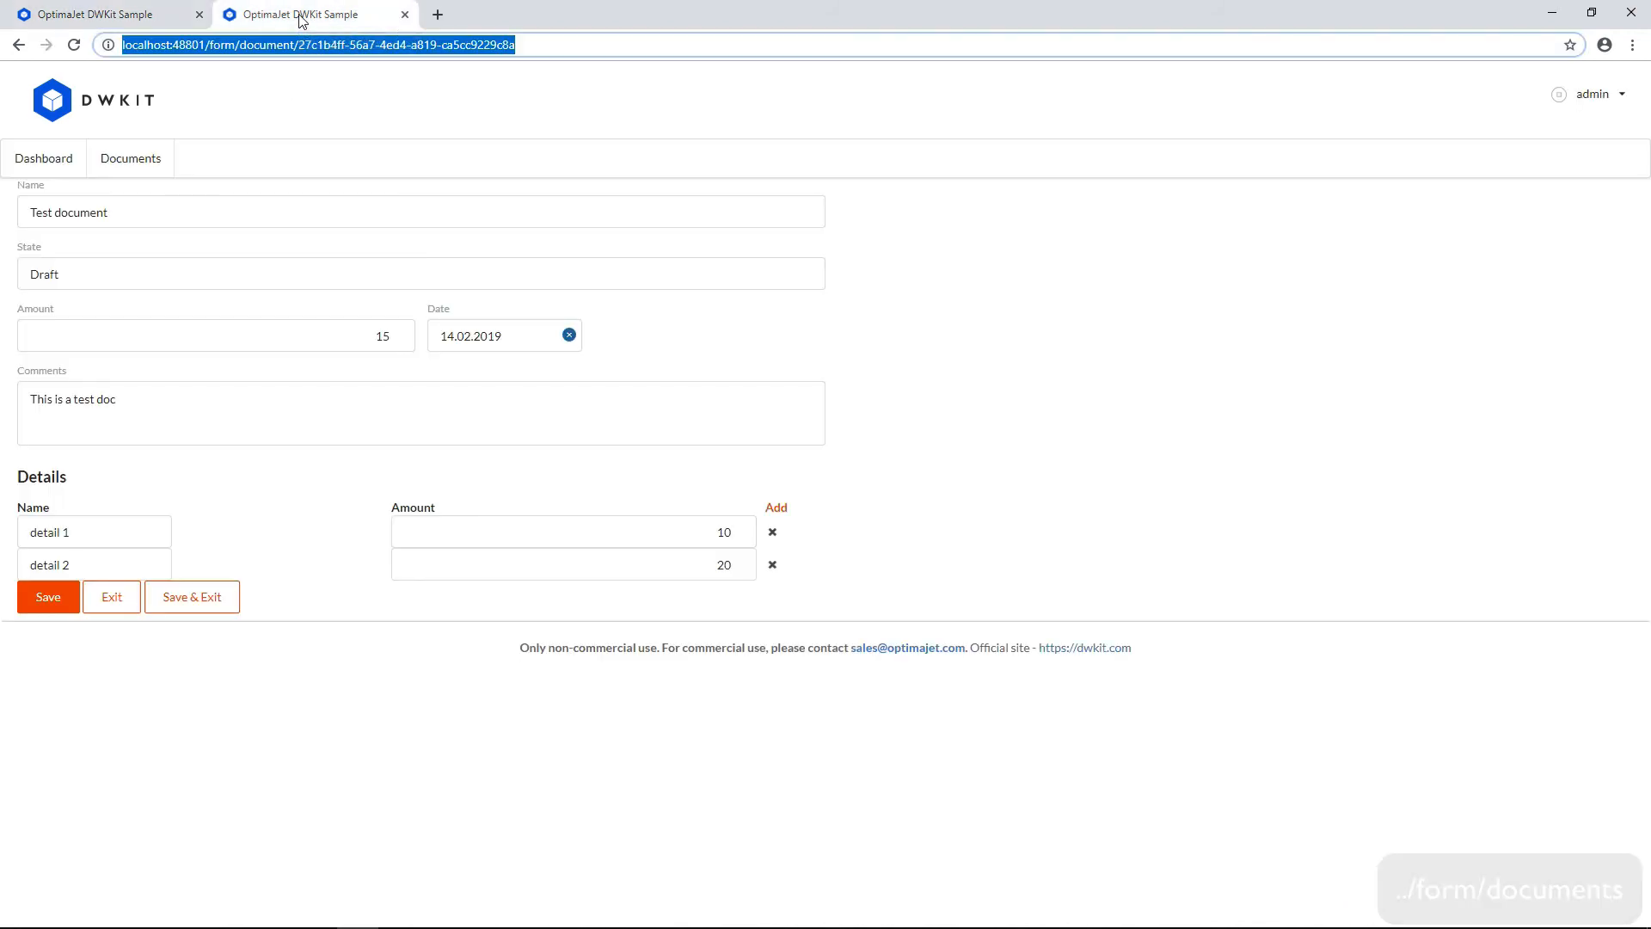
# Step: Load localhost:48801/form/documents to list all documents with date, amount and state
pyautogui.write('localhost:48801/form/documents')
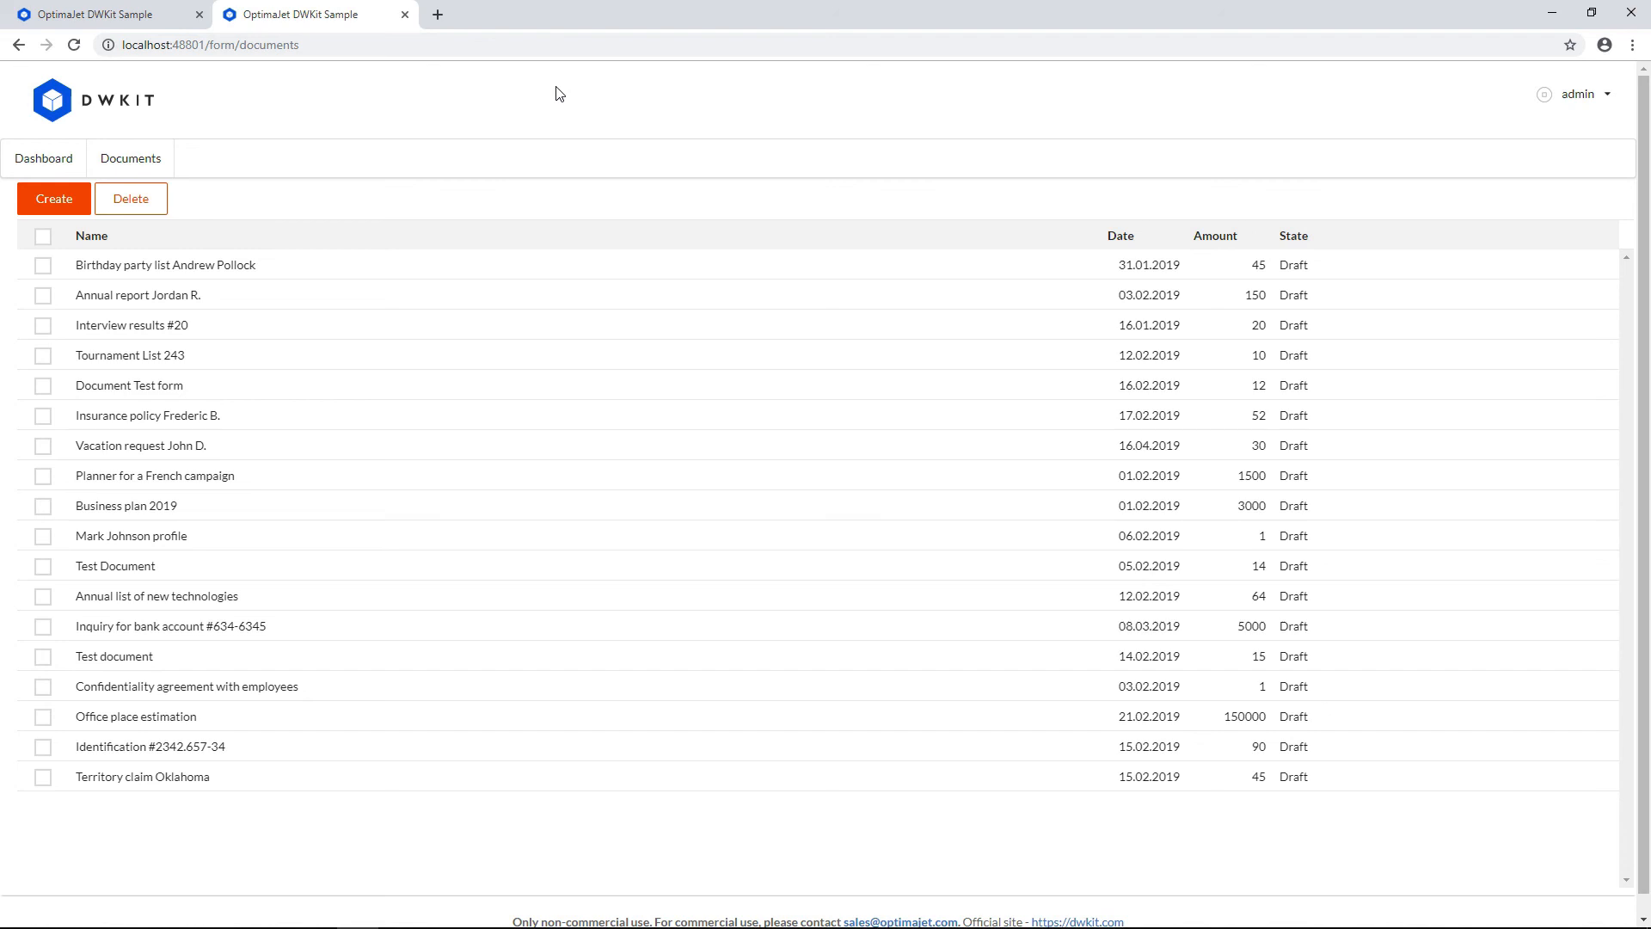
pyautogui.moveTo(307, 257)
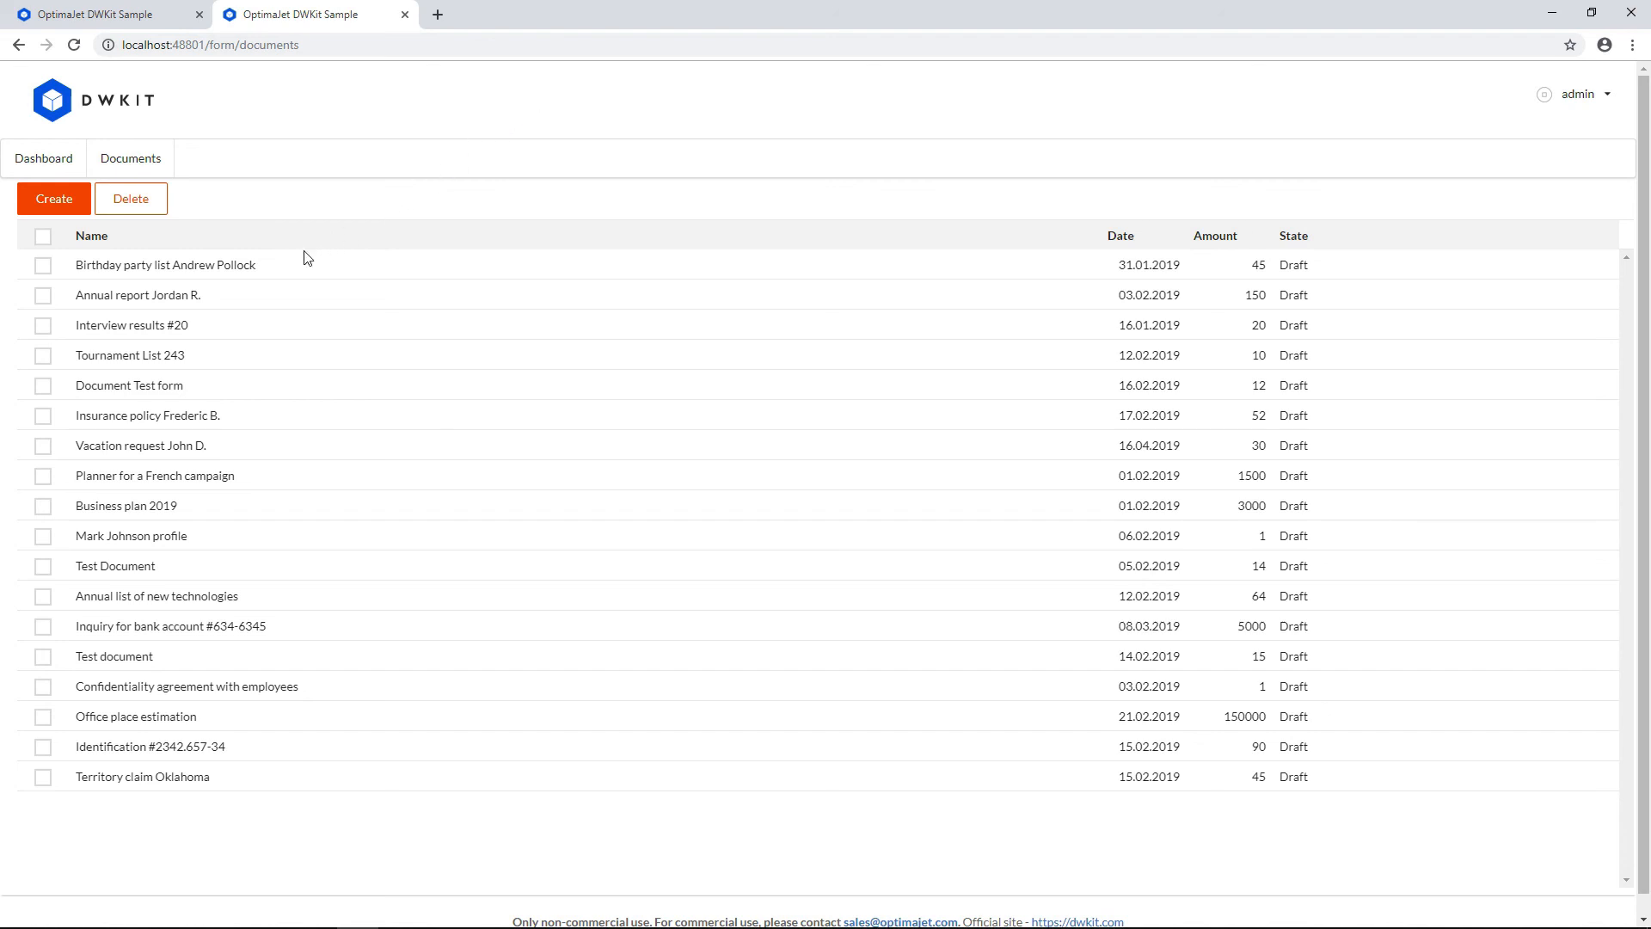